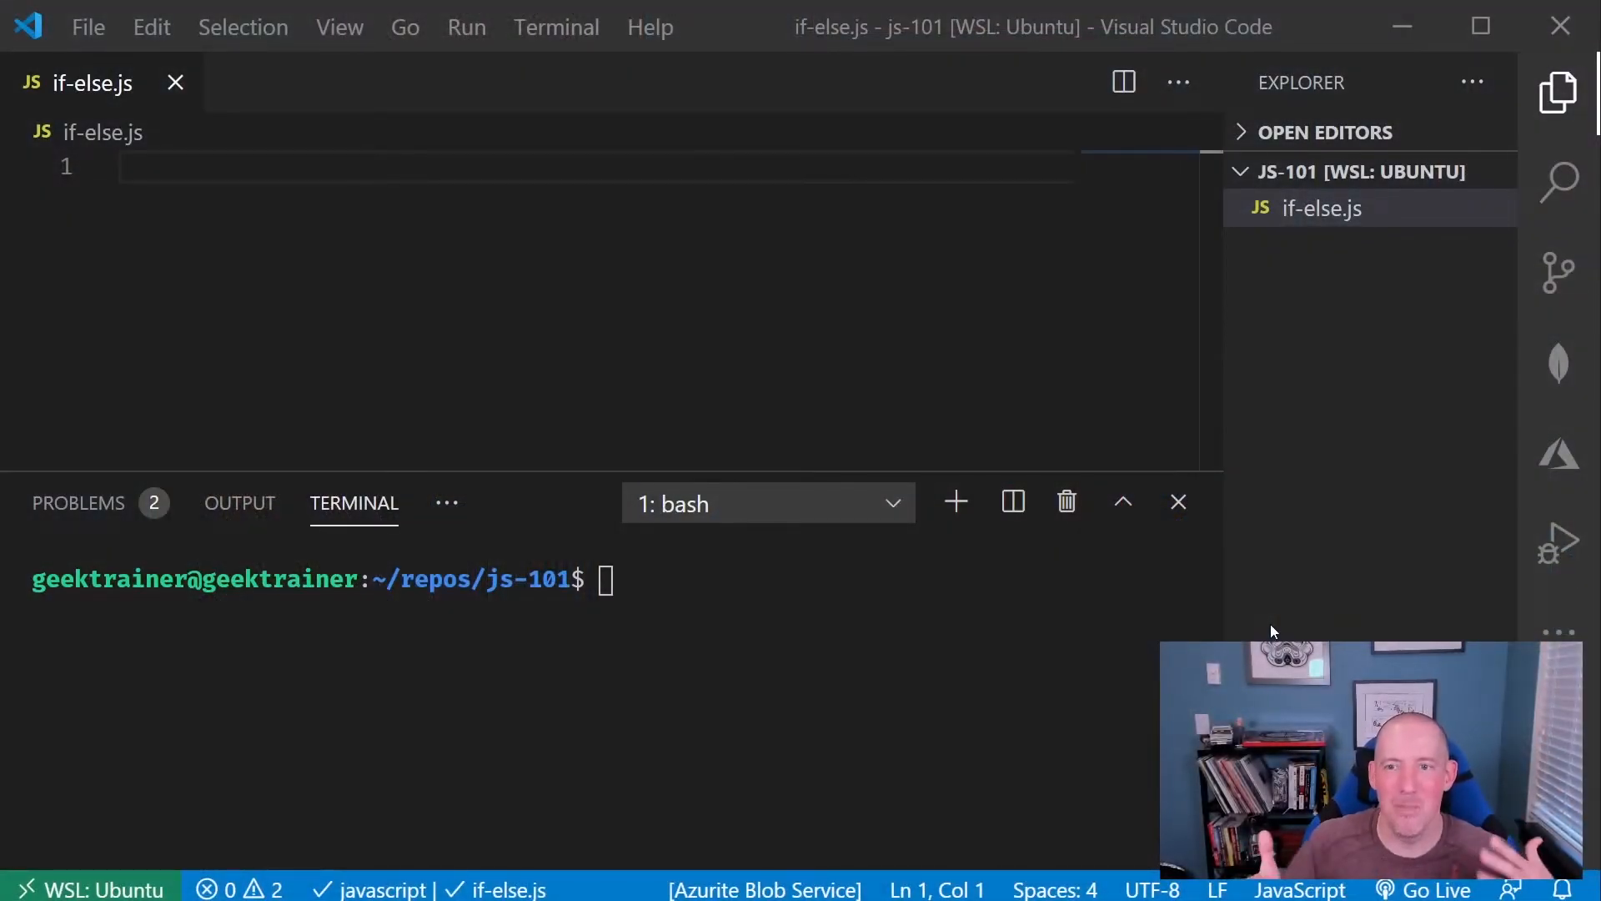
mouse_move(710, 446)
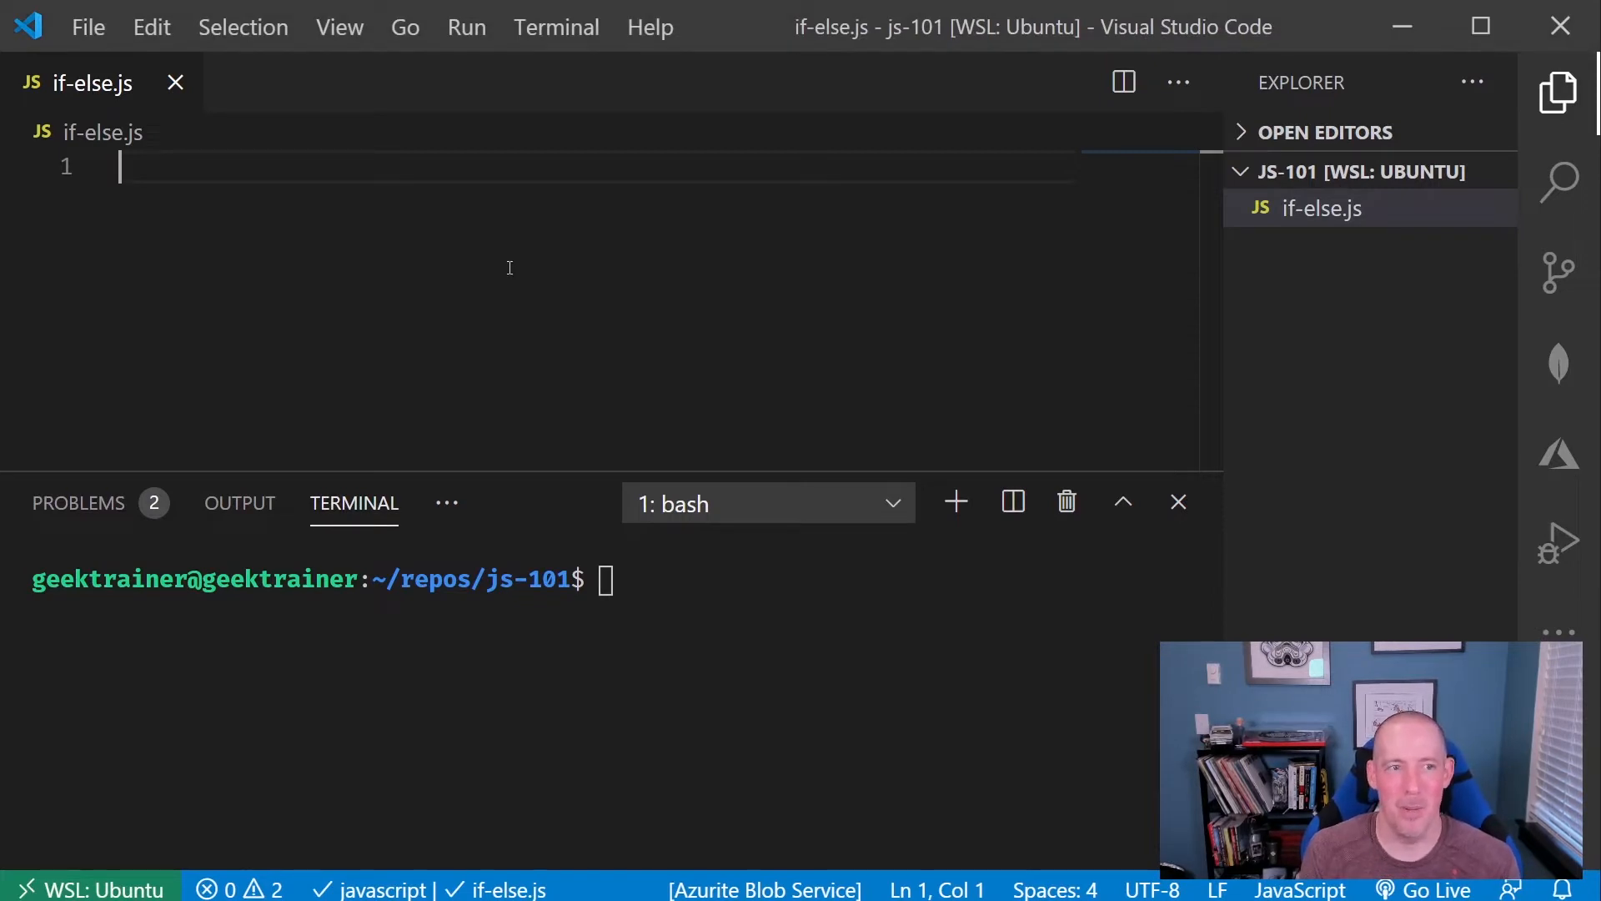
- Declare const status = 200; and begin an if (status == 200) block
type("const st")
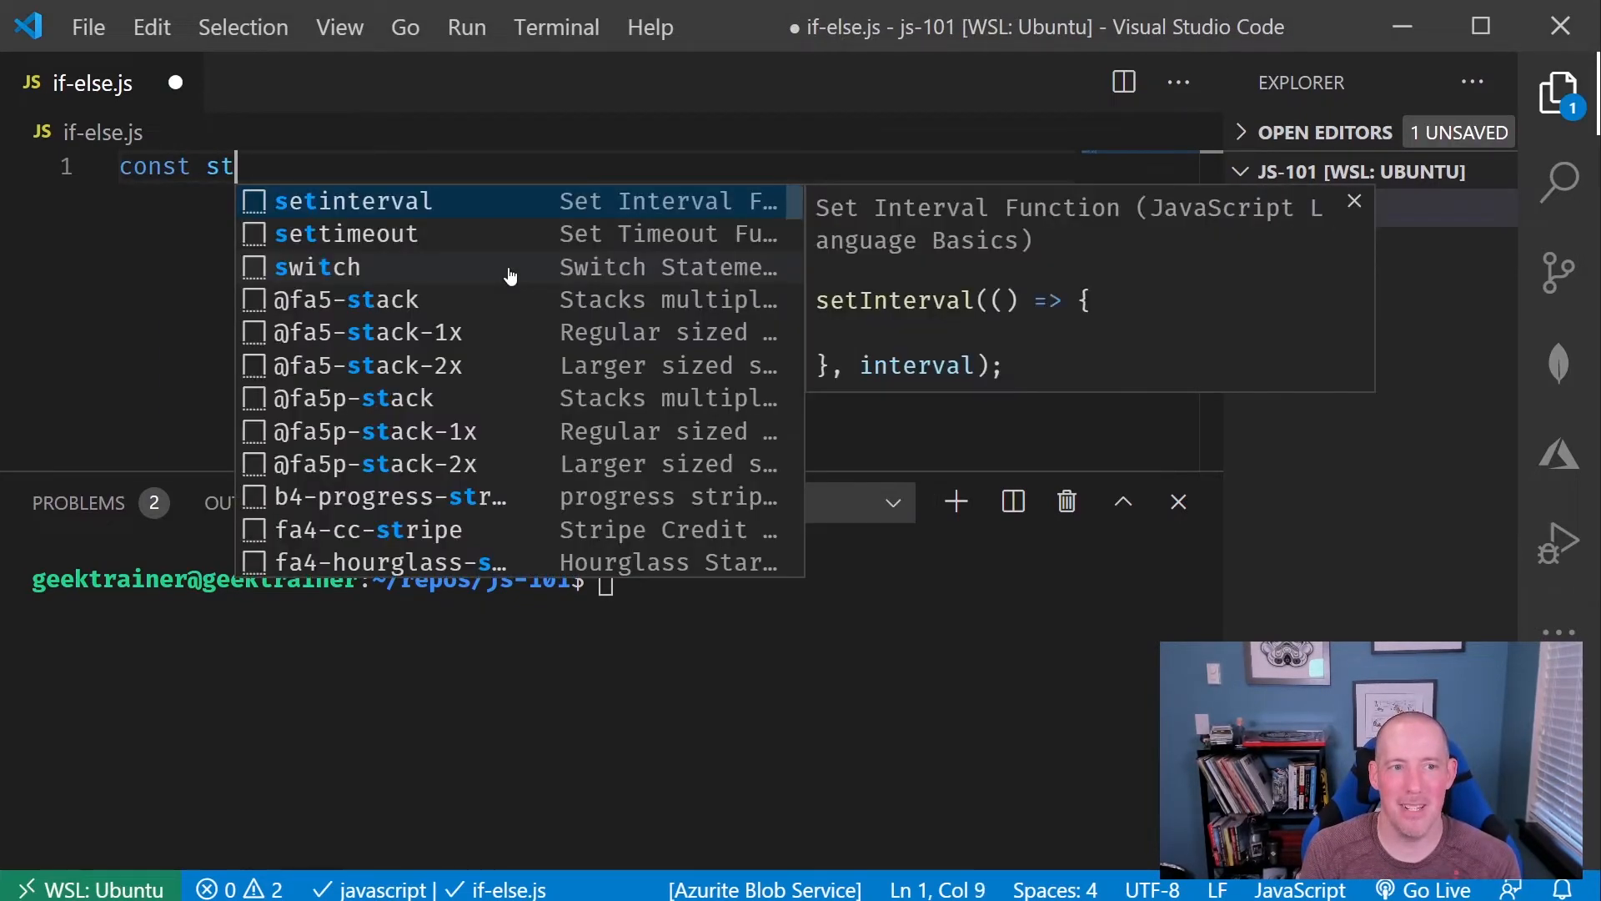
type("atus =")
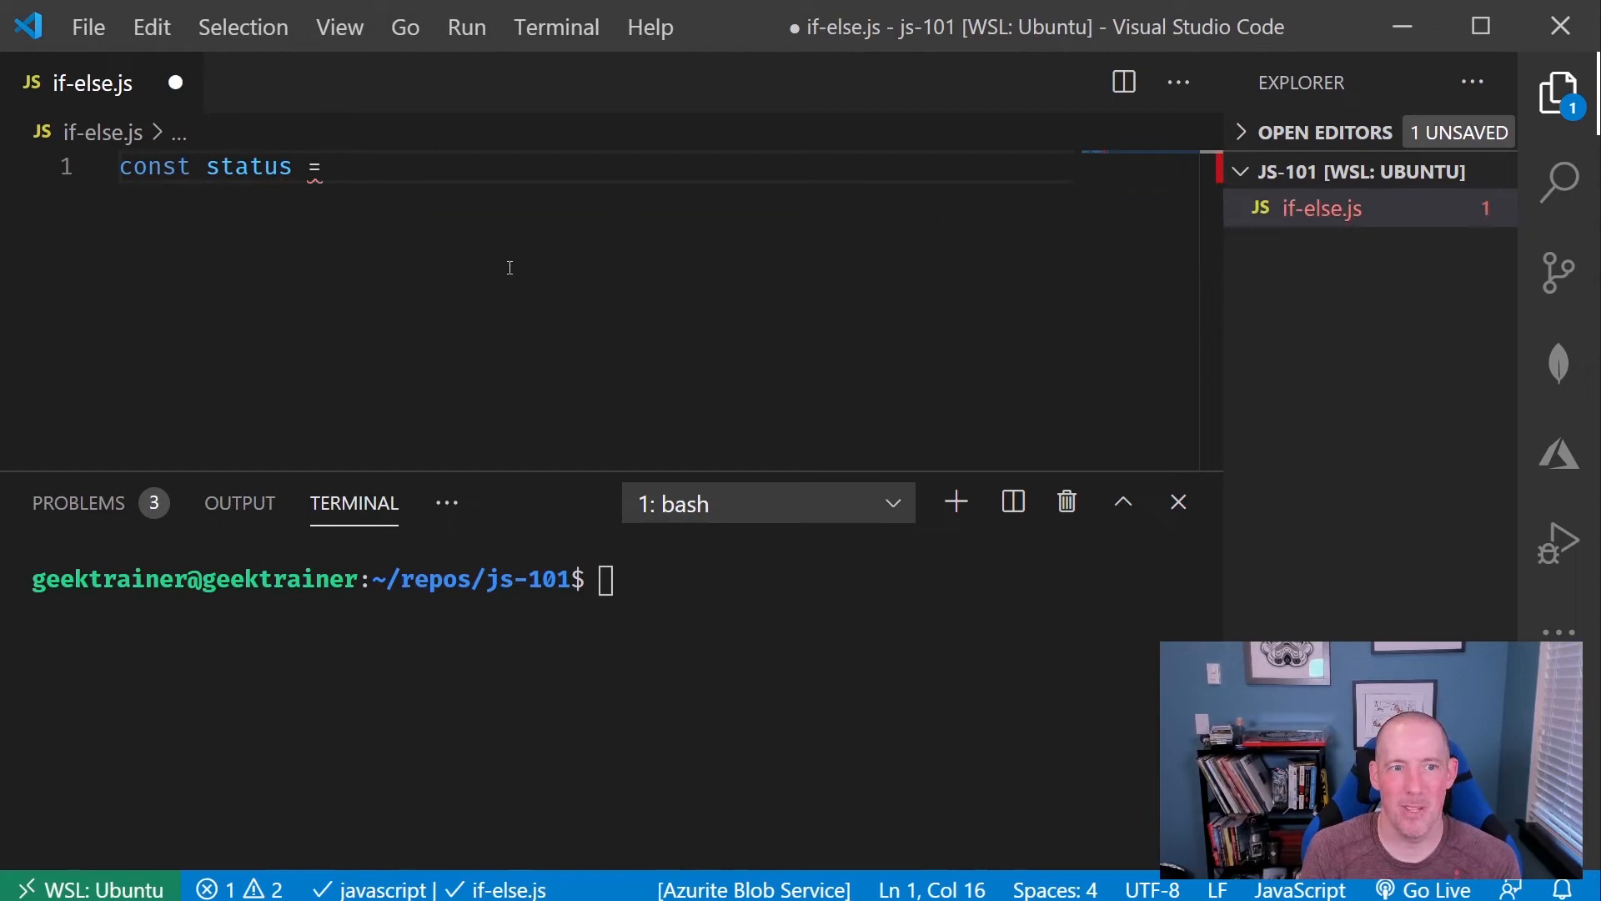
type("200;")
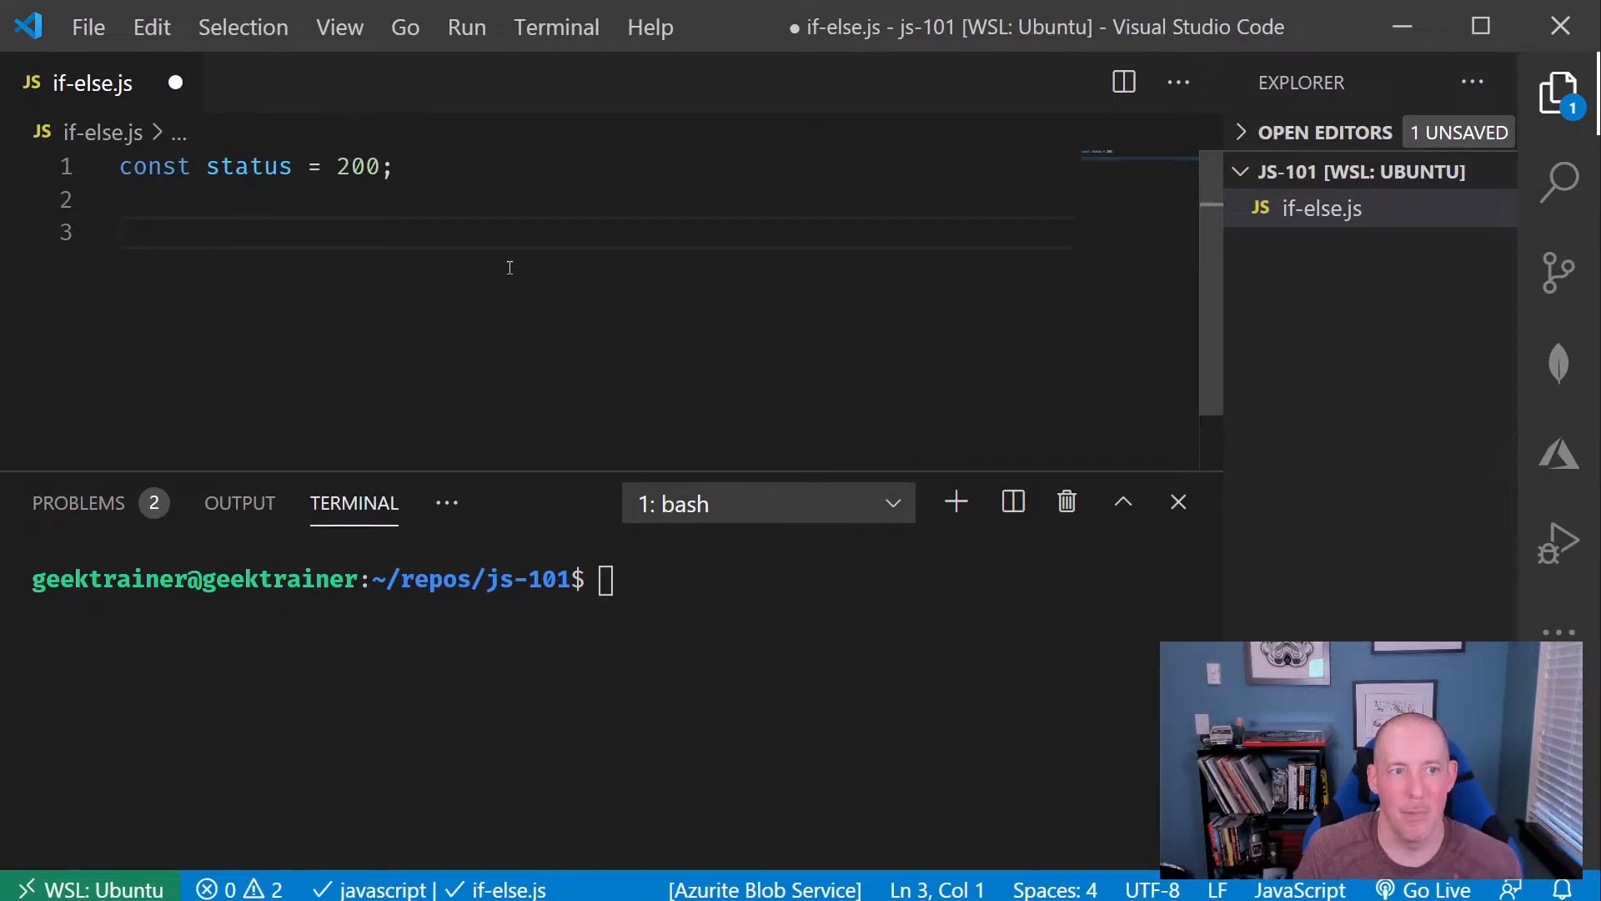
type("if (")
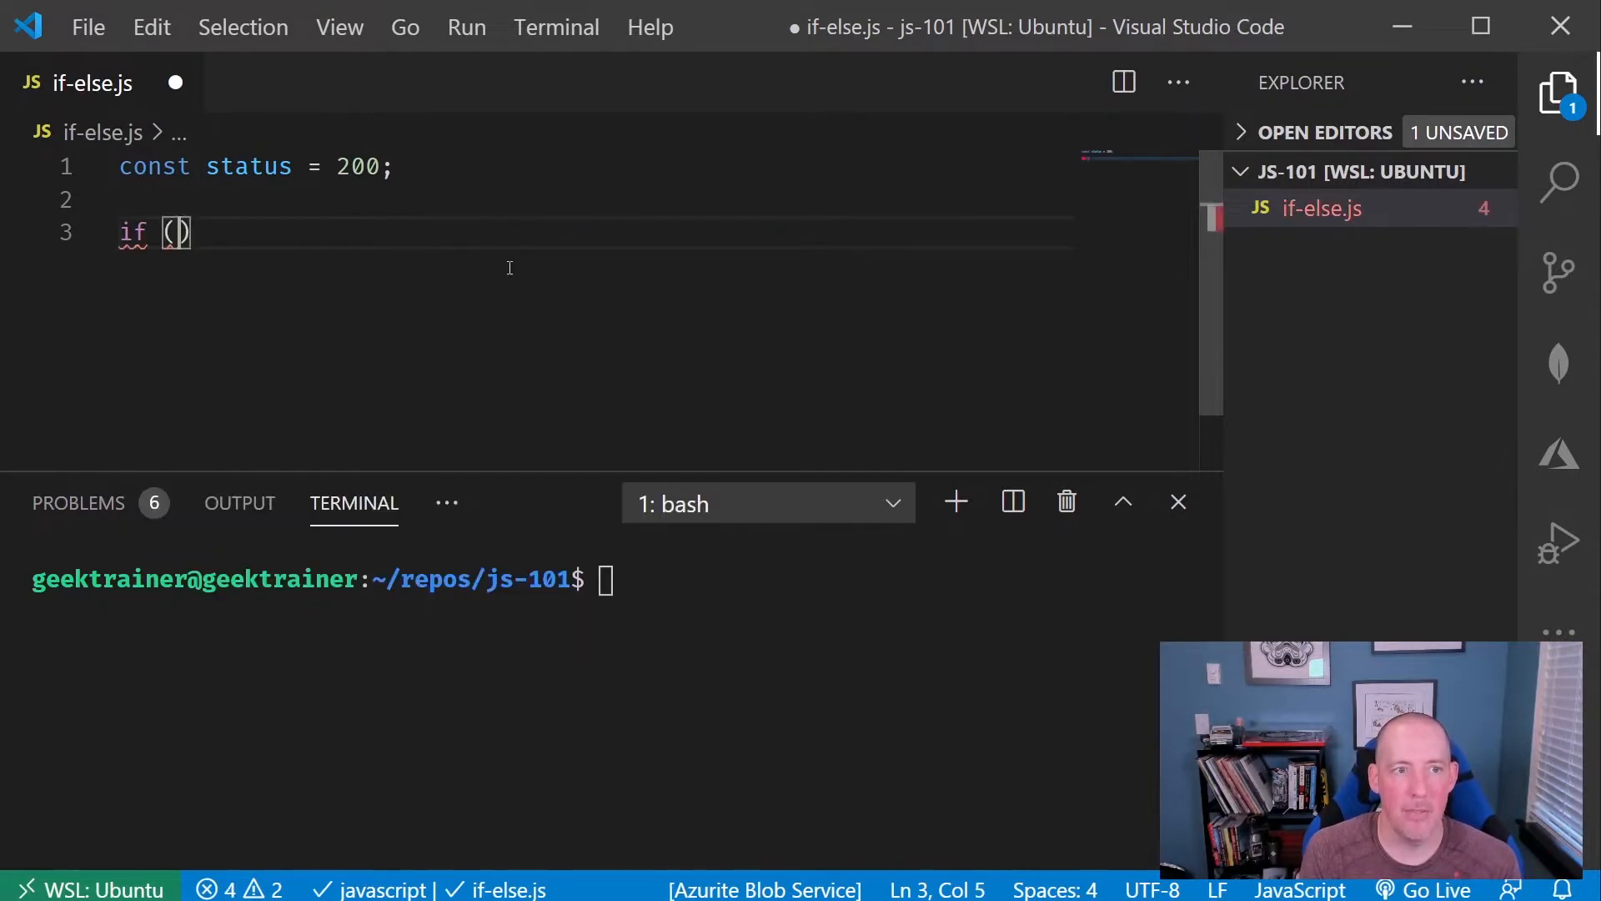
type("status")
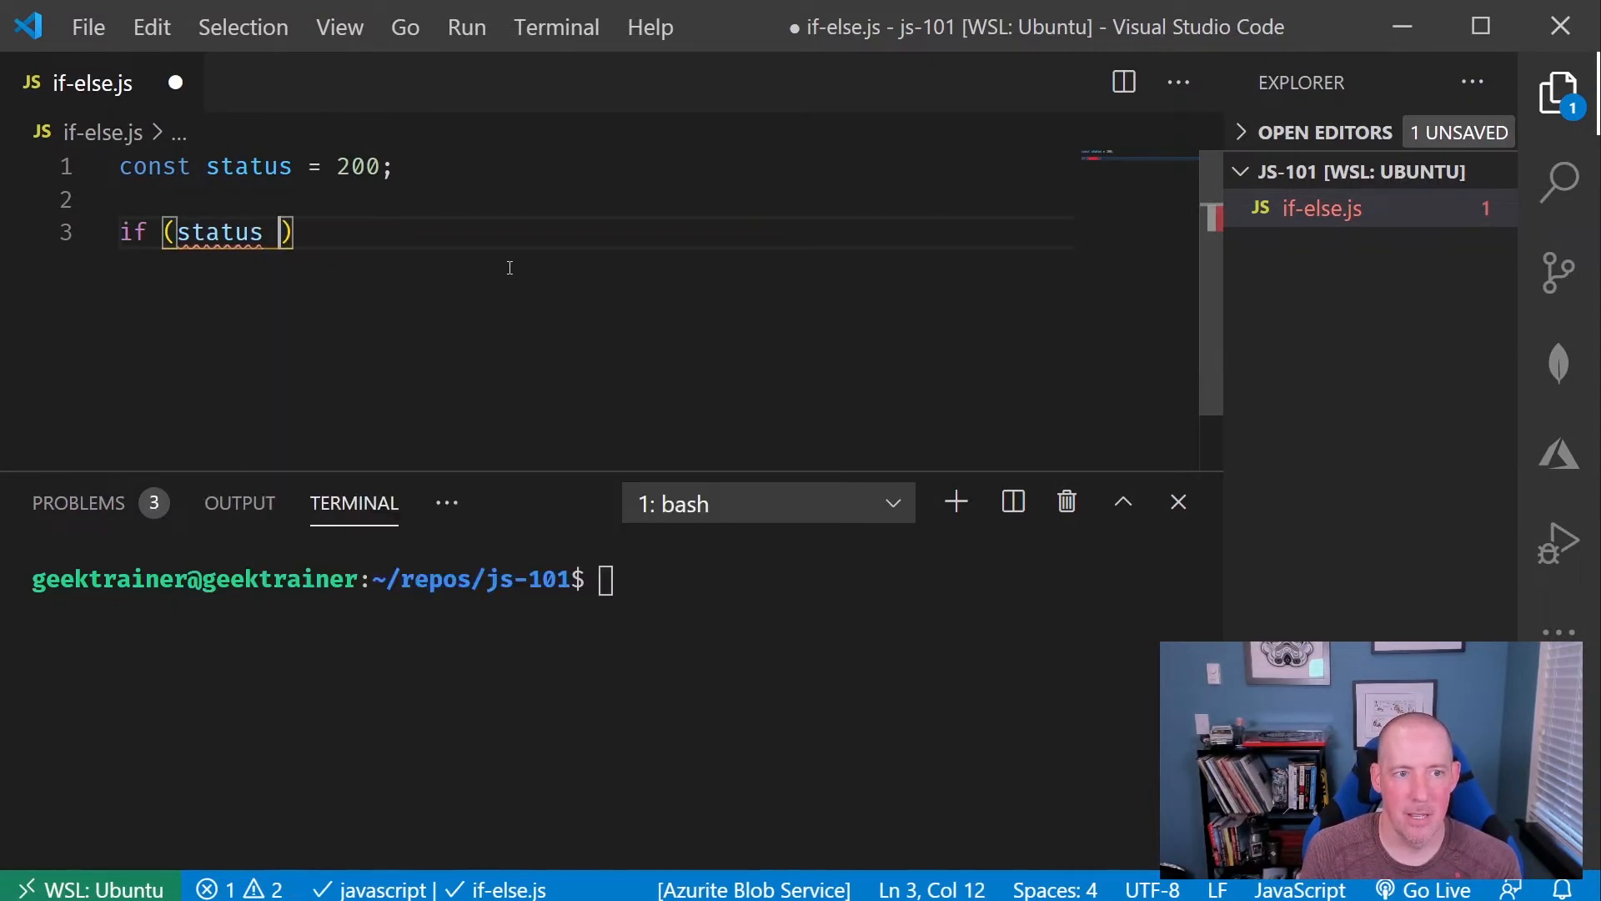
type("== 2")
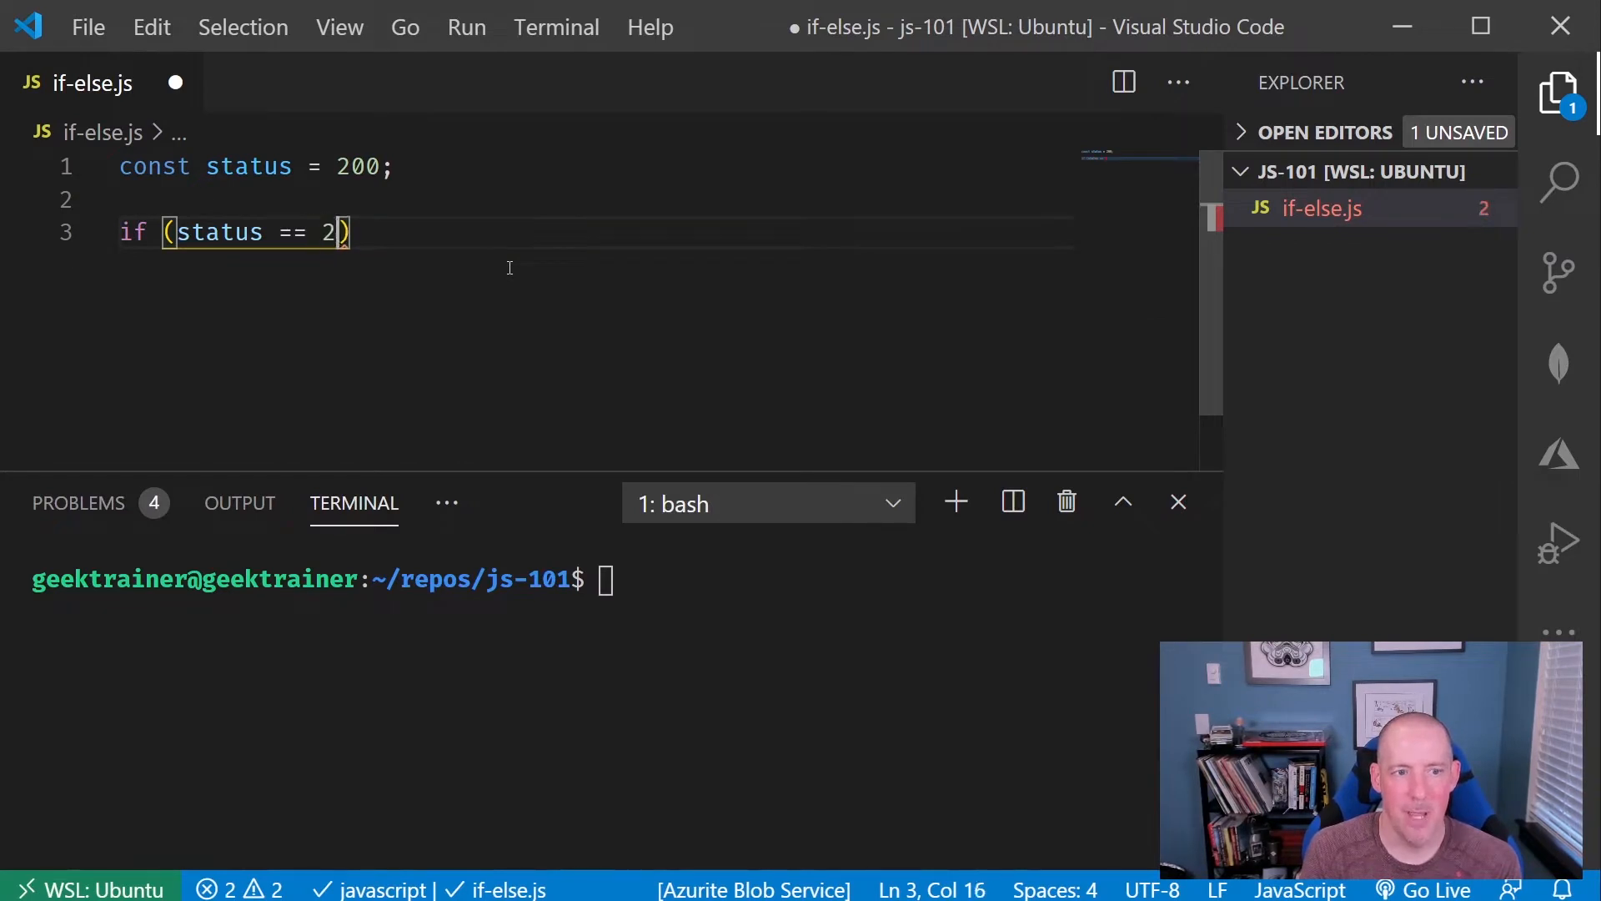
type("00")
type("//")
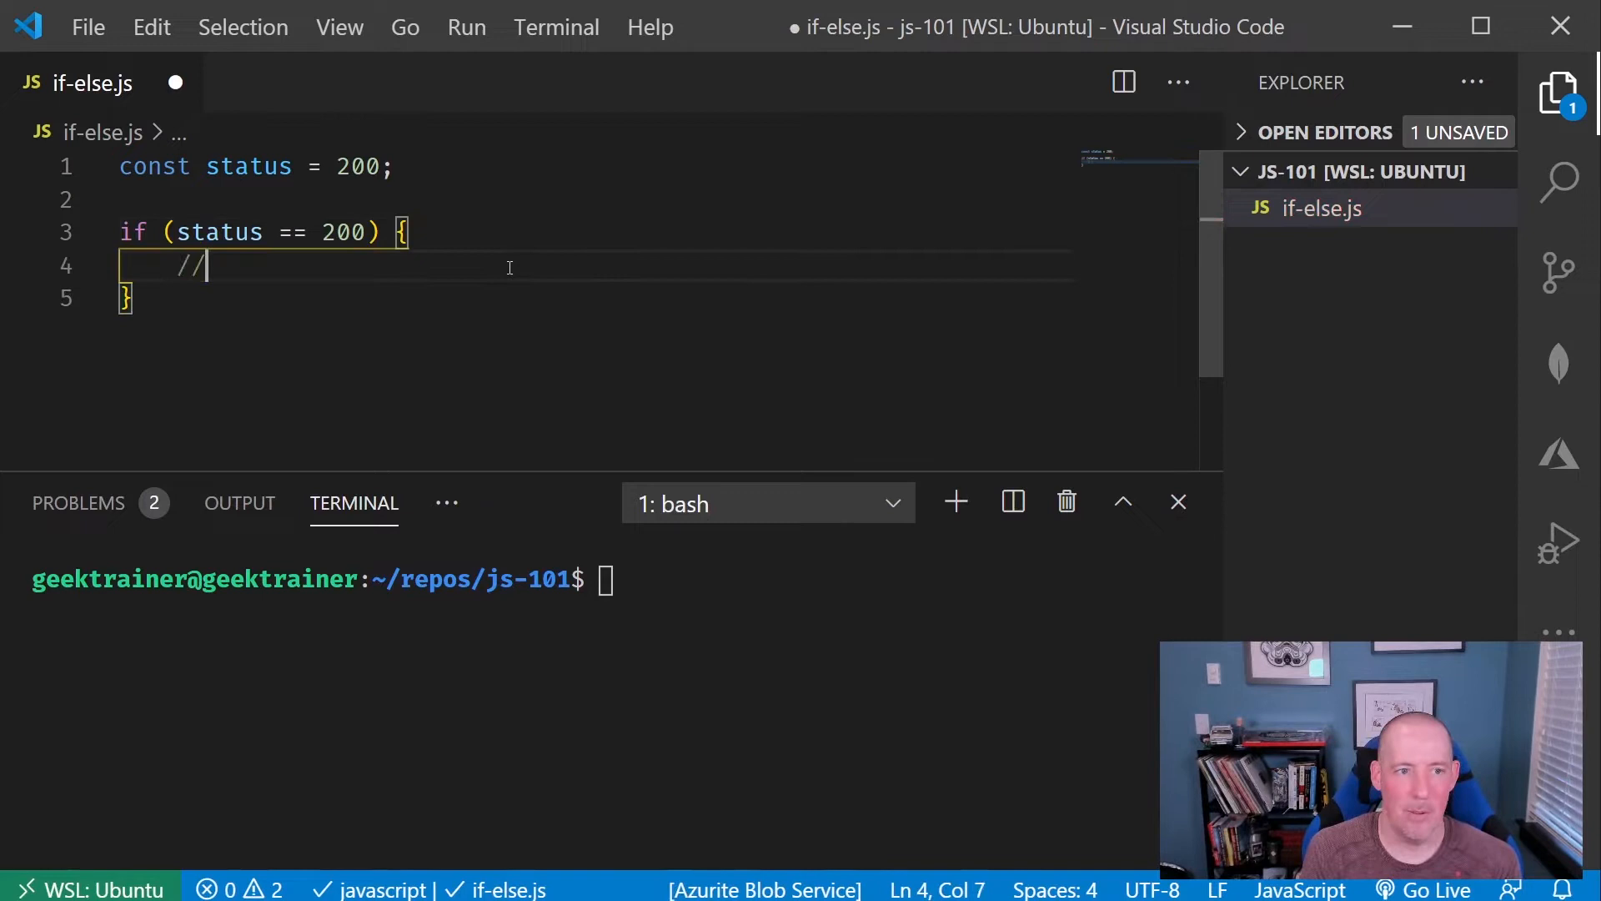
- Finish the 'true side' comment, log 'OK!' in the if block, then type clear in the terminal
type("true si")
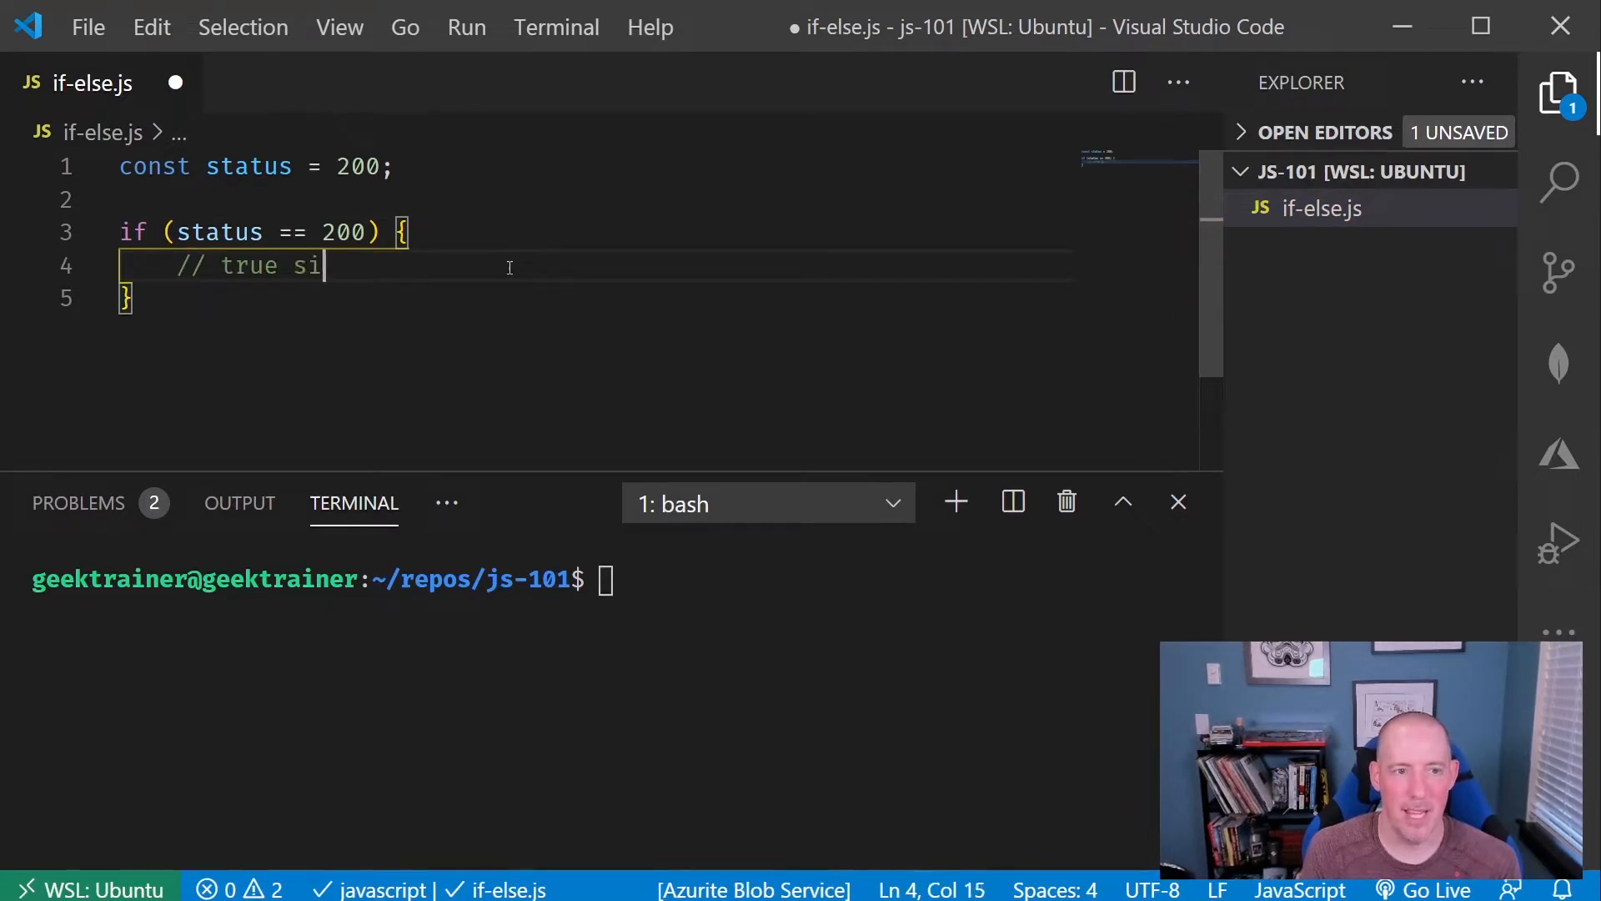
type("de")
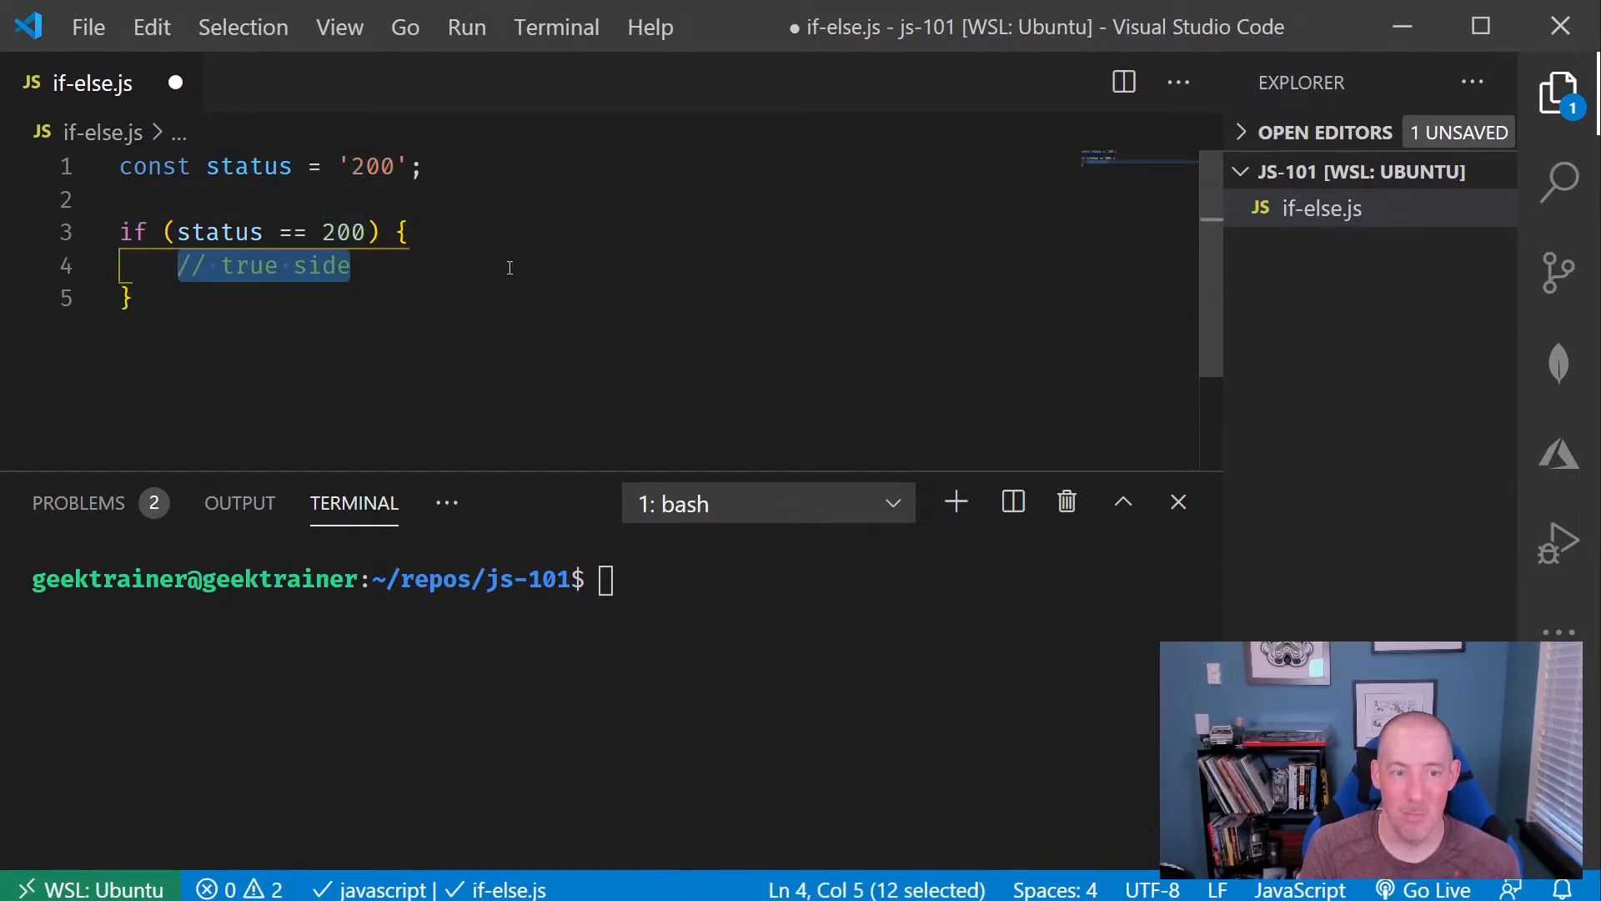
type("console.")
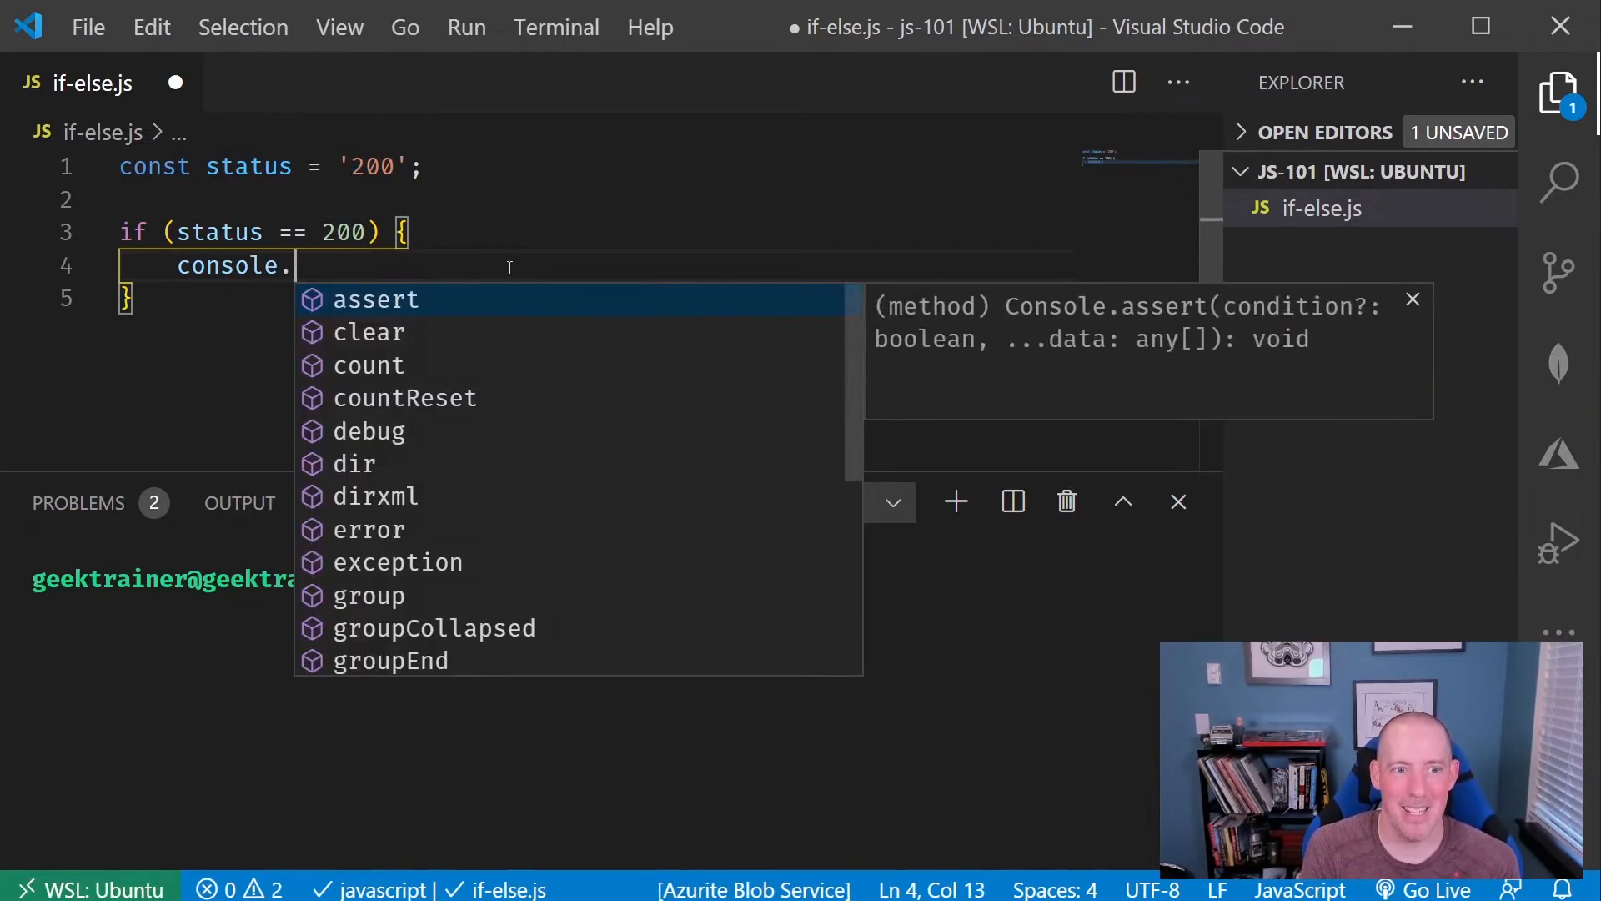
type("log('OK!');")
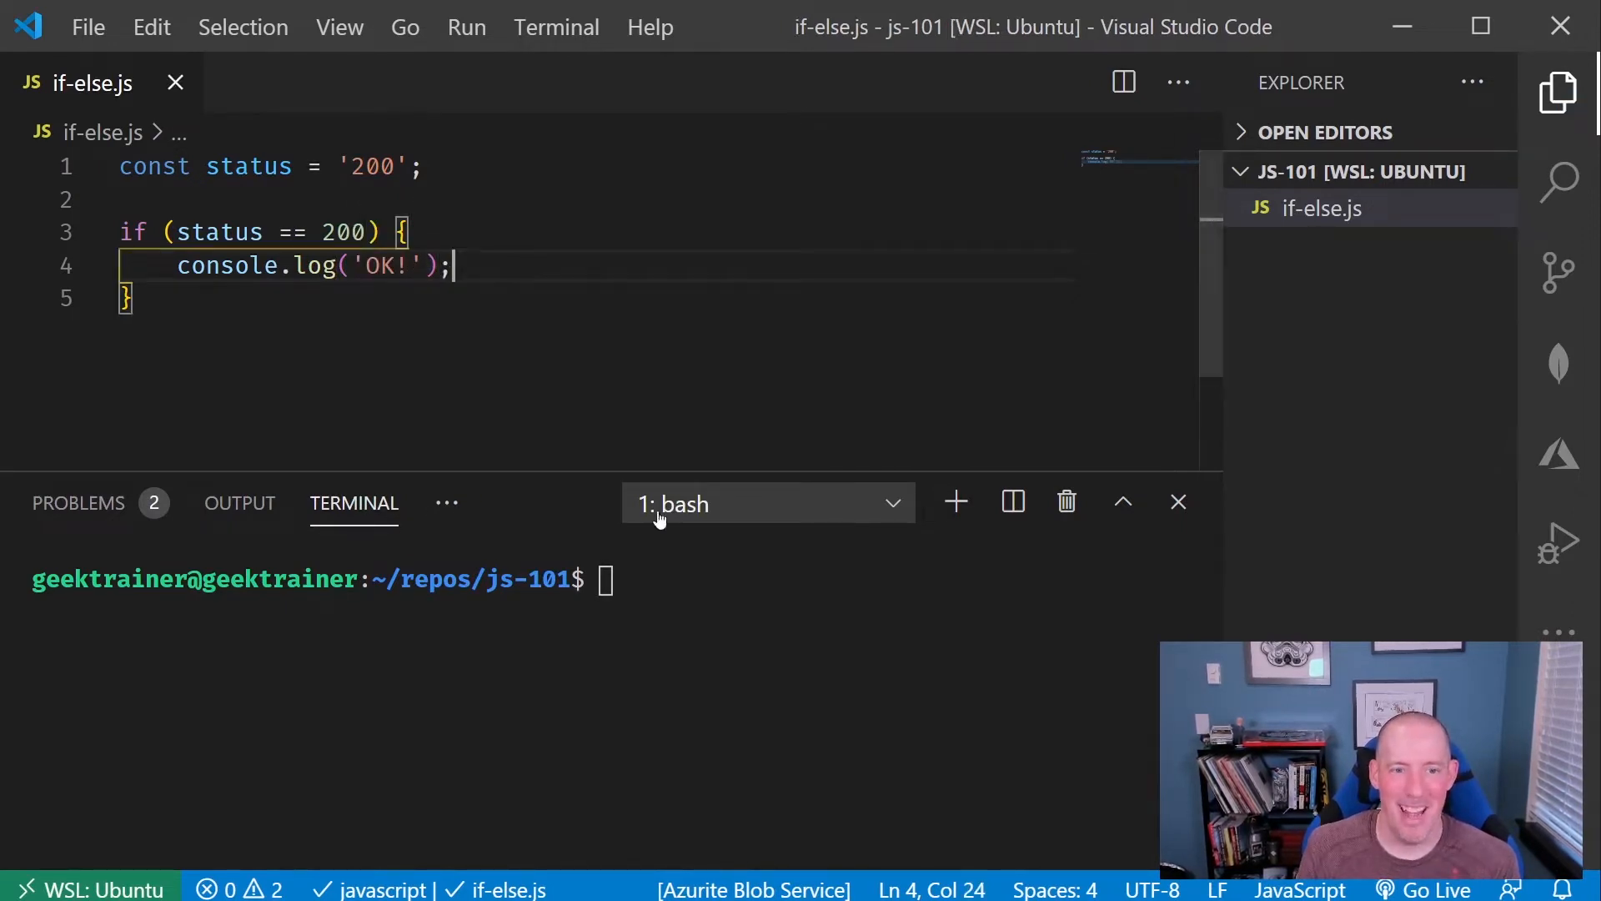
type("clear")
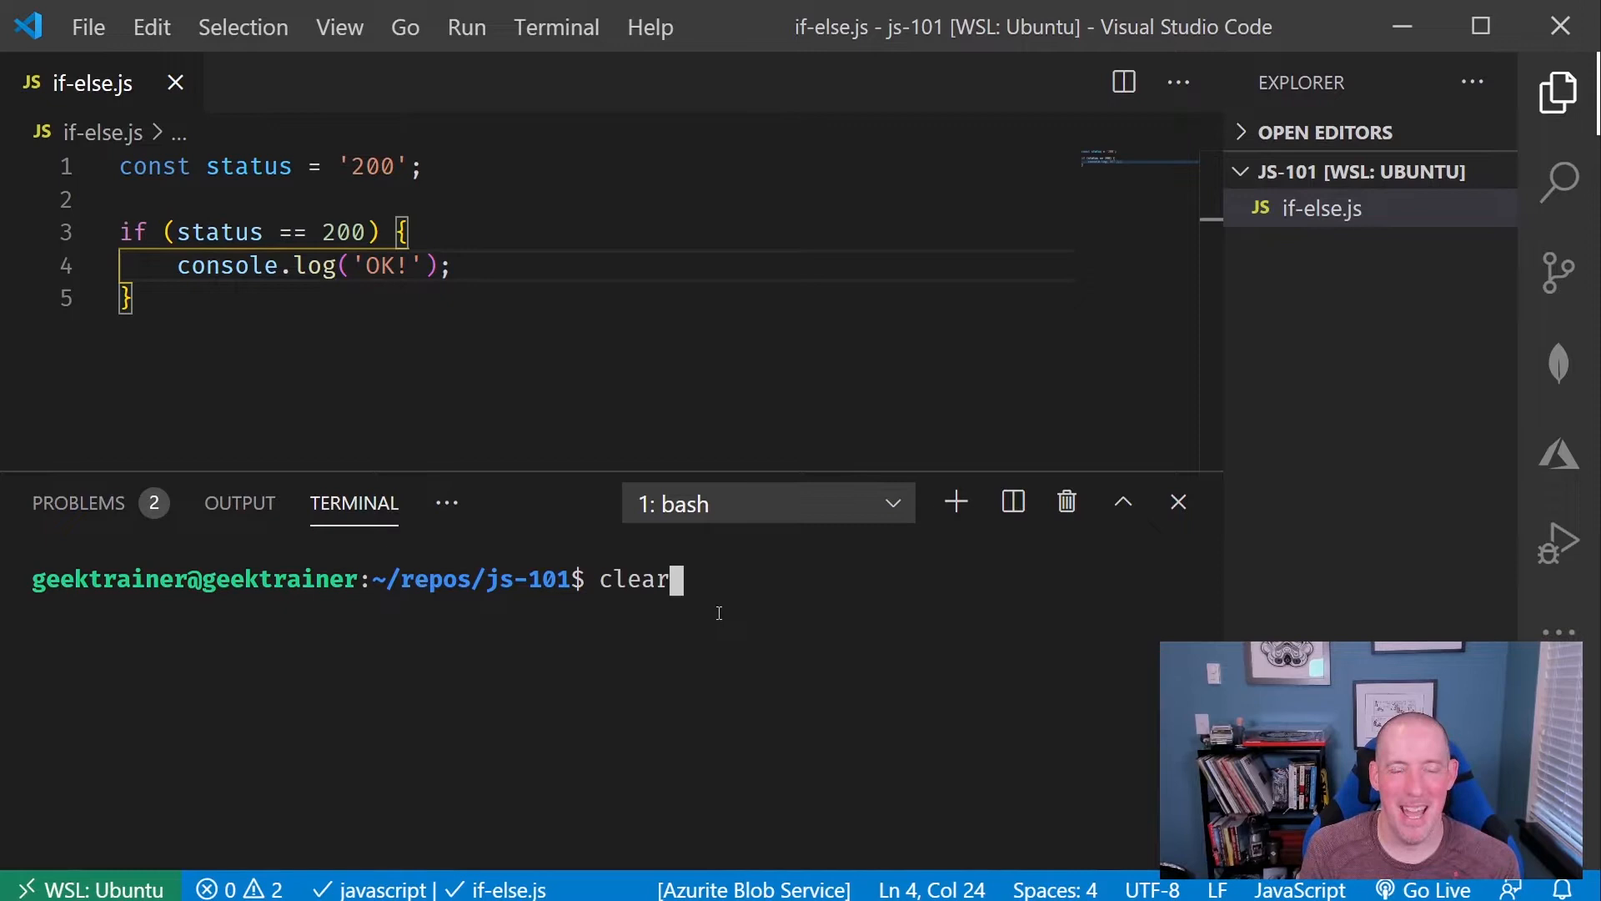
- Run node if-else.js in the terminal, printing OK!
type("node if-else.js")
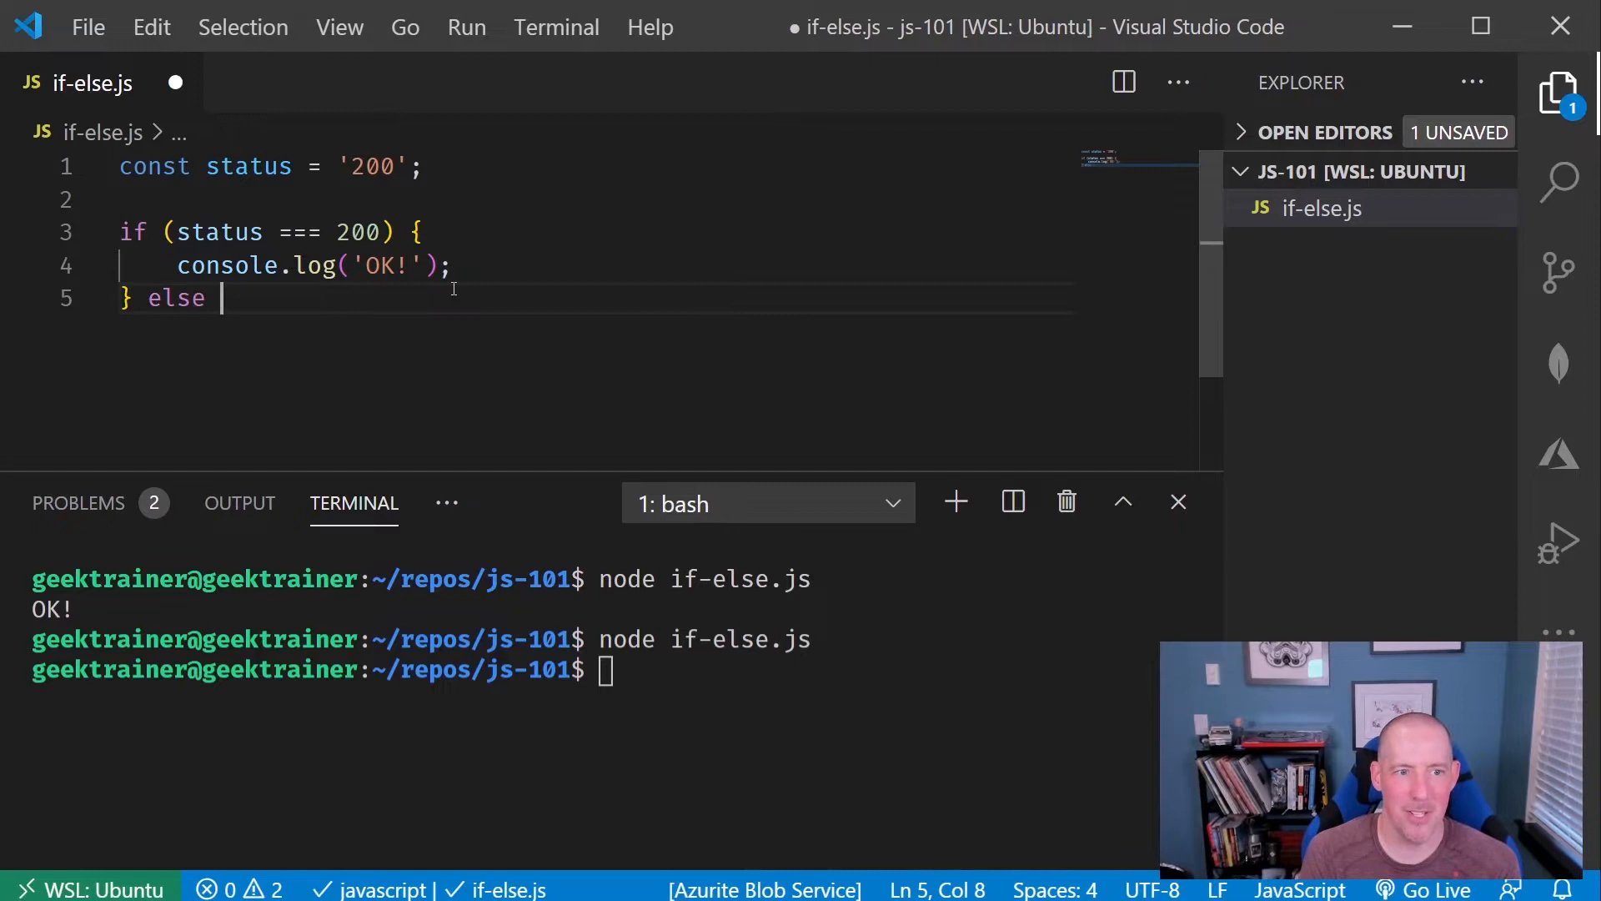
- Add an else block logging 'Unknown status' and save if-else.js
type("{")
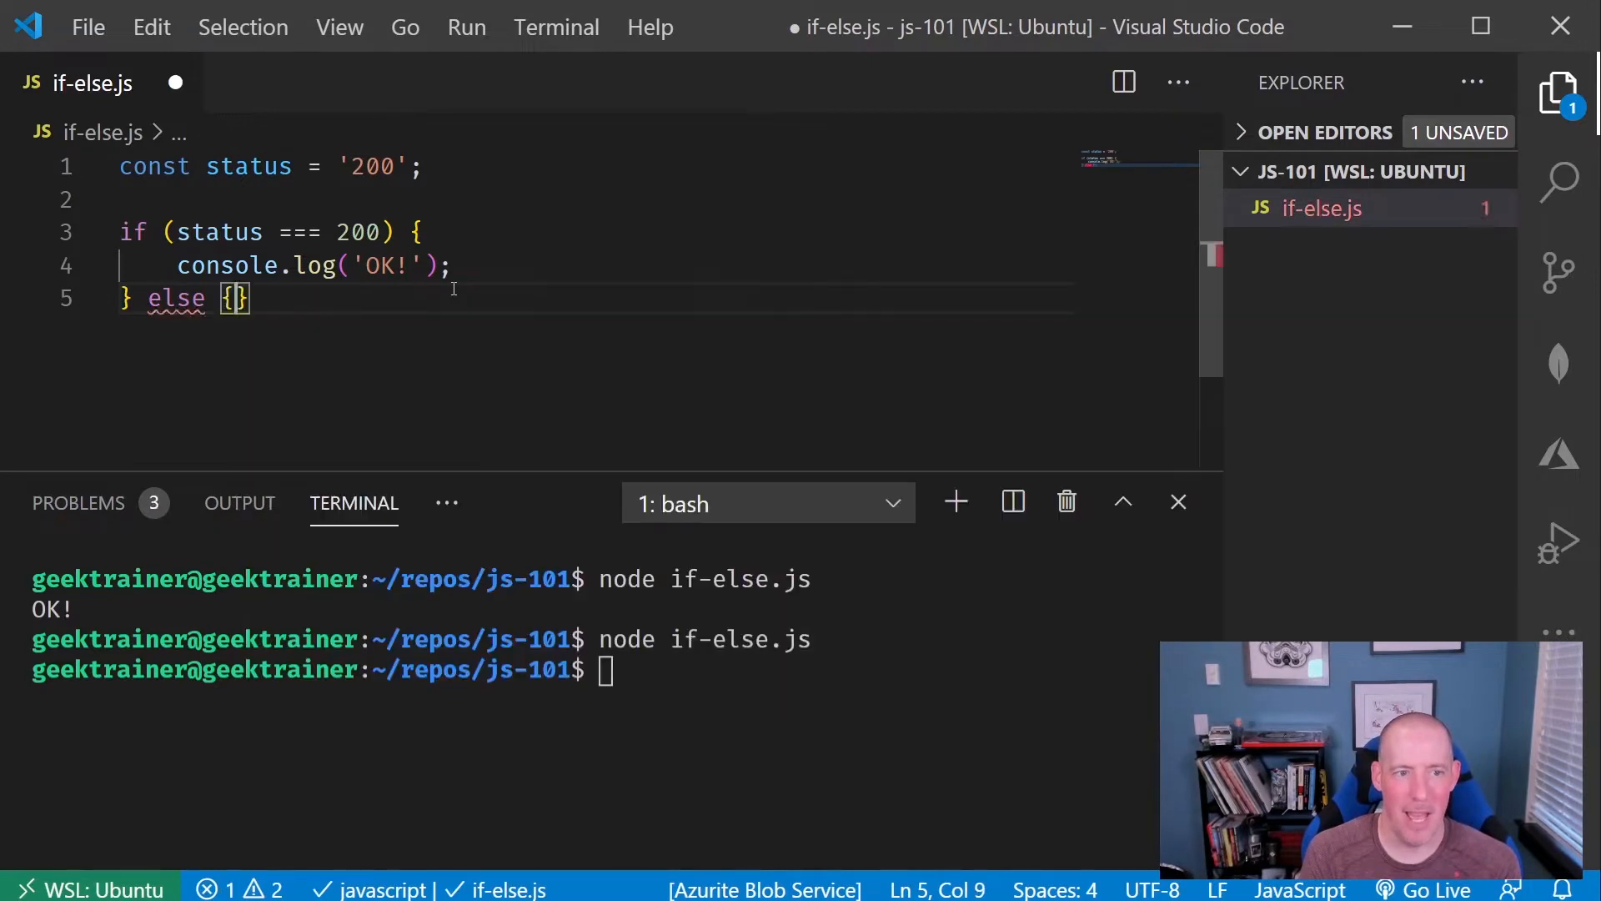
type("console.l")
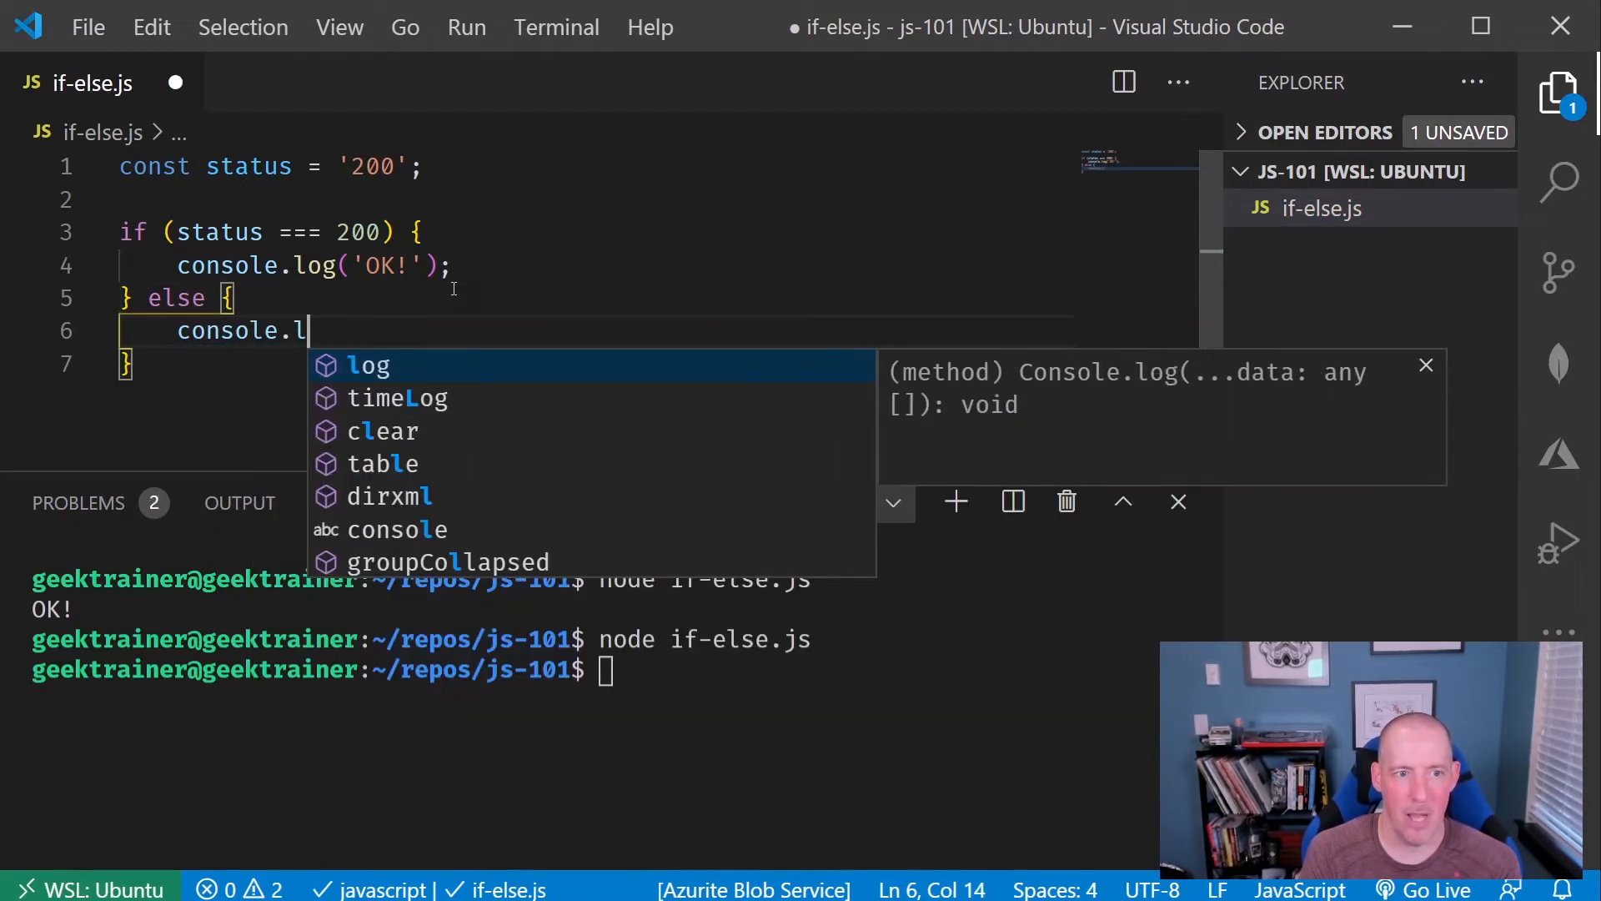
type("og('Unknown')")
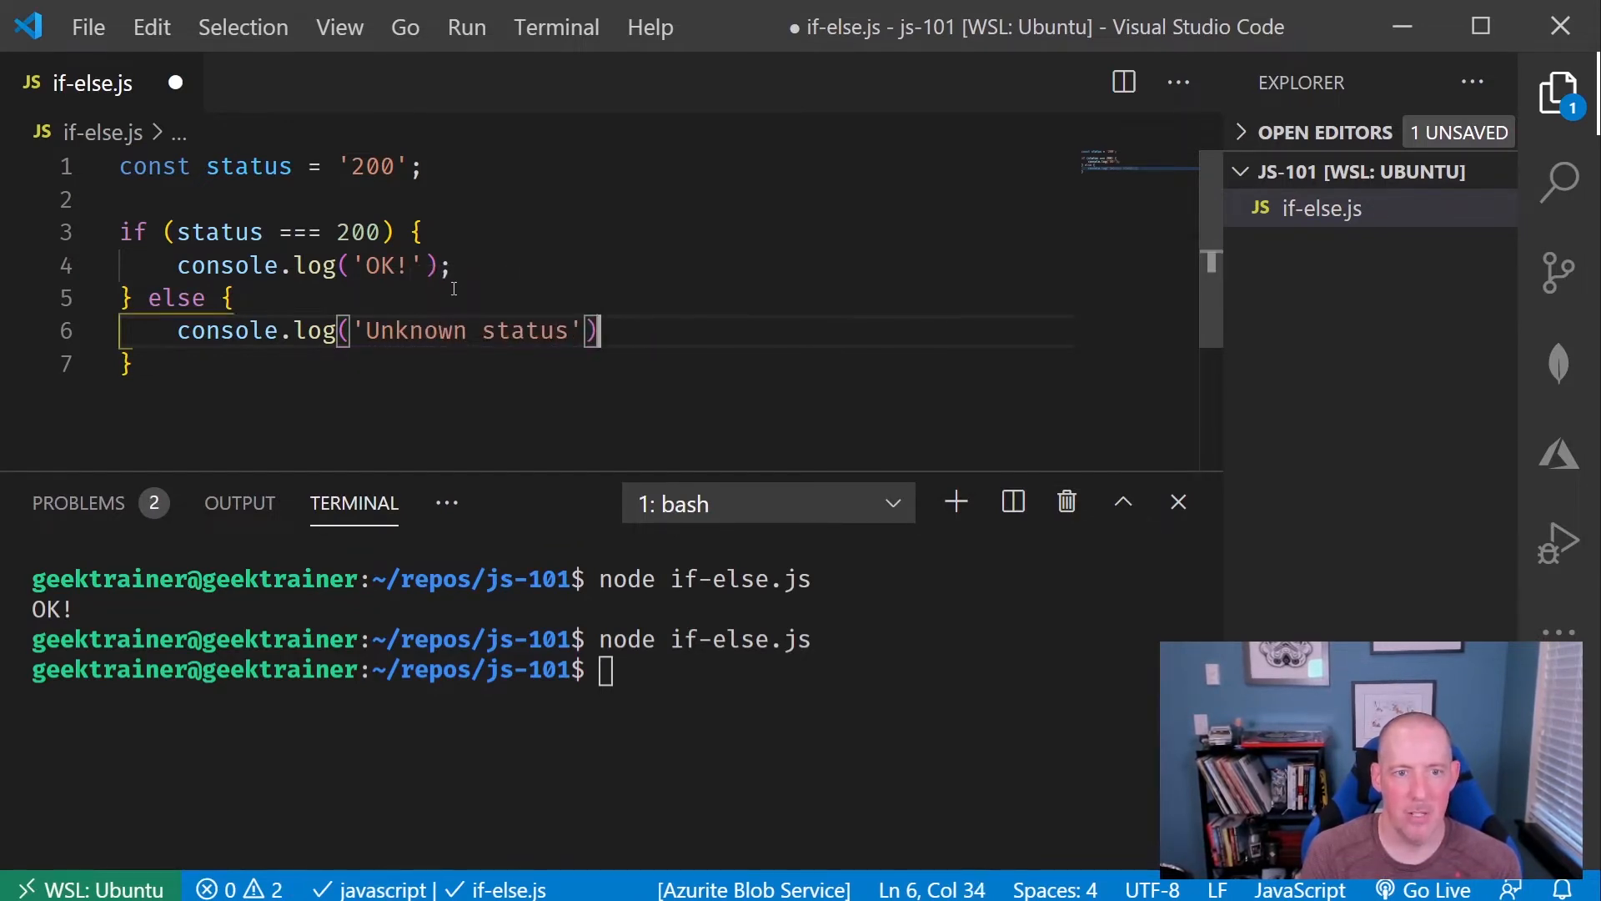
key("ctrl+s")
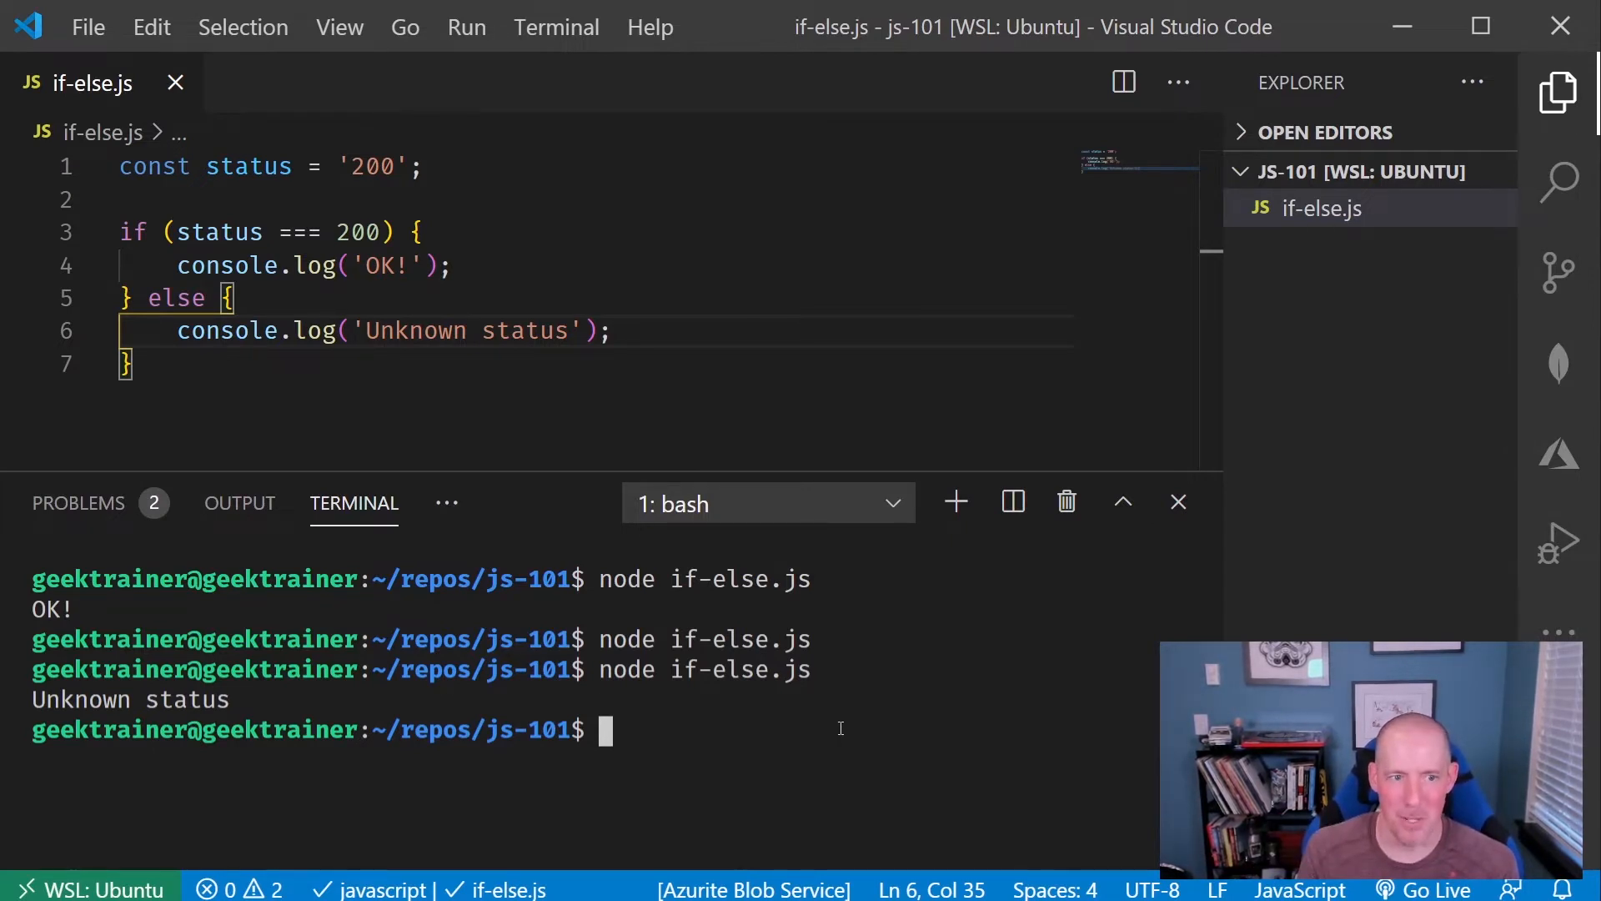
mouse_move(340, 26)
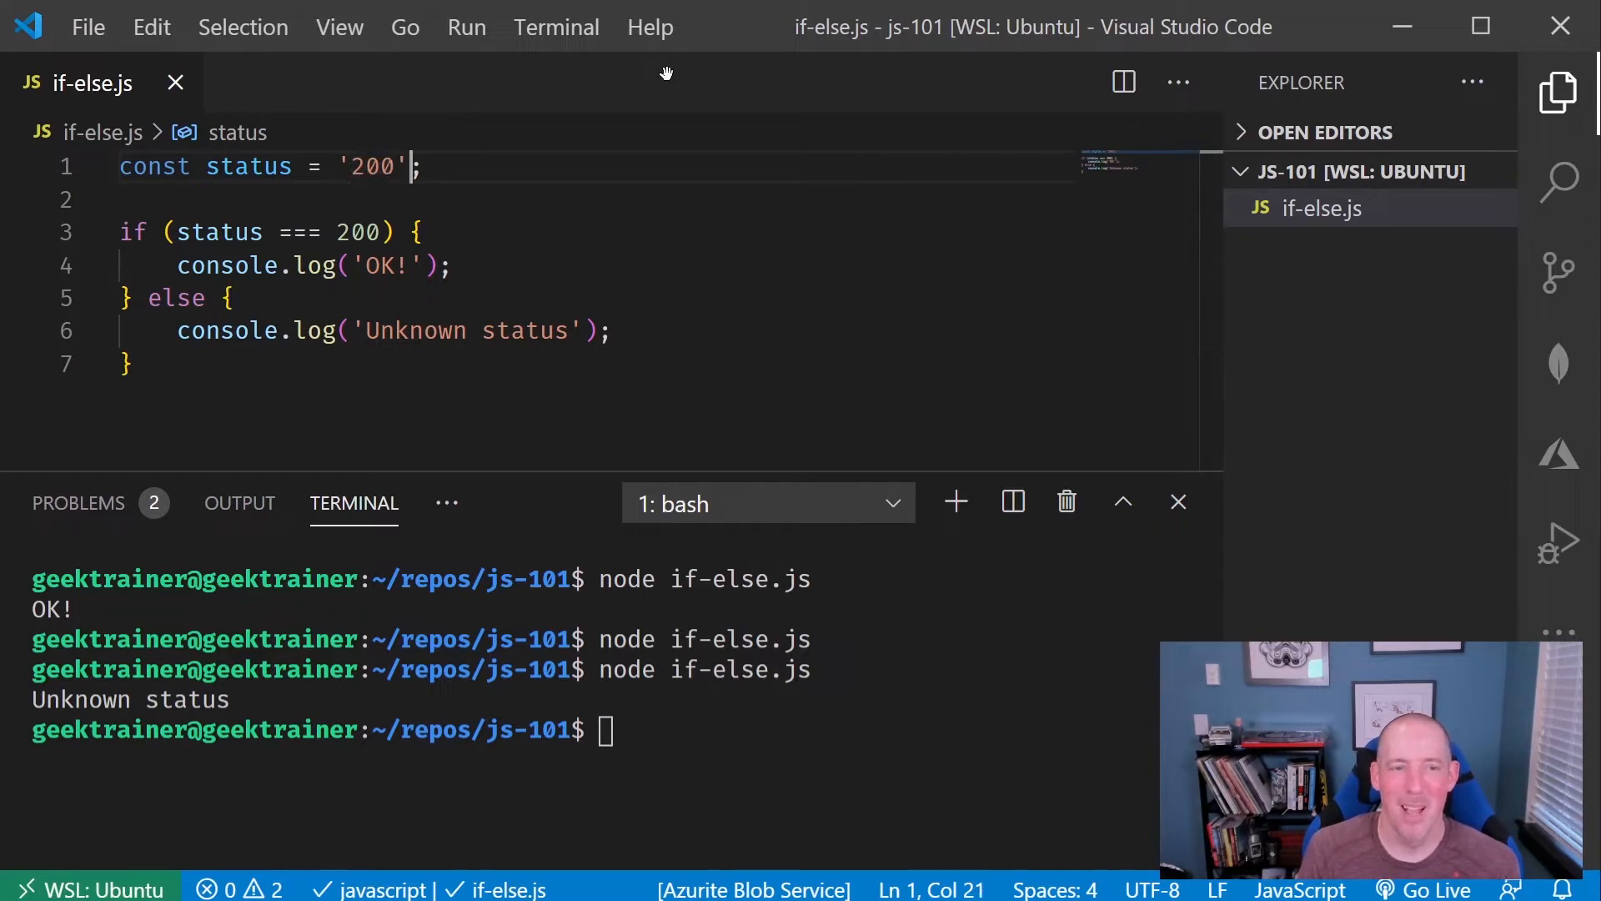
- Replace '200' with the number 200, save, and rerun if-else.js to print OK!
double_click(371, 166)
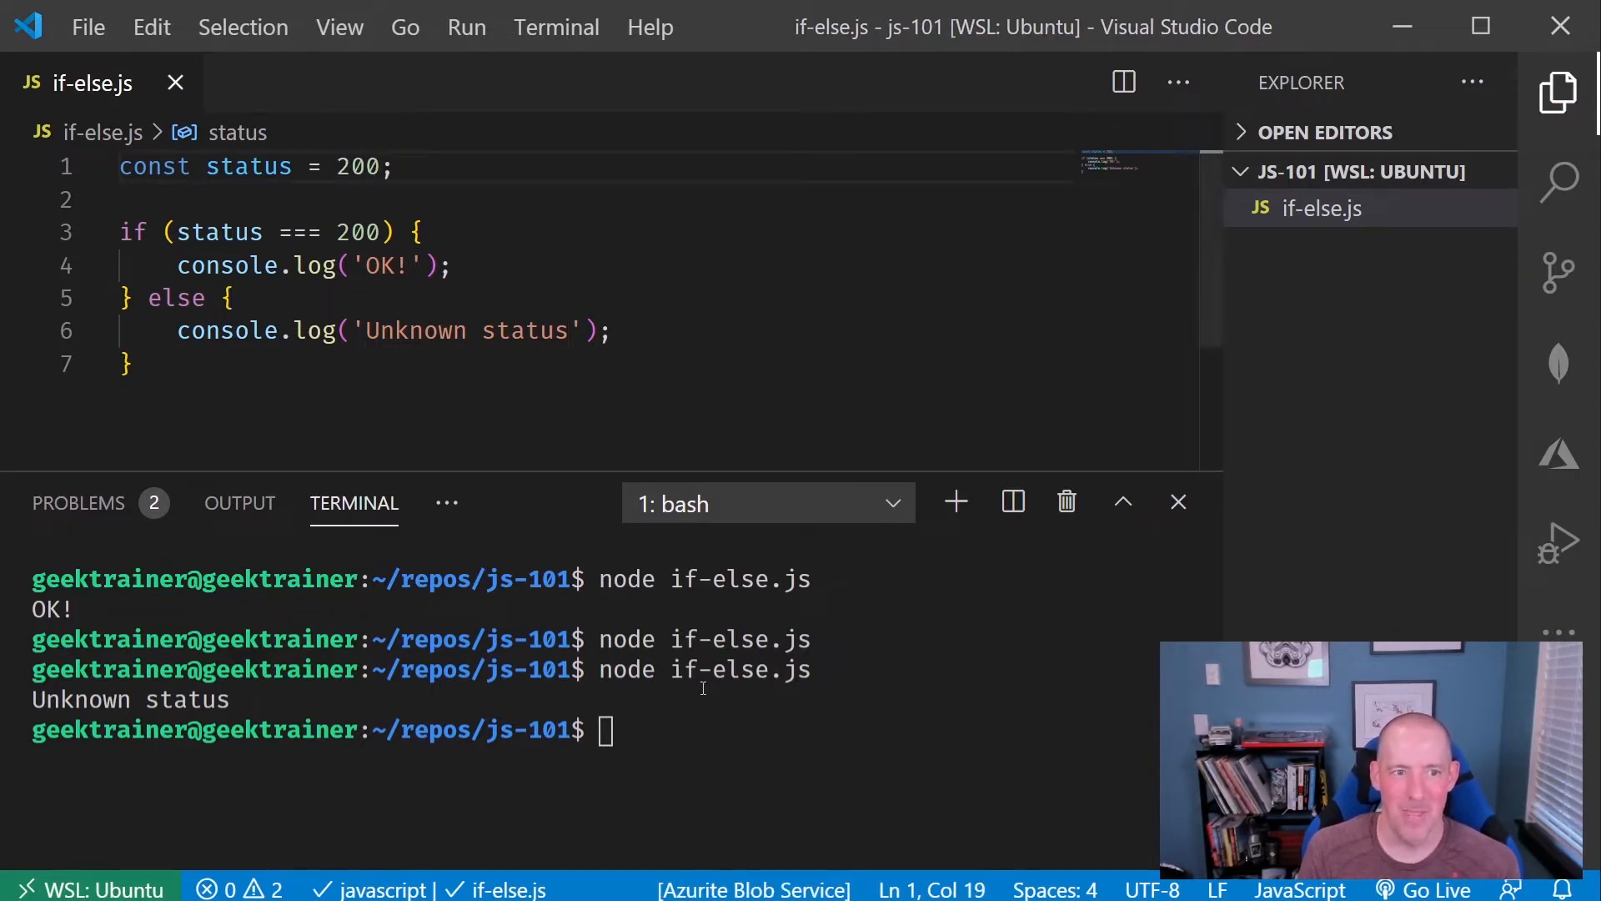
key("Enter")
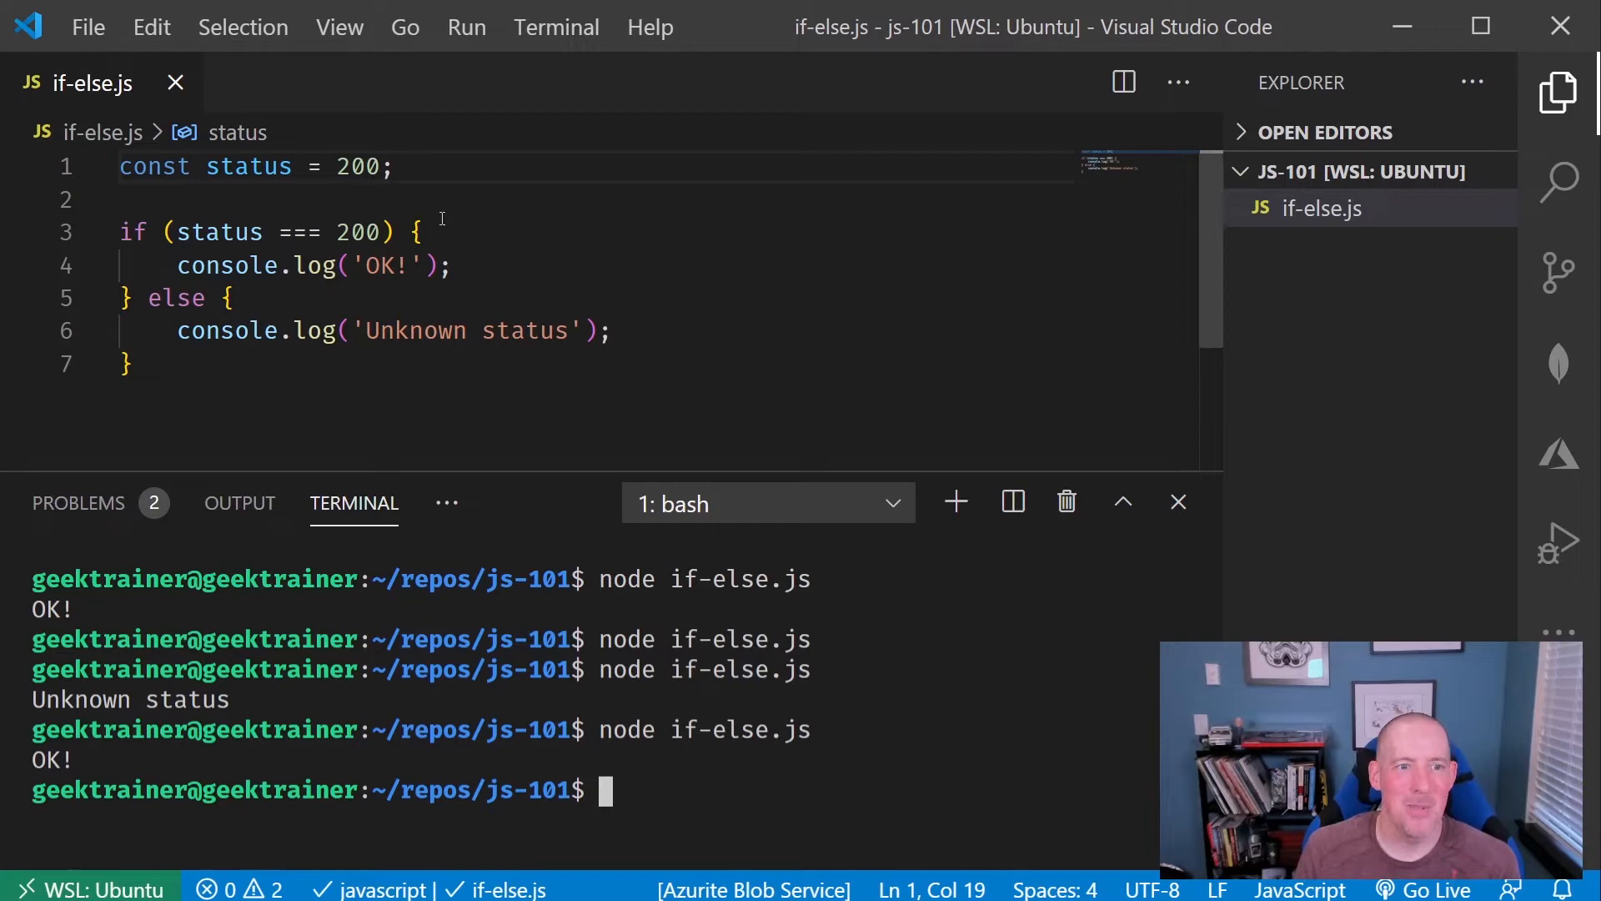
key("Enter")
type("}")
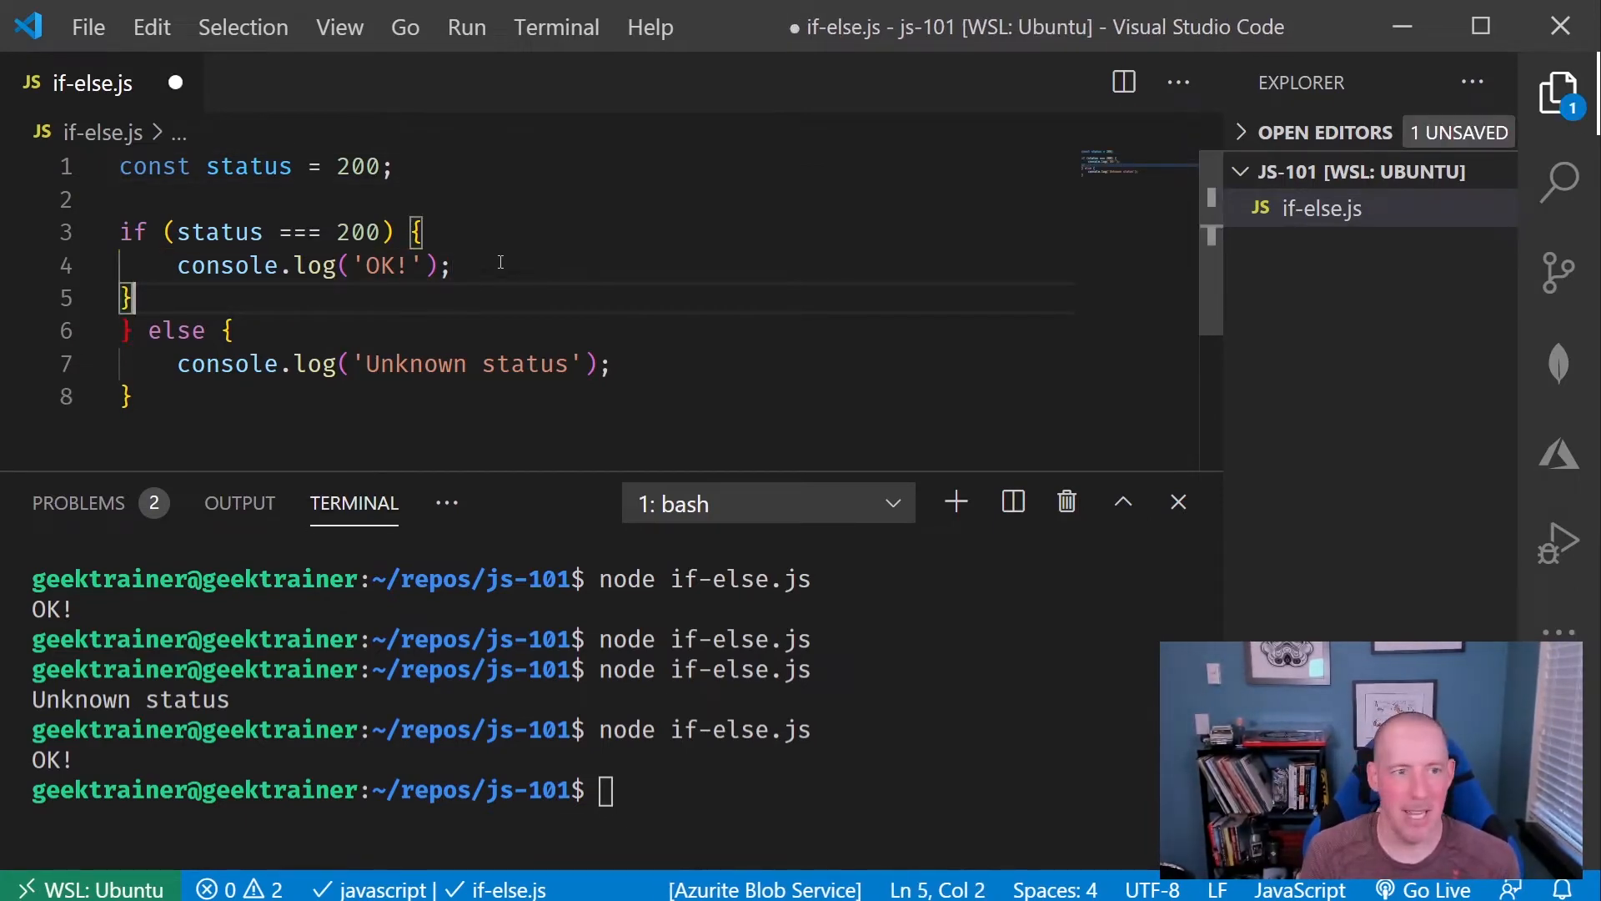
- Add an else if (status === 400) branch that logs 'Error!'
type("else if")
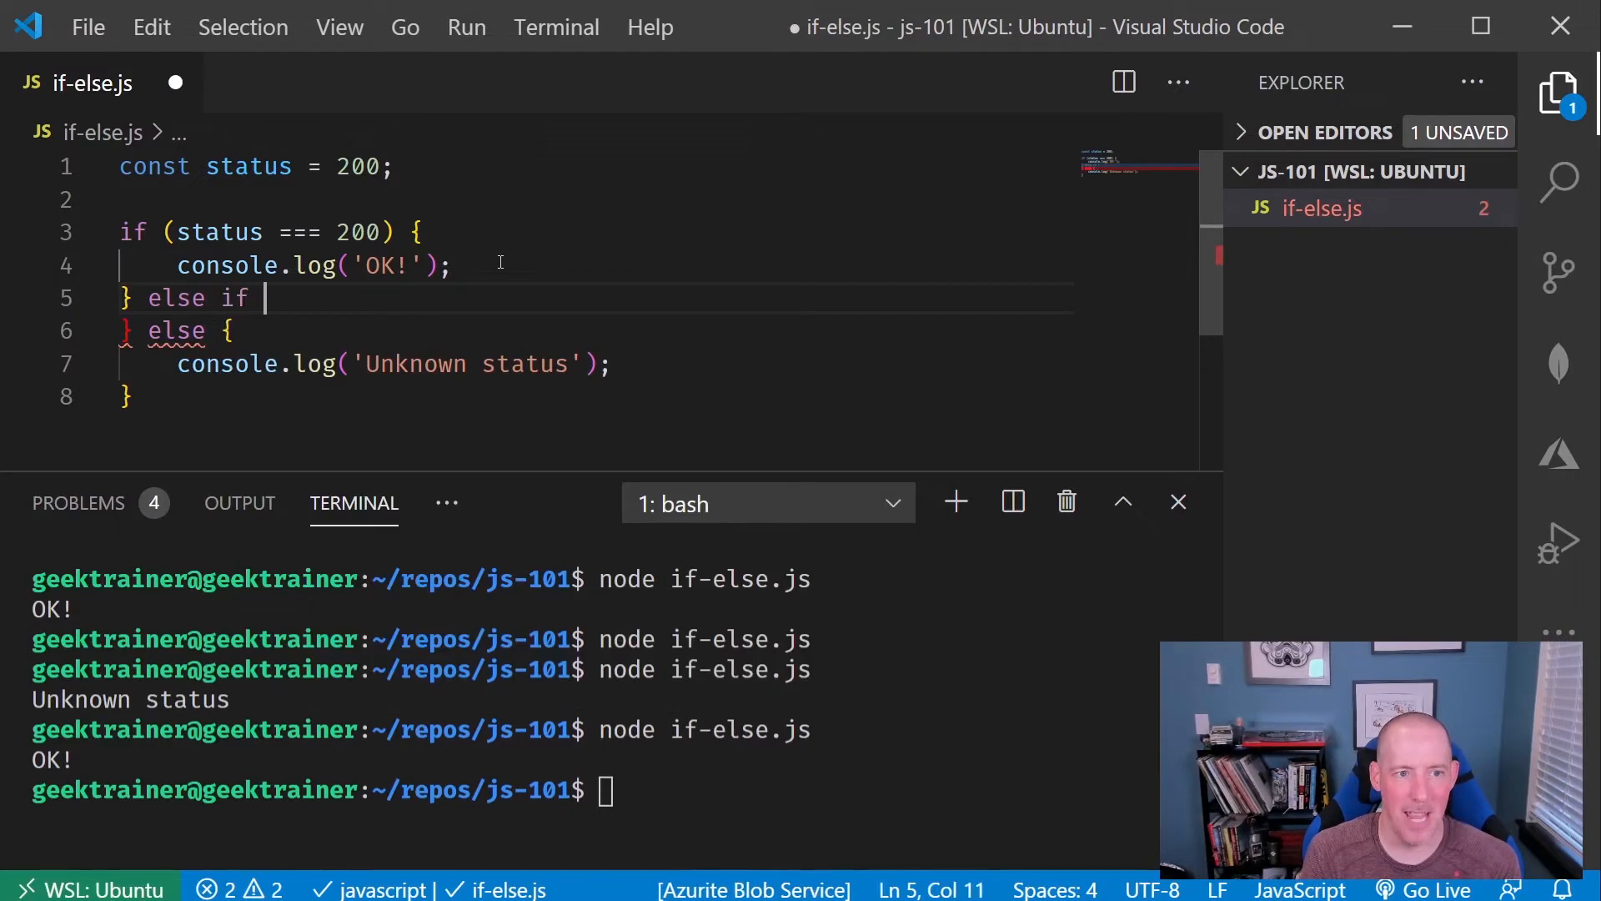
type("(")
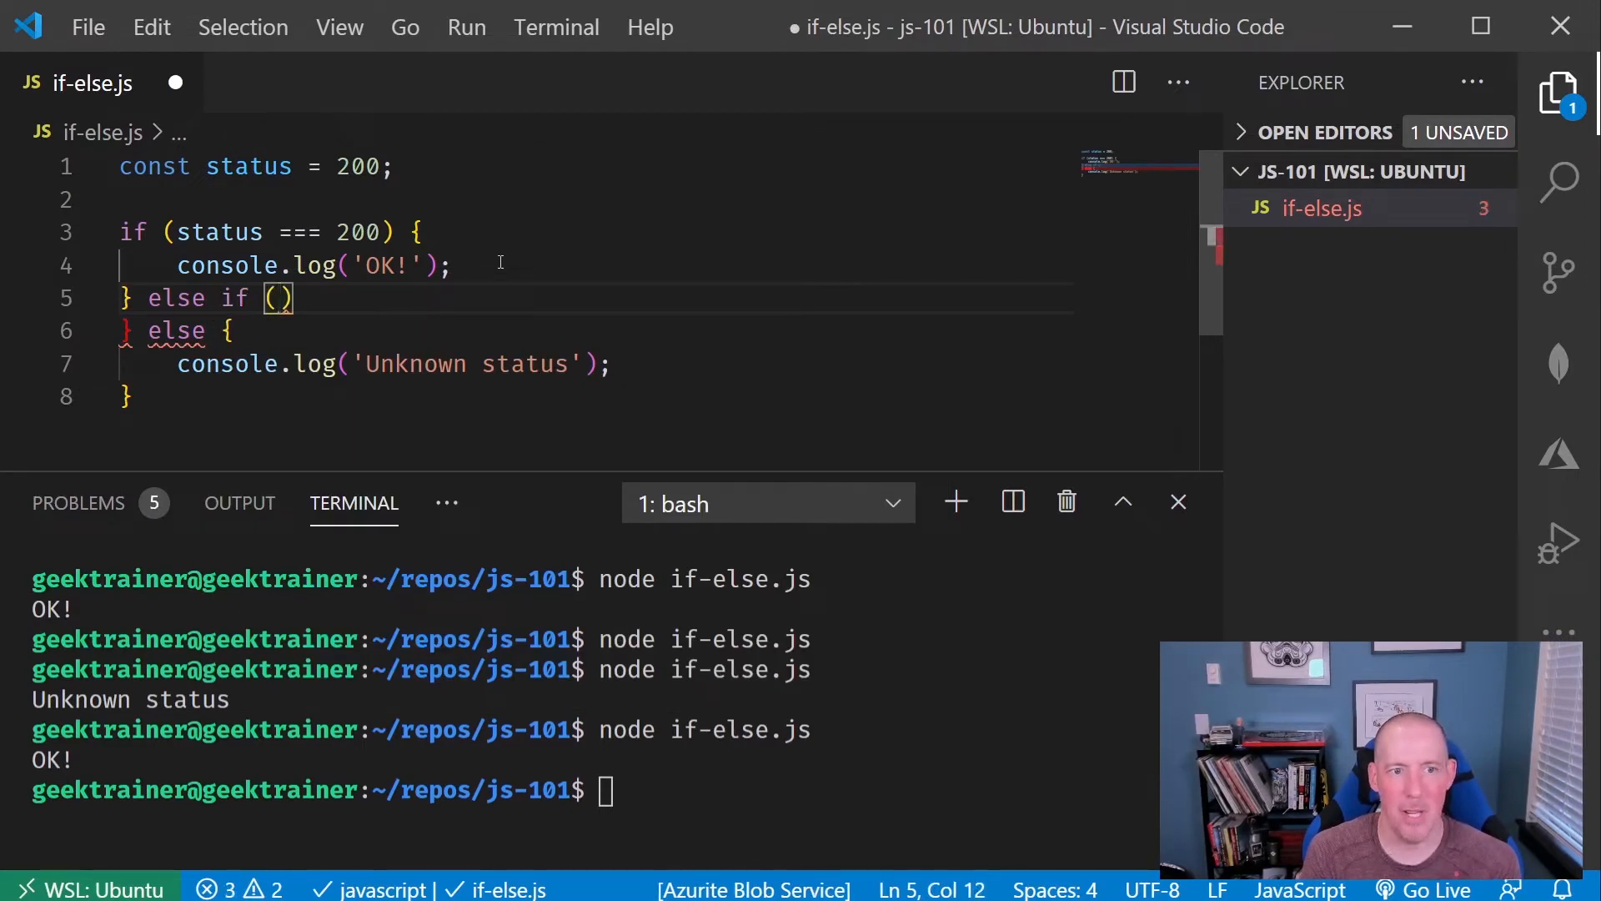
type("status ===")
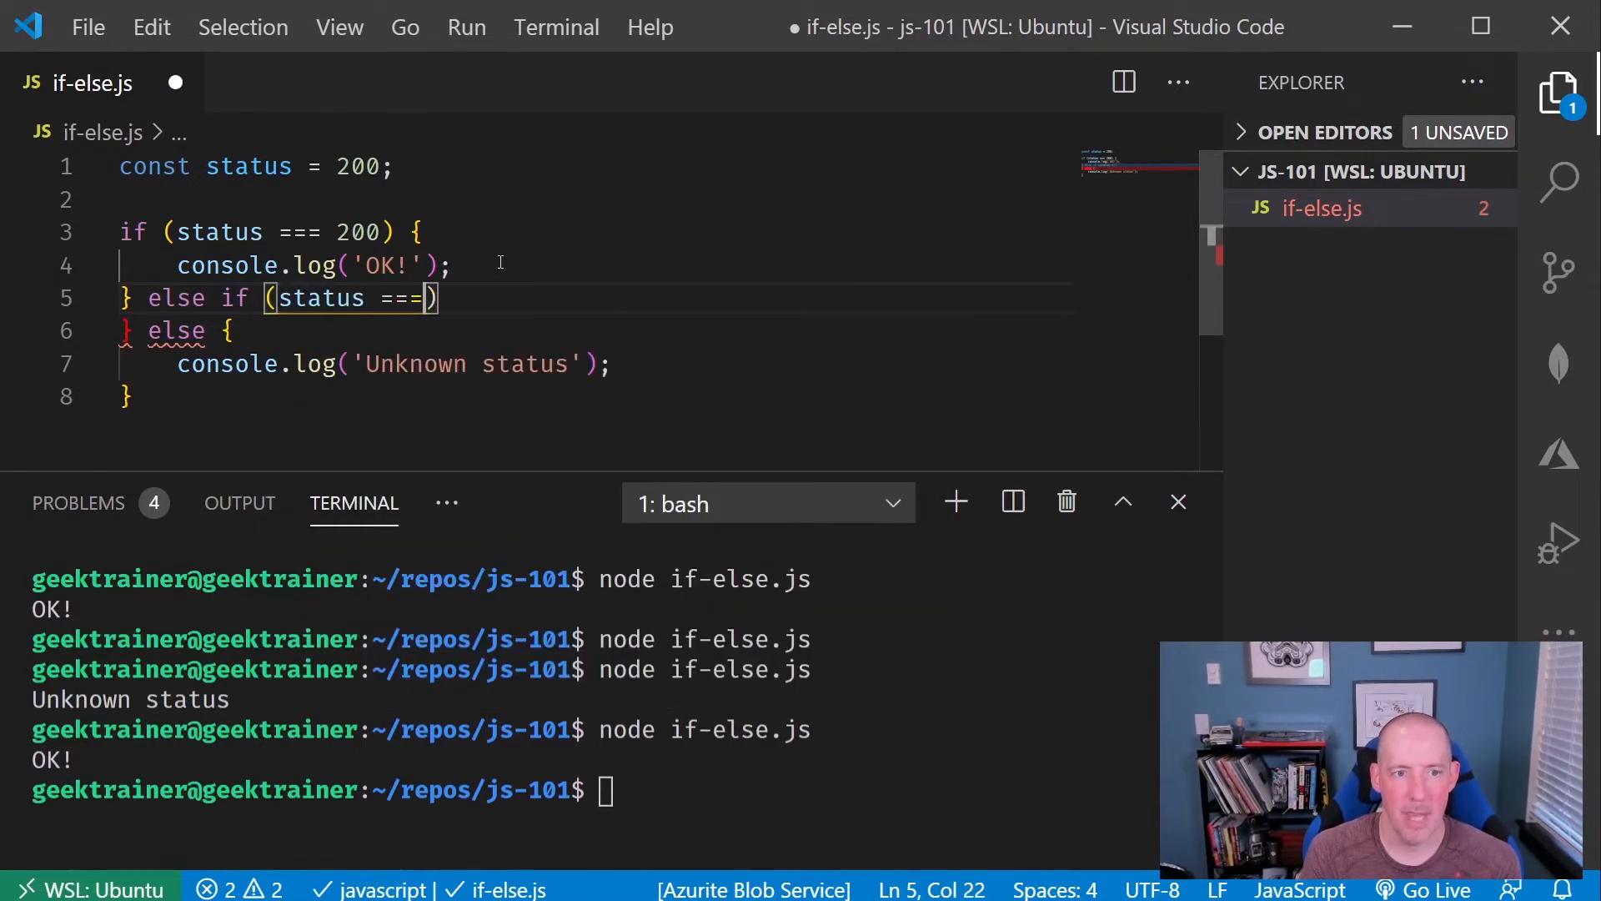
type("400")
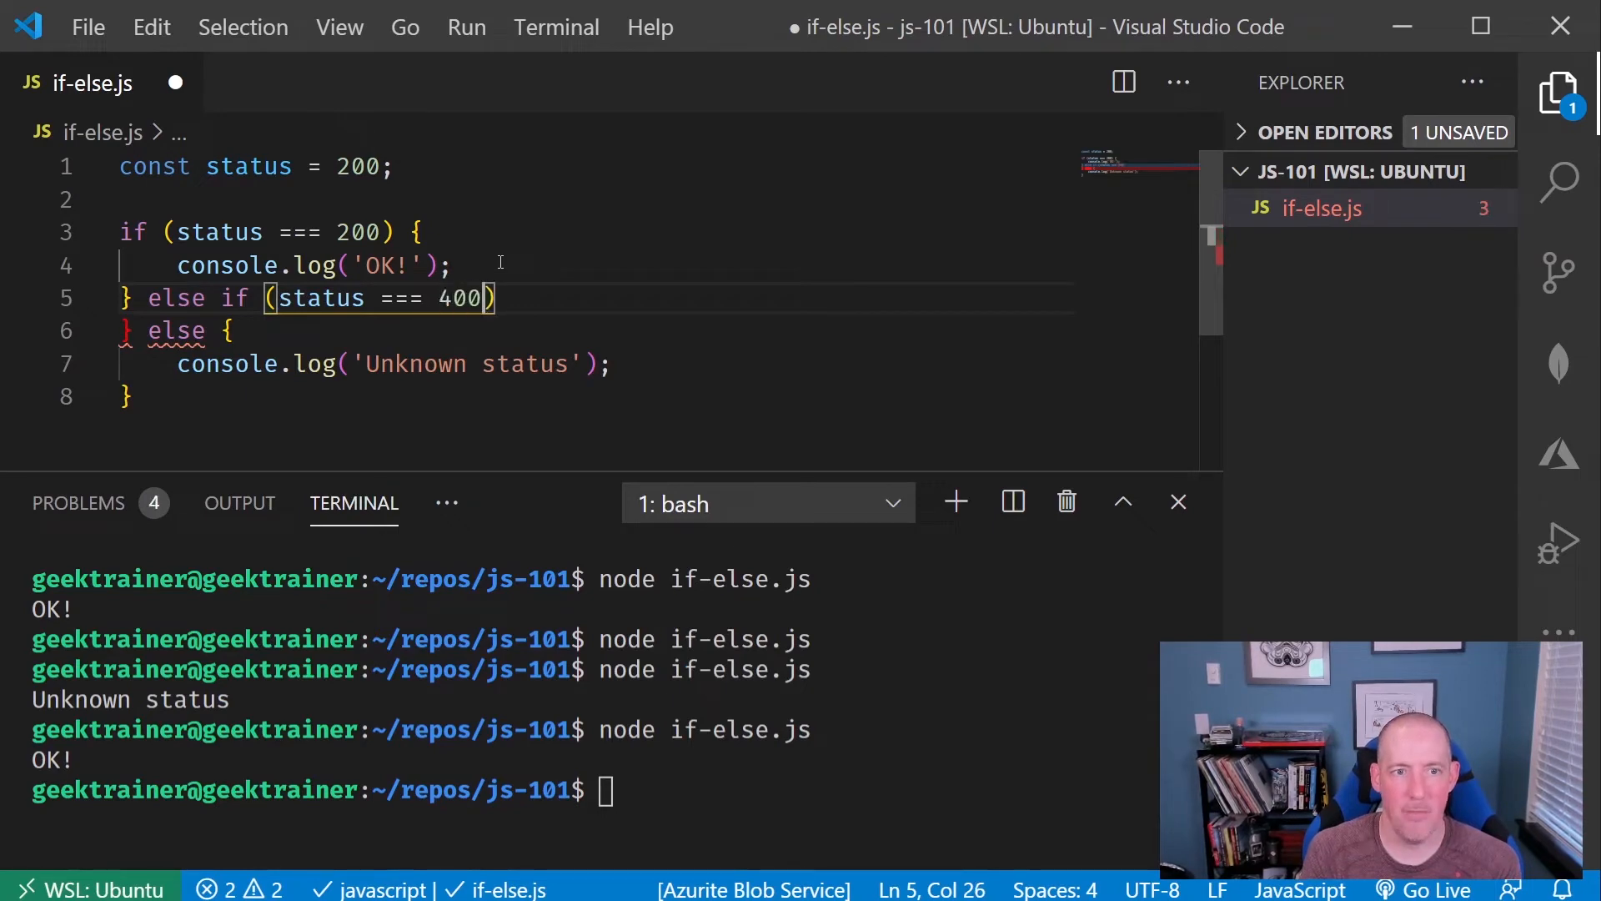
type("{}")
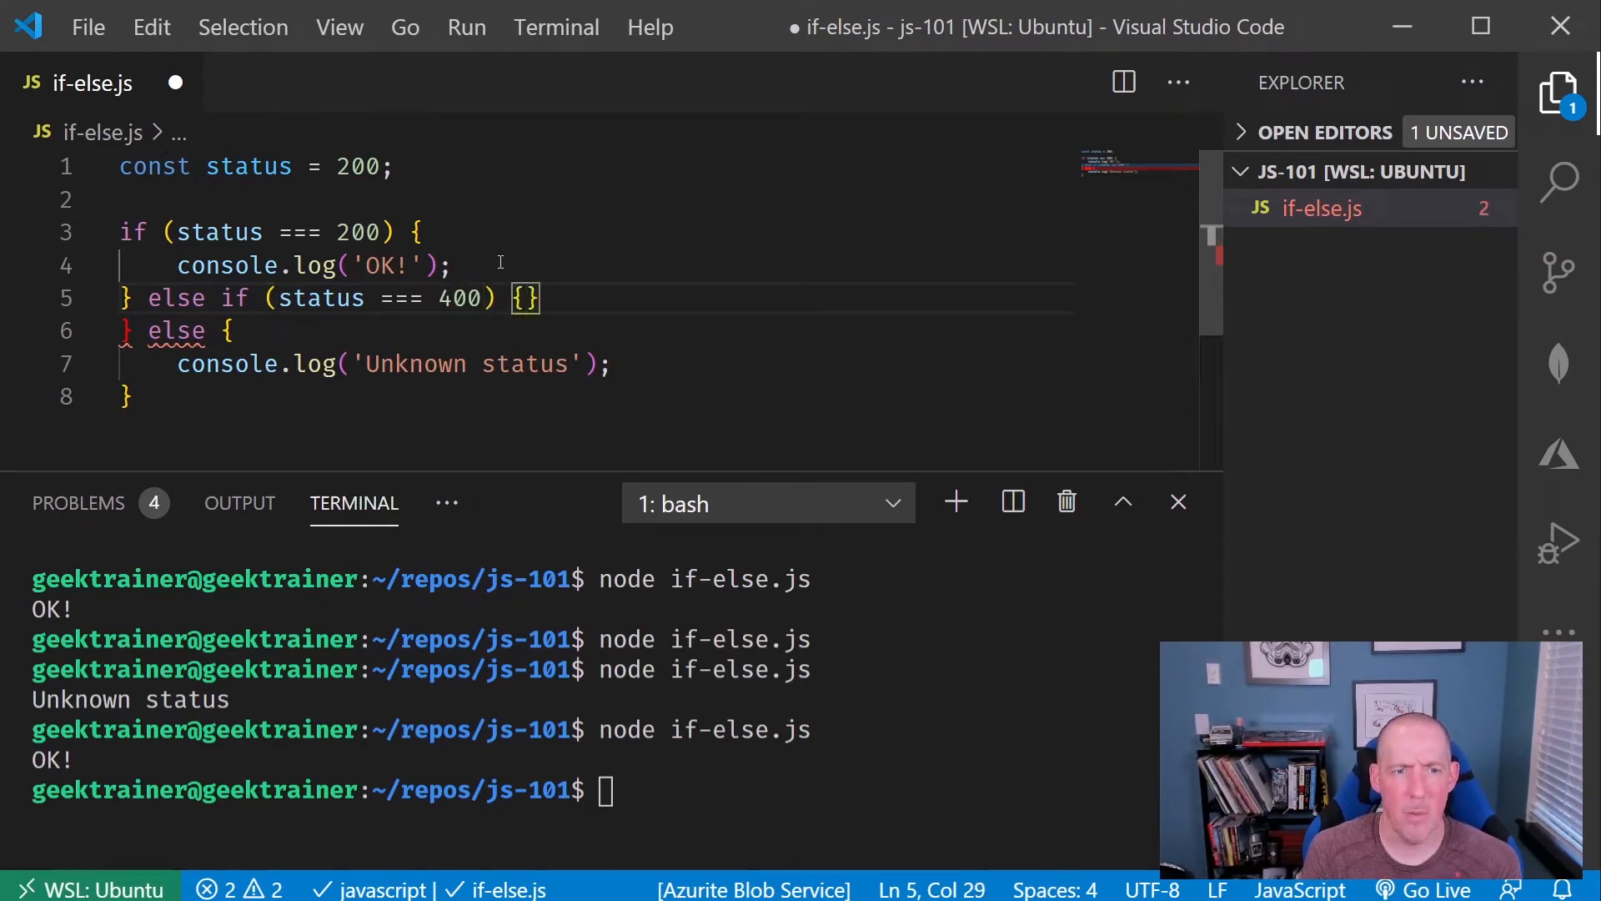
type("console.log('Error!');")
left_click(628, 791)
type("node if-else.js")
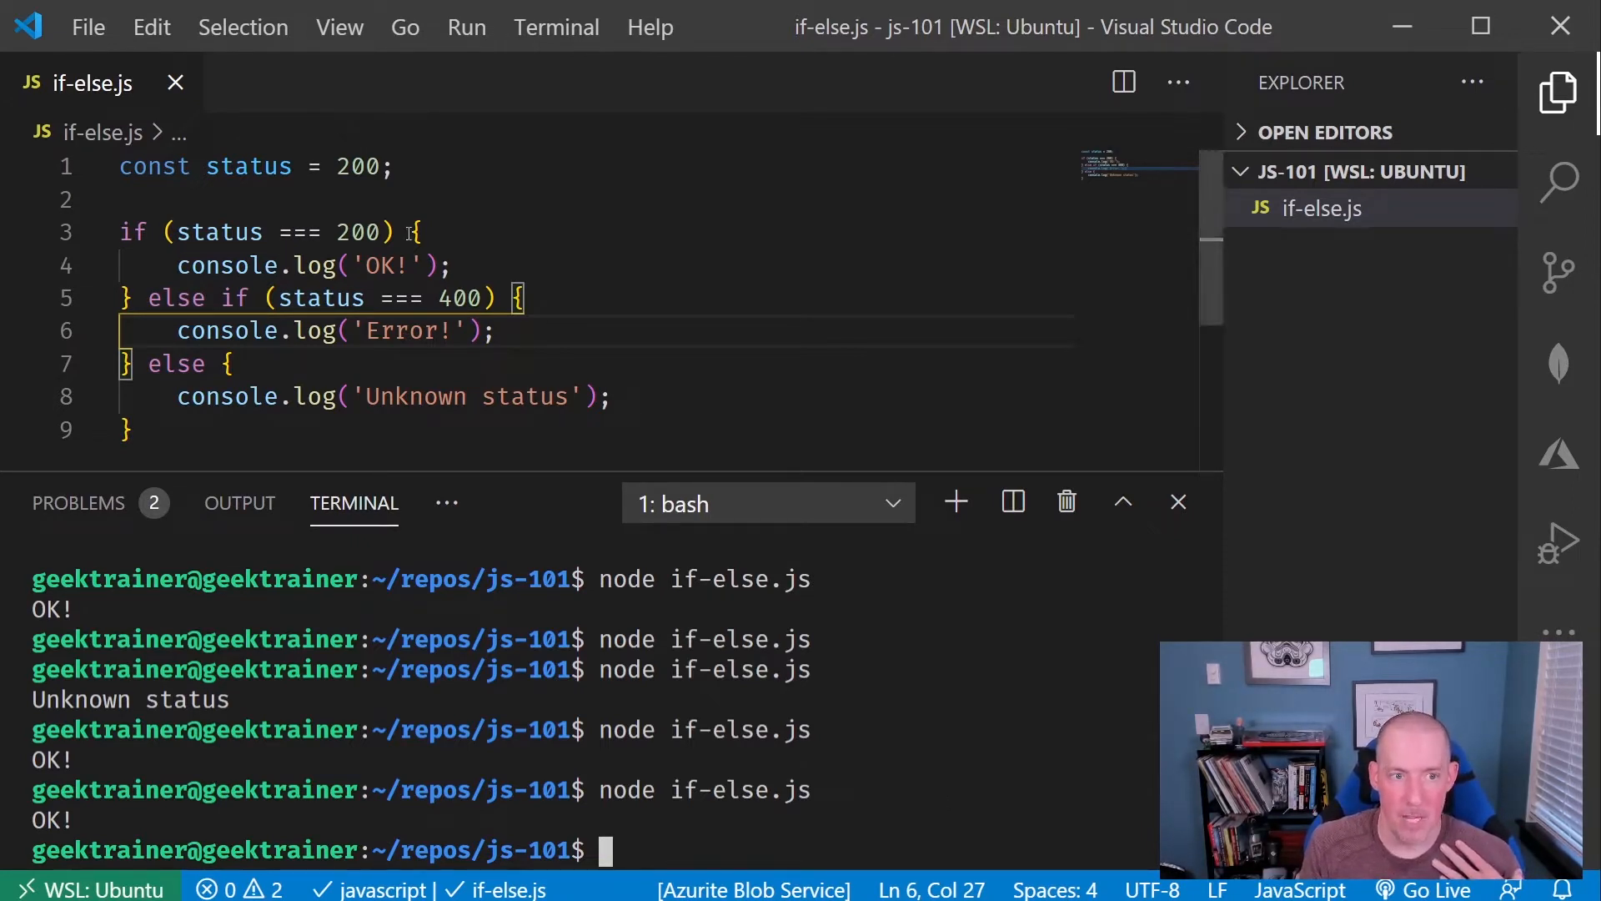
double_click(359, 231)
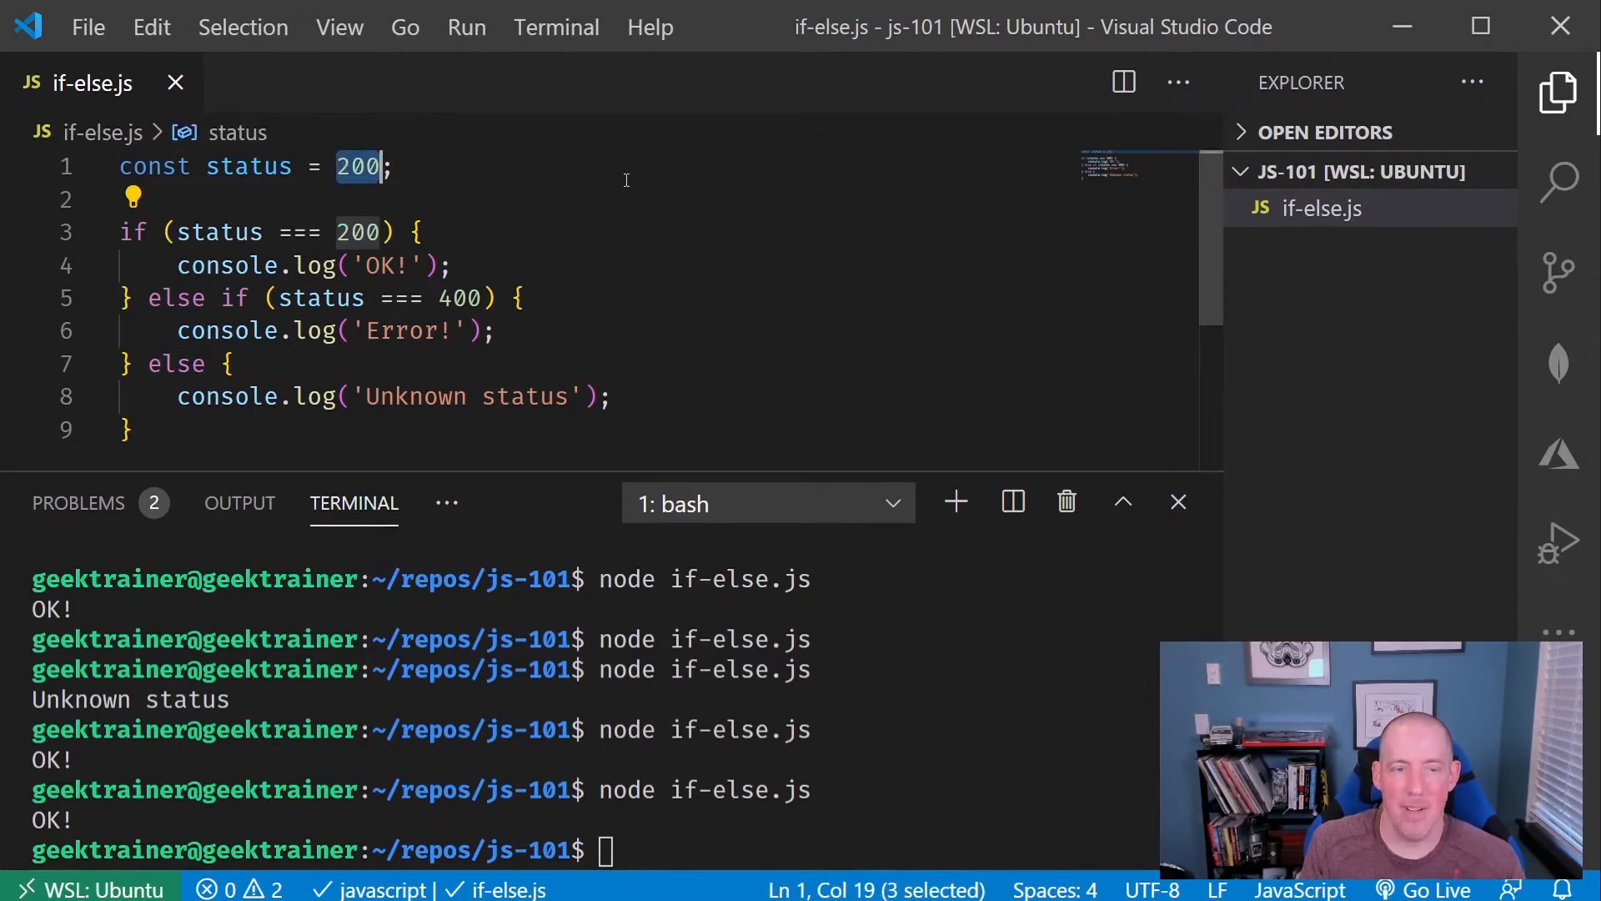
- Change status to 400 and run node if-else.js, printing Error!
type("400")
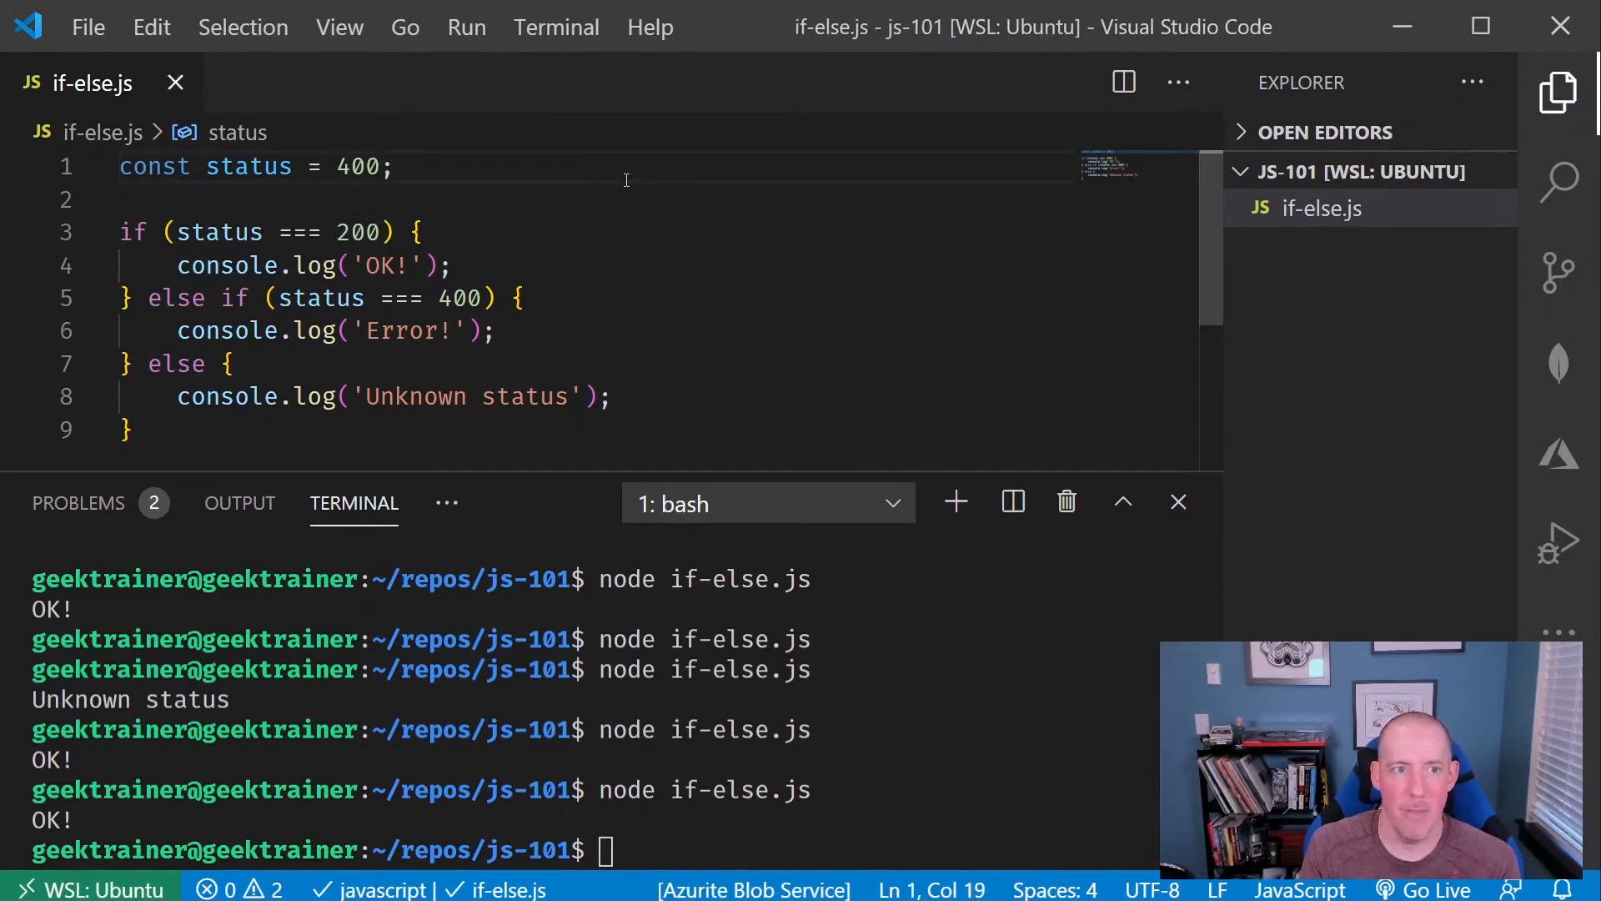
type("node if-else.js")
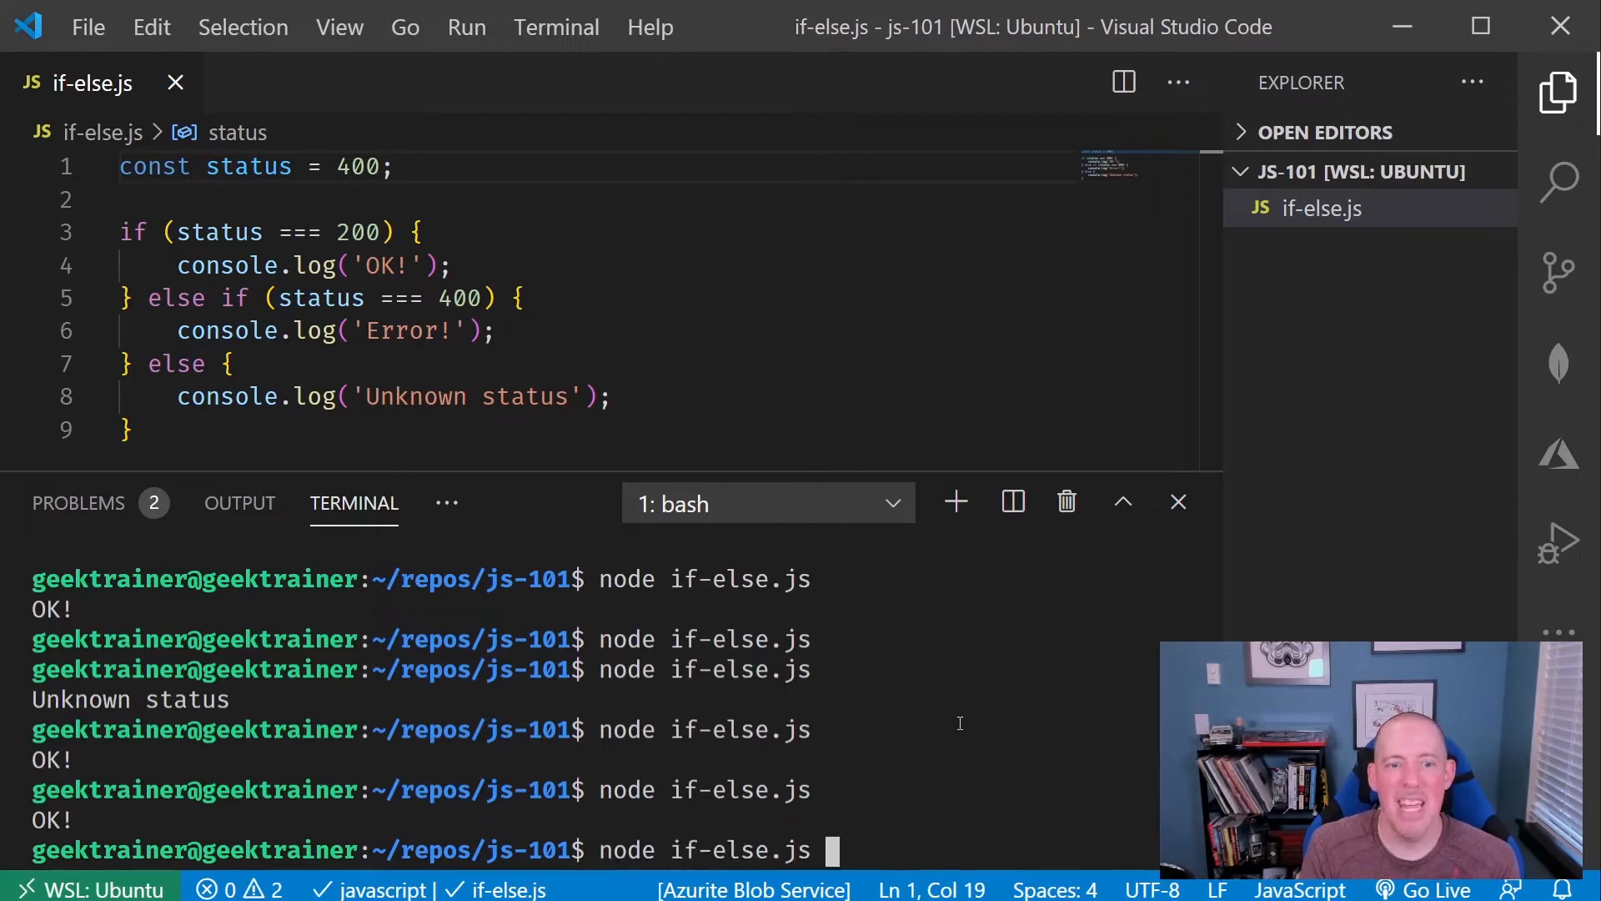
key("Enter")
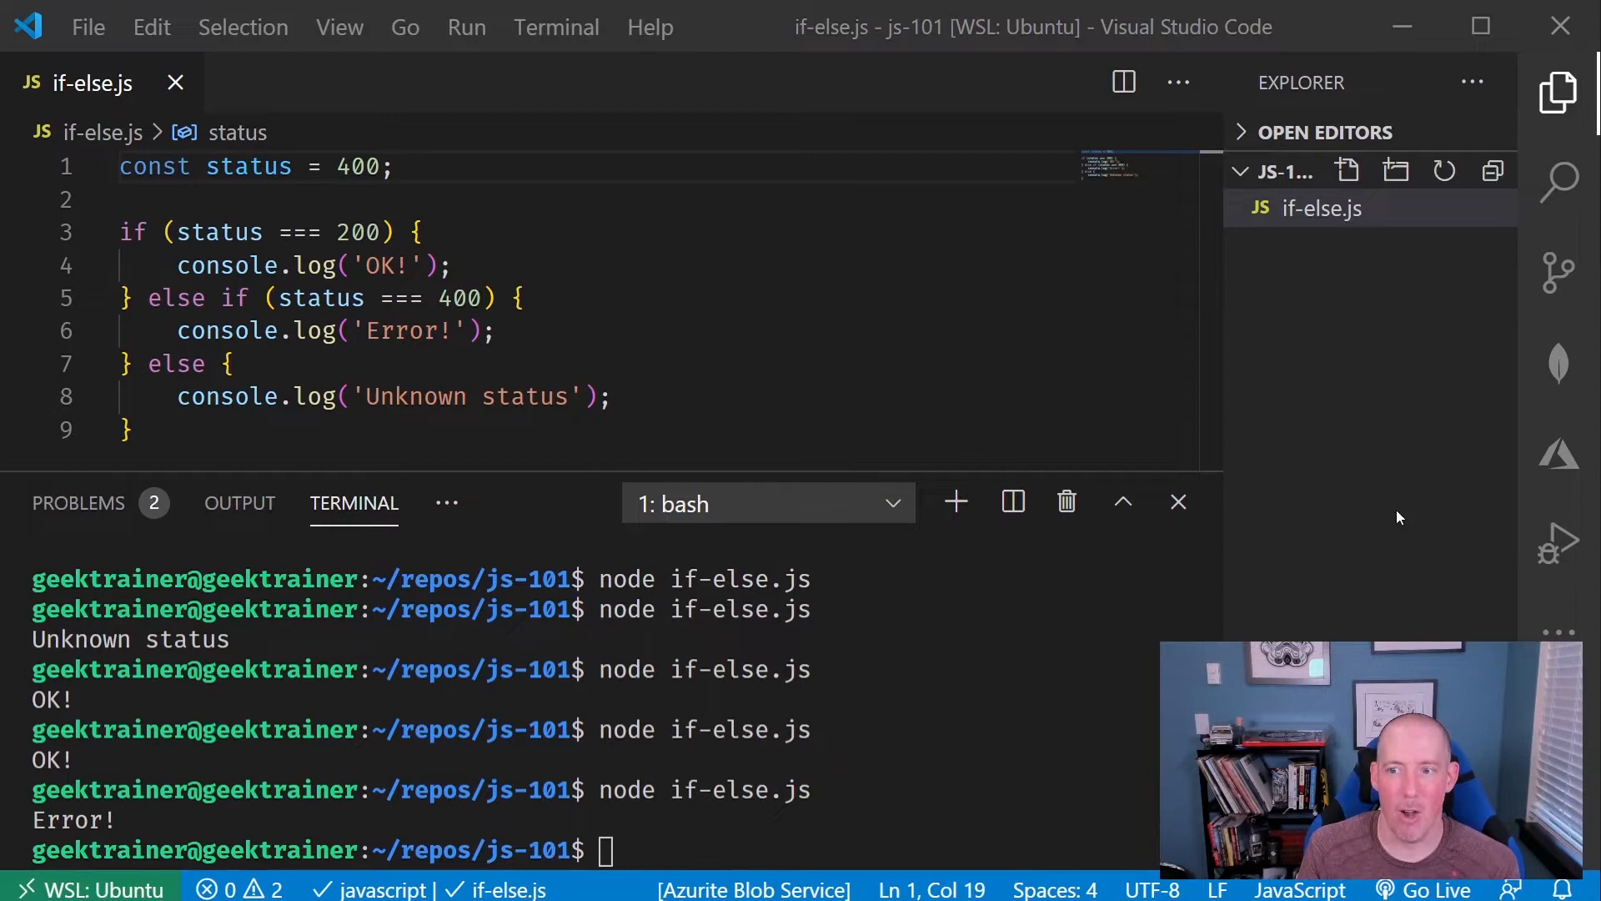
mouse_move(1238, 403)
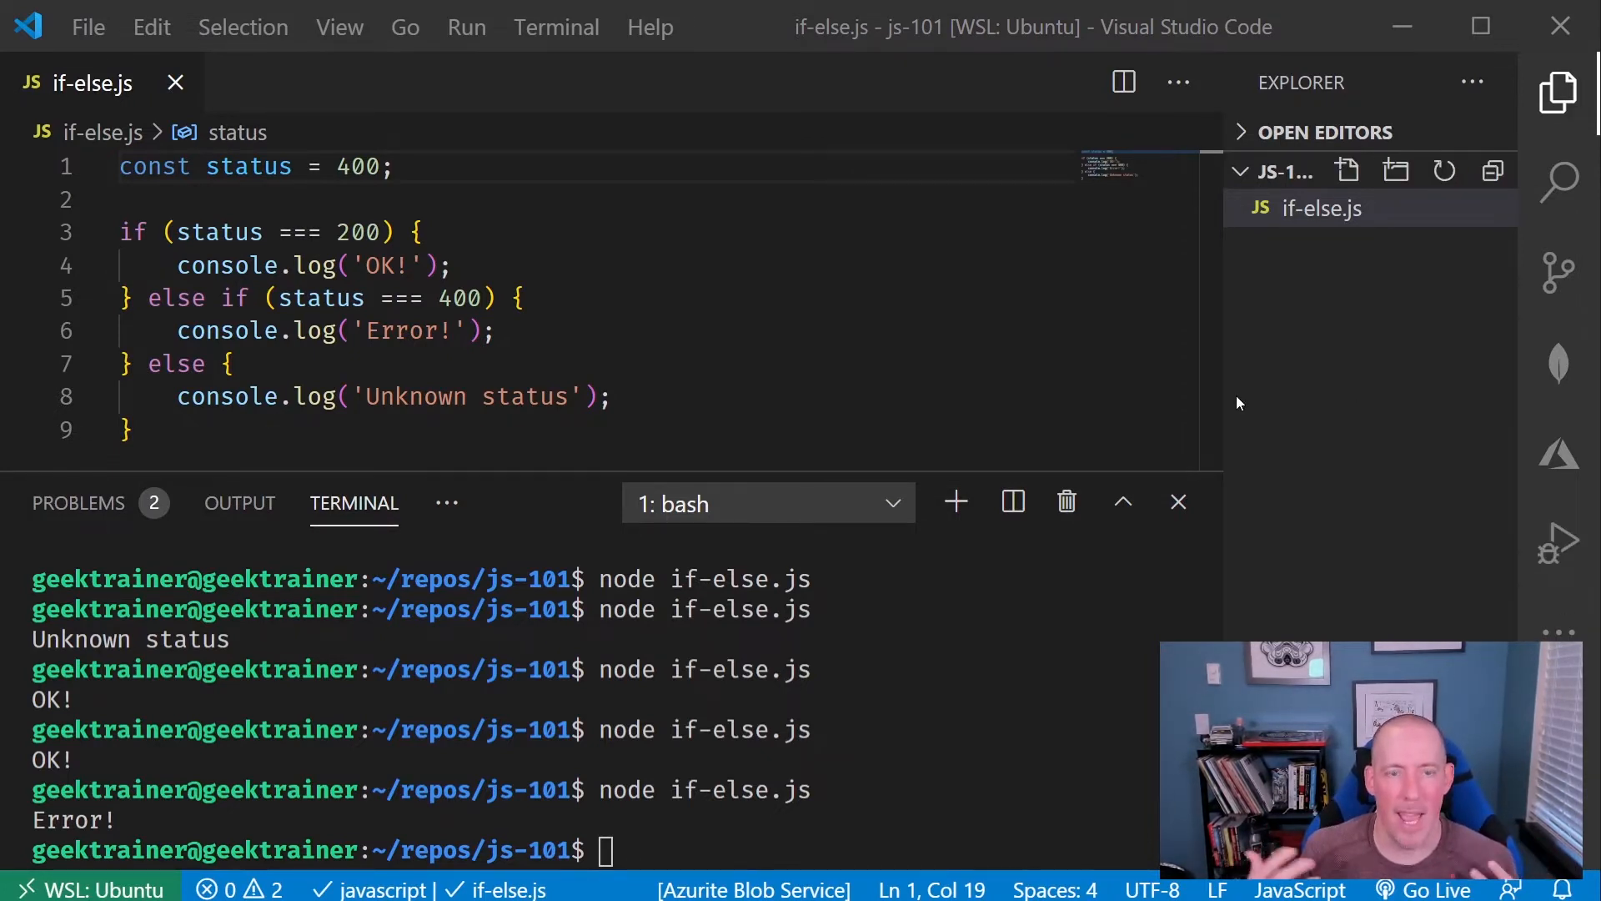
mouse_move(1348, 188)
type("if-terse.j")
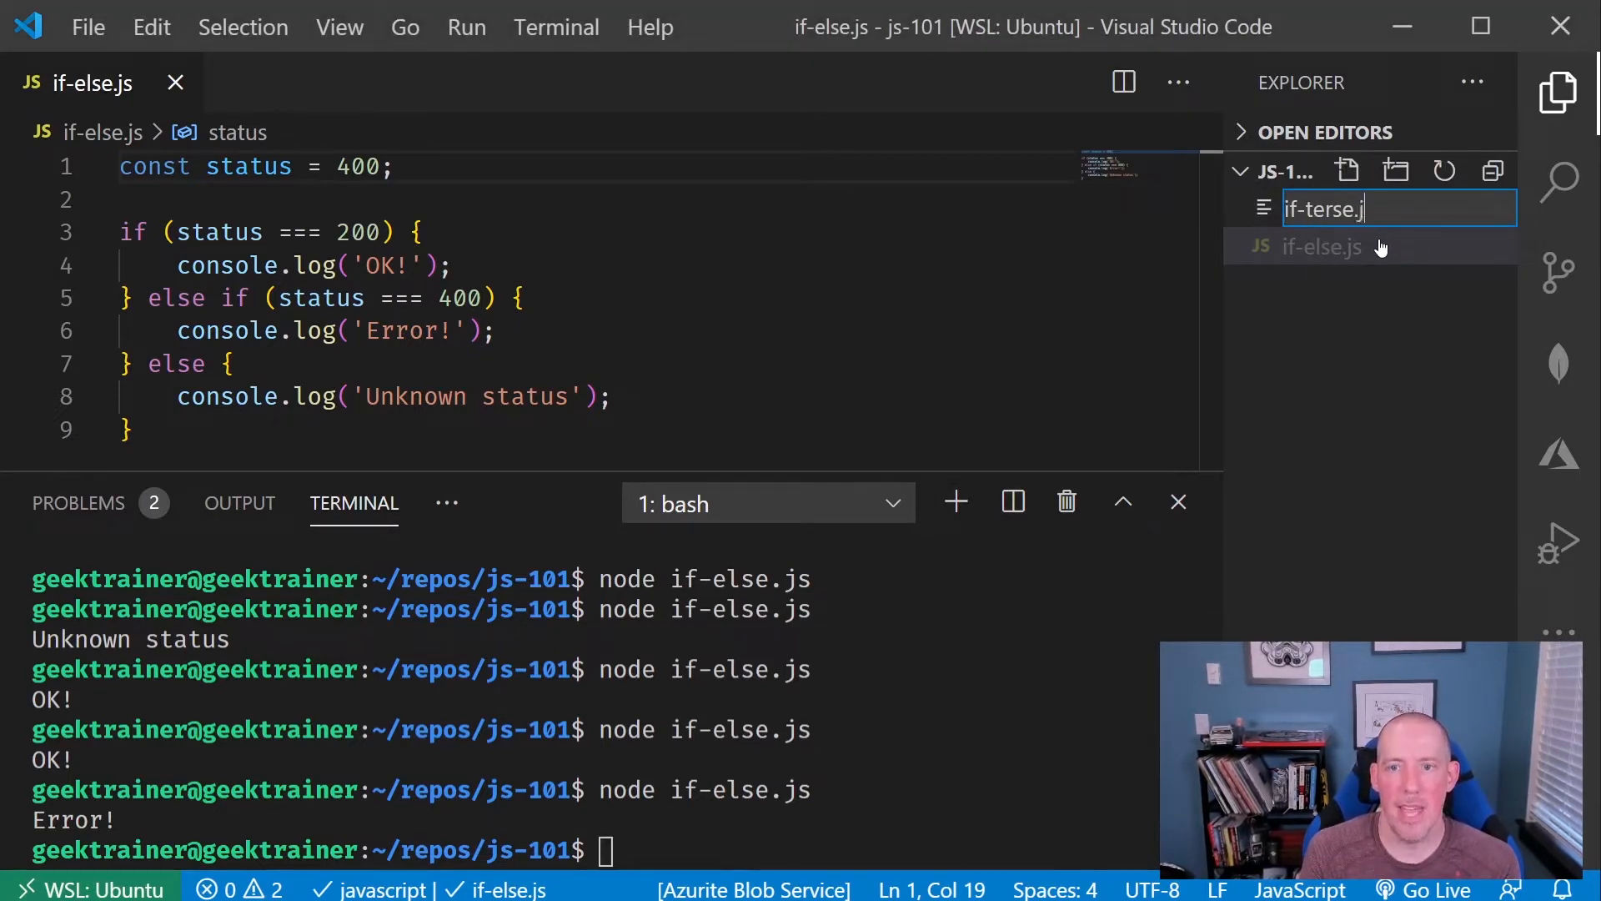
- Name the new file if-terse.js and show if-else.js beside it
key("Enter")
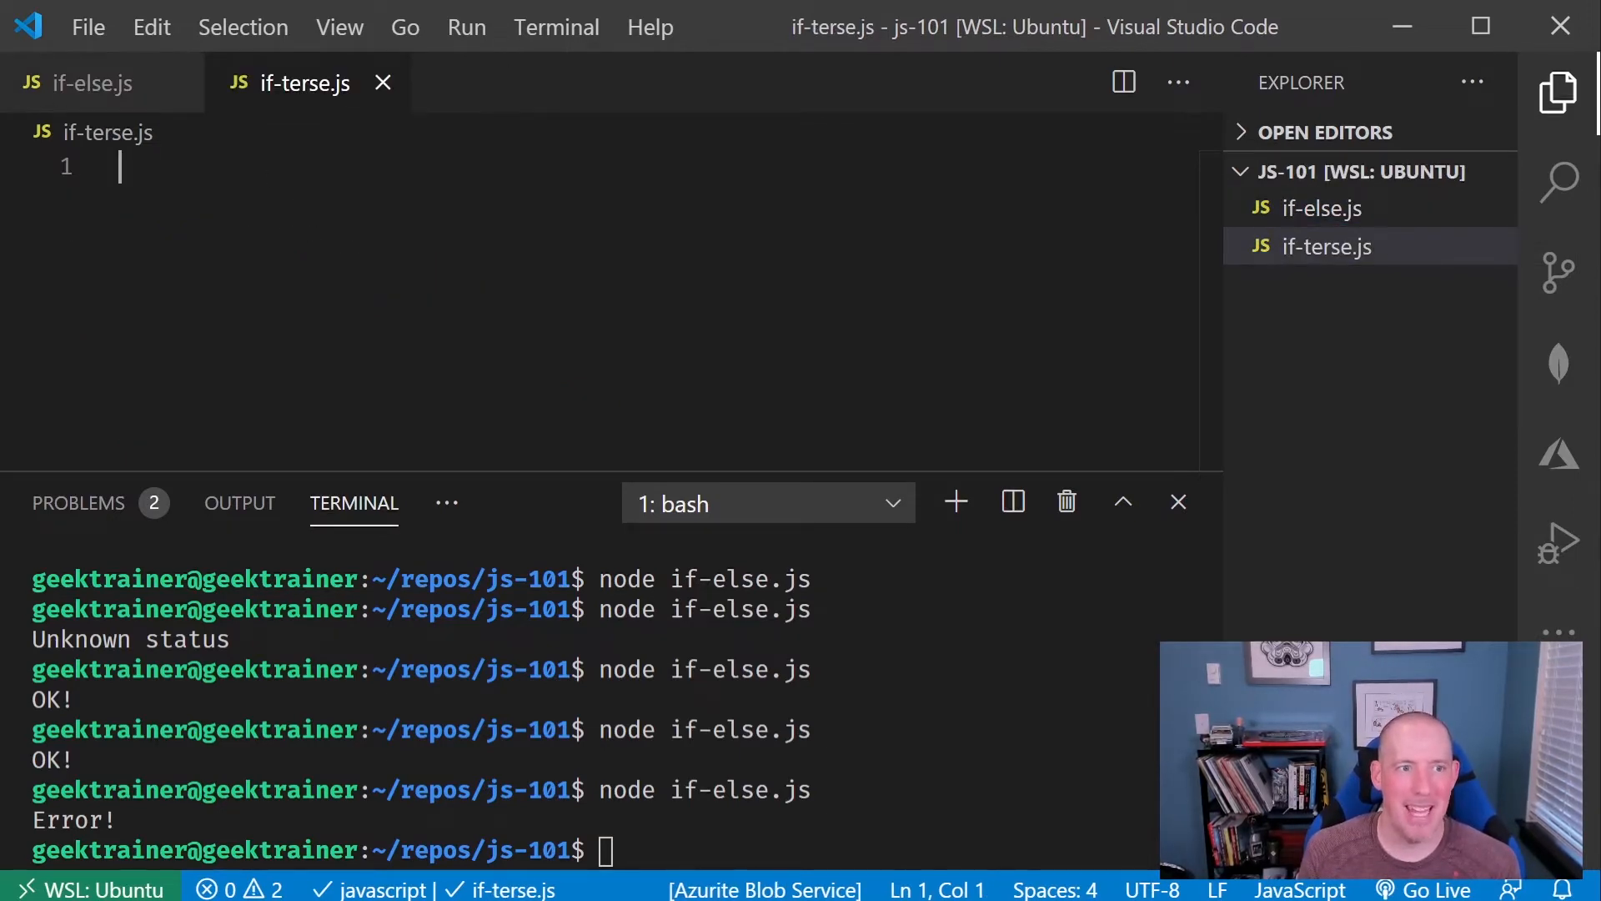
left_click(86, 82)
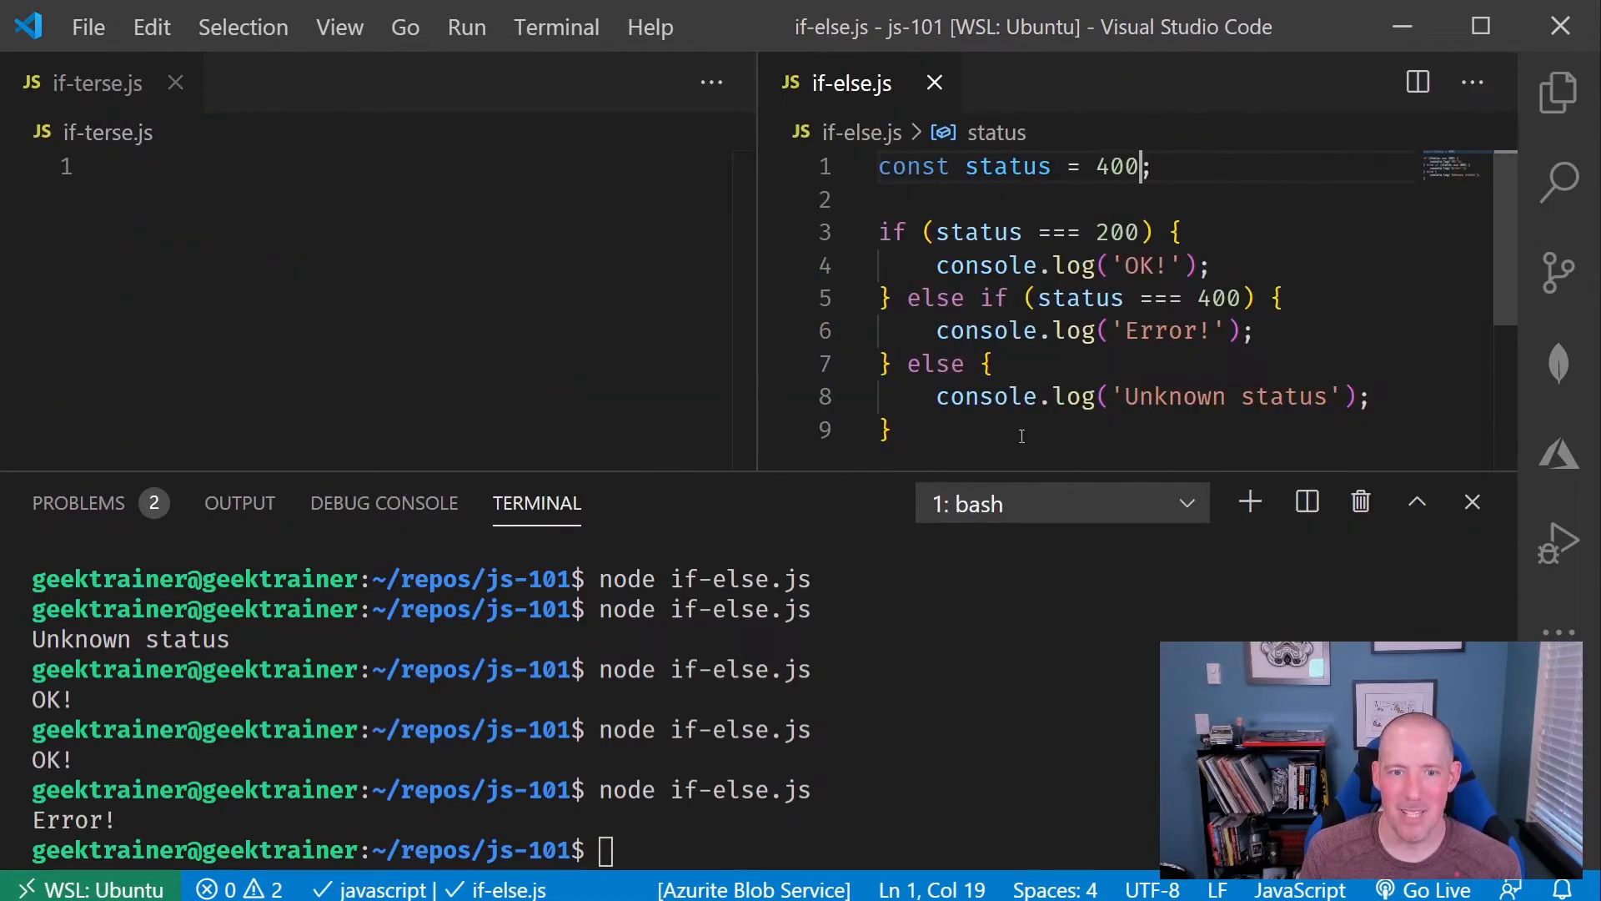
- Copy all of the if-else.js code into if-terse.js
key("ctrl+a")
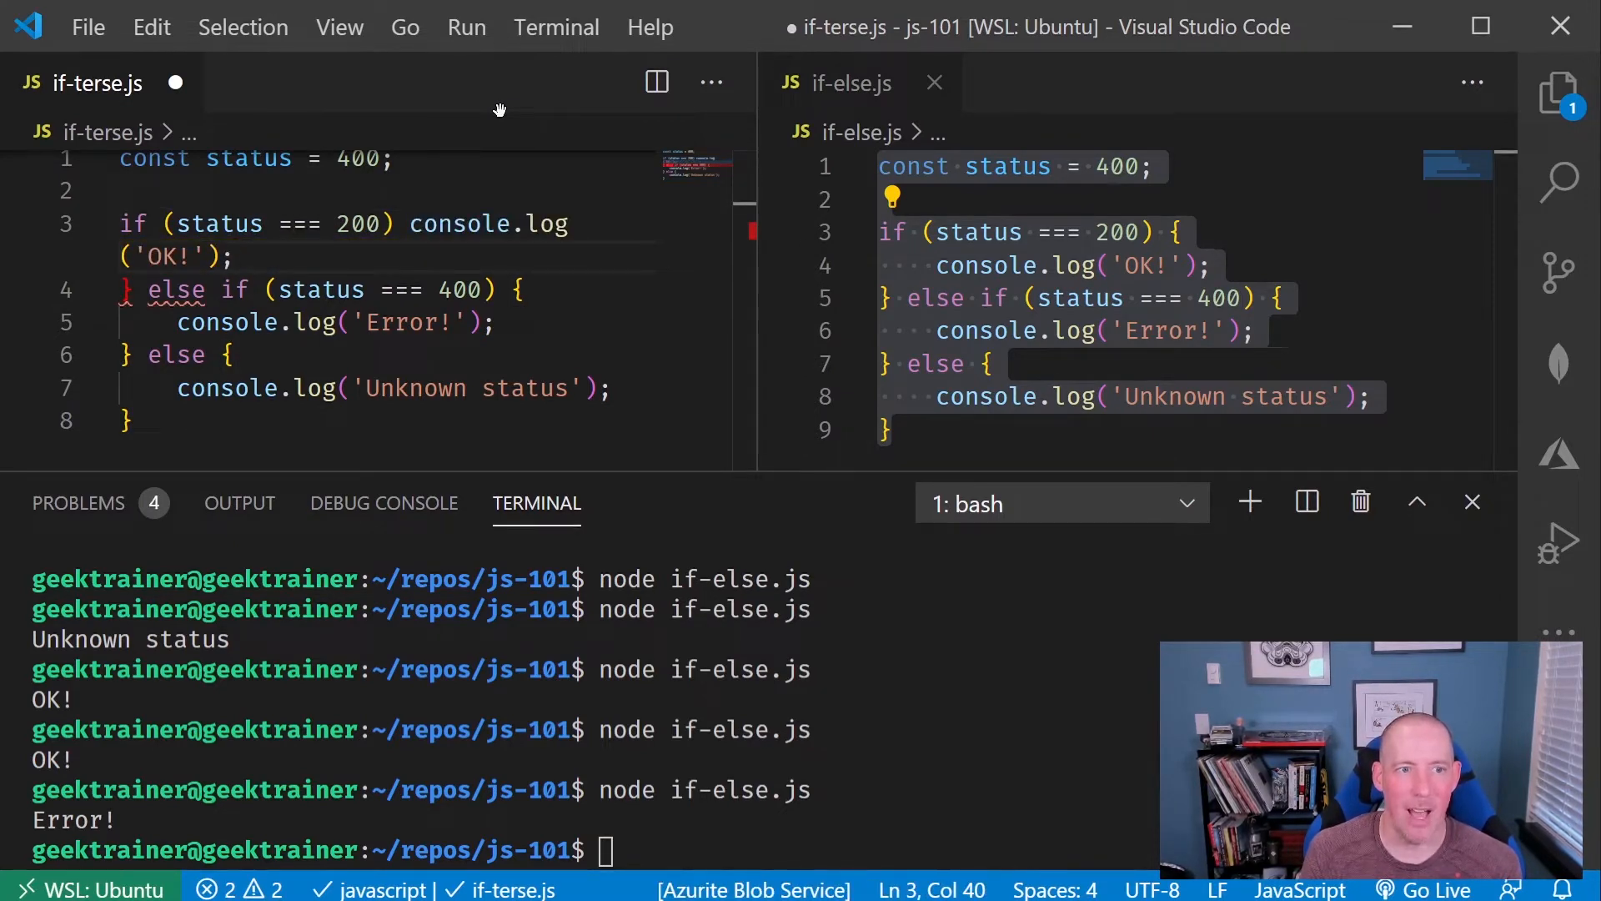
left_click(144, 290)
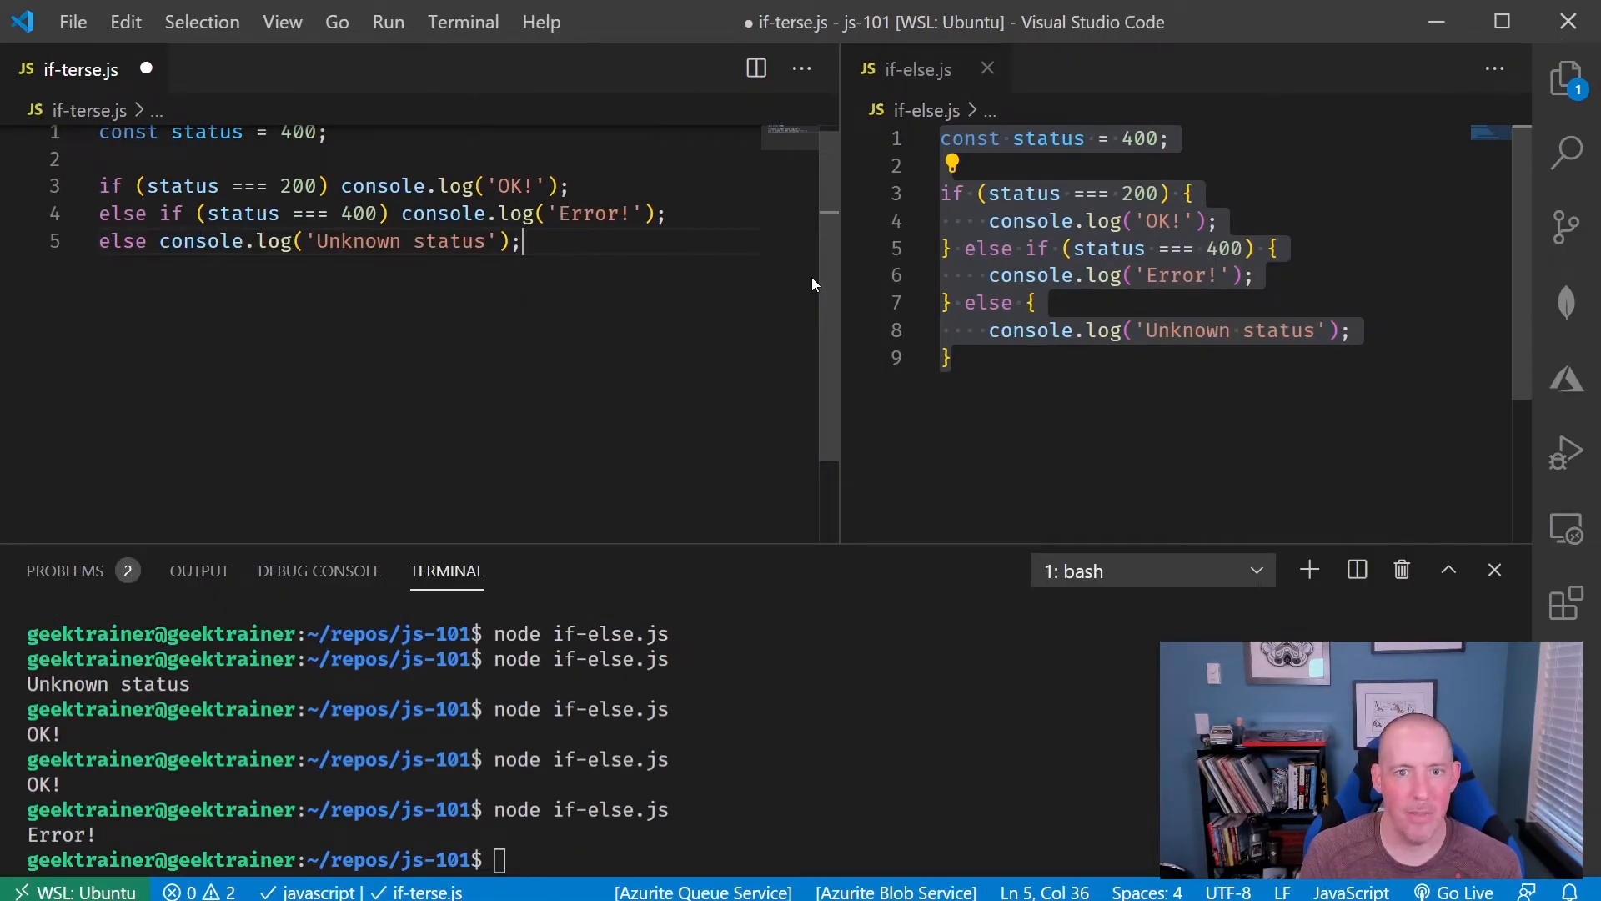
mouse_move(840, 261)
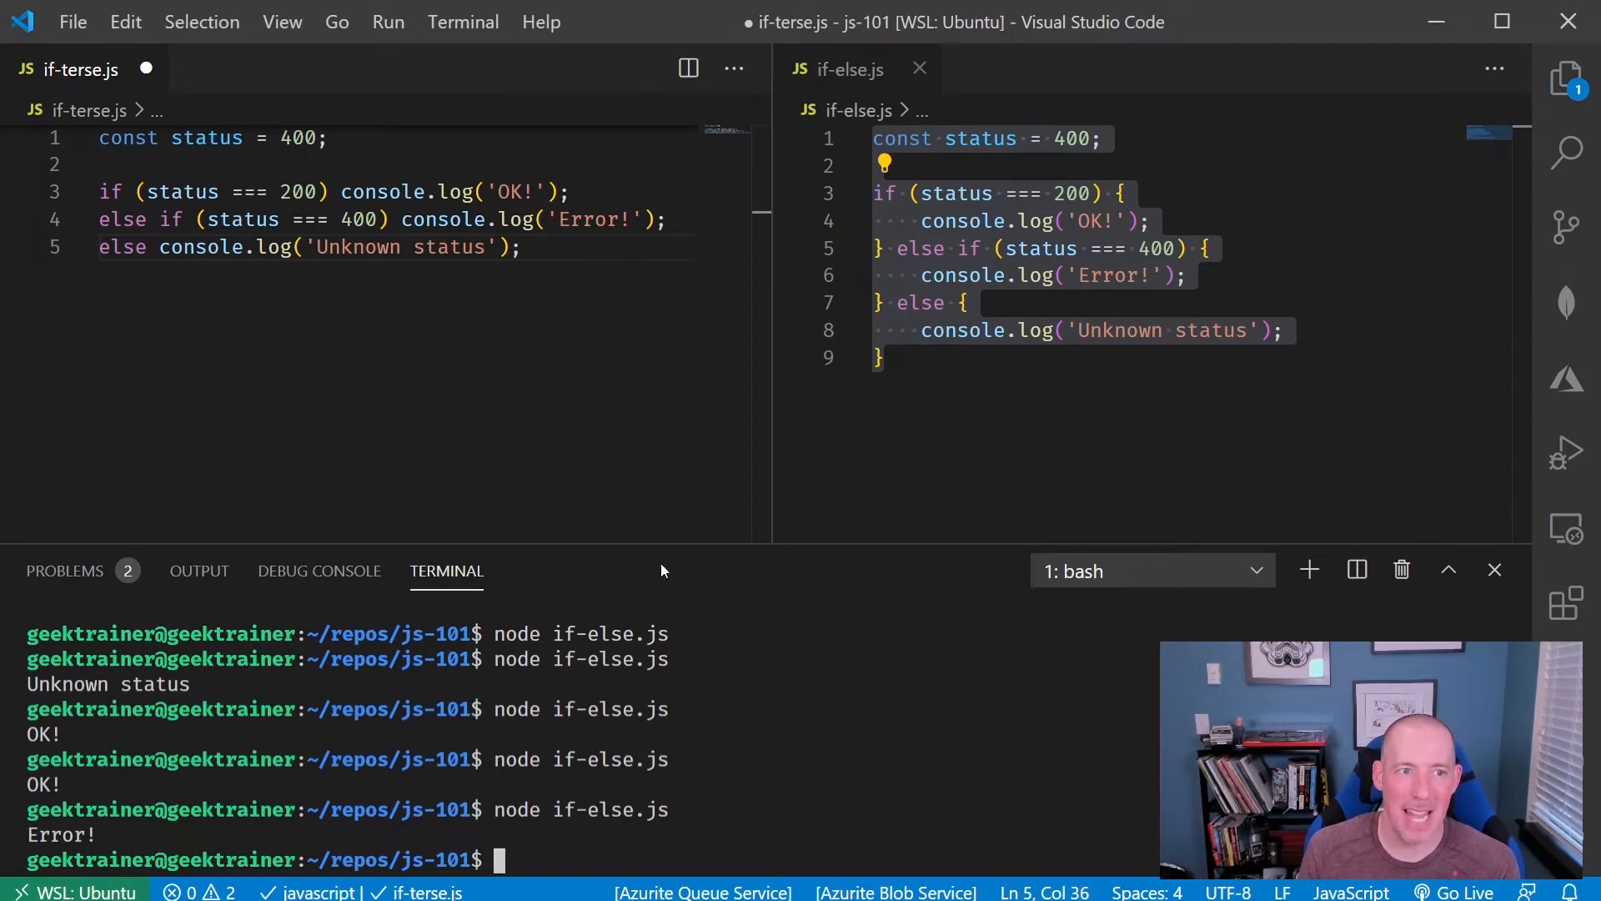
- Save if-terse.js and run node if-terse.js, printing Error!
key("Ctrl+s")
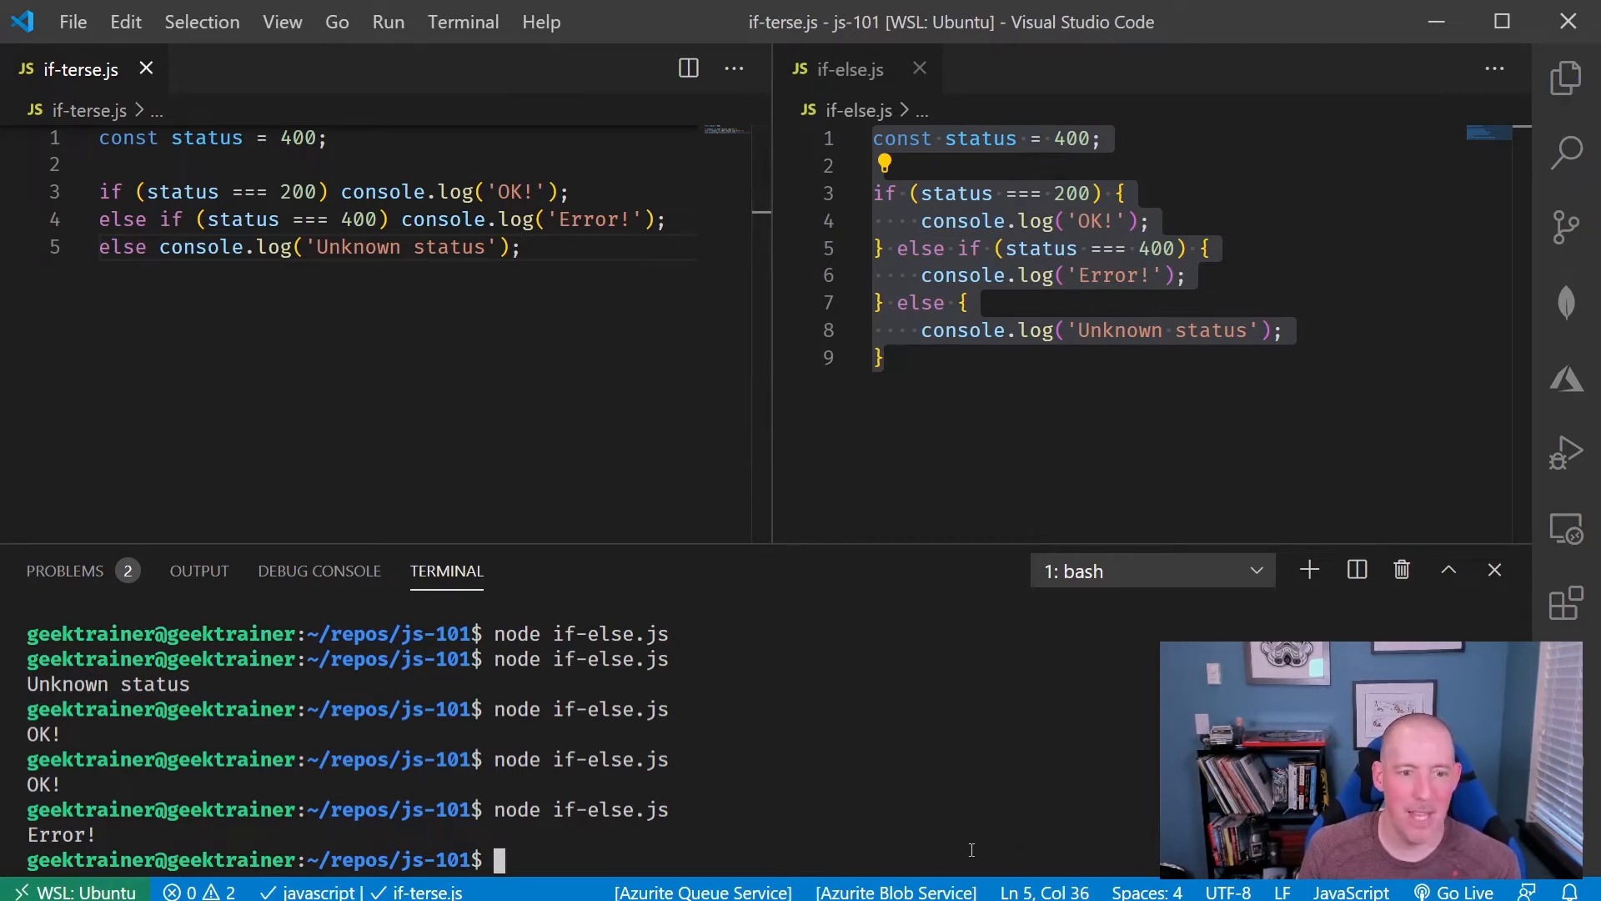
type("node if-")
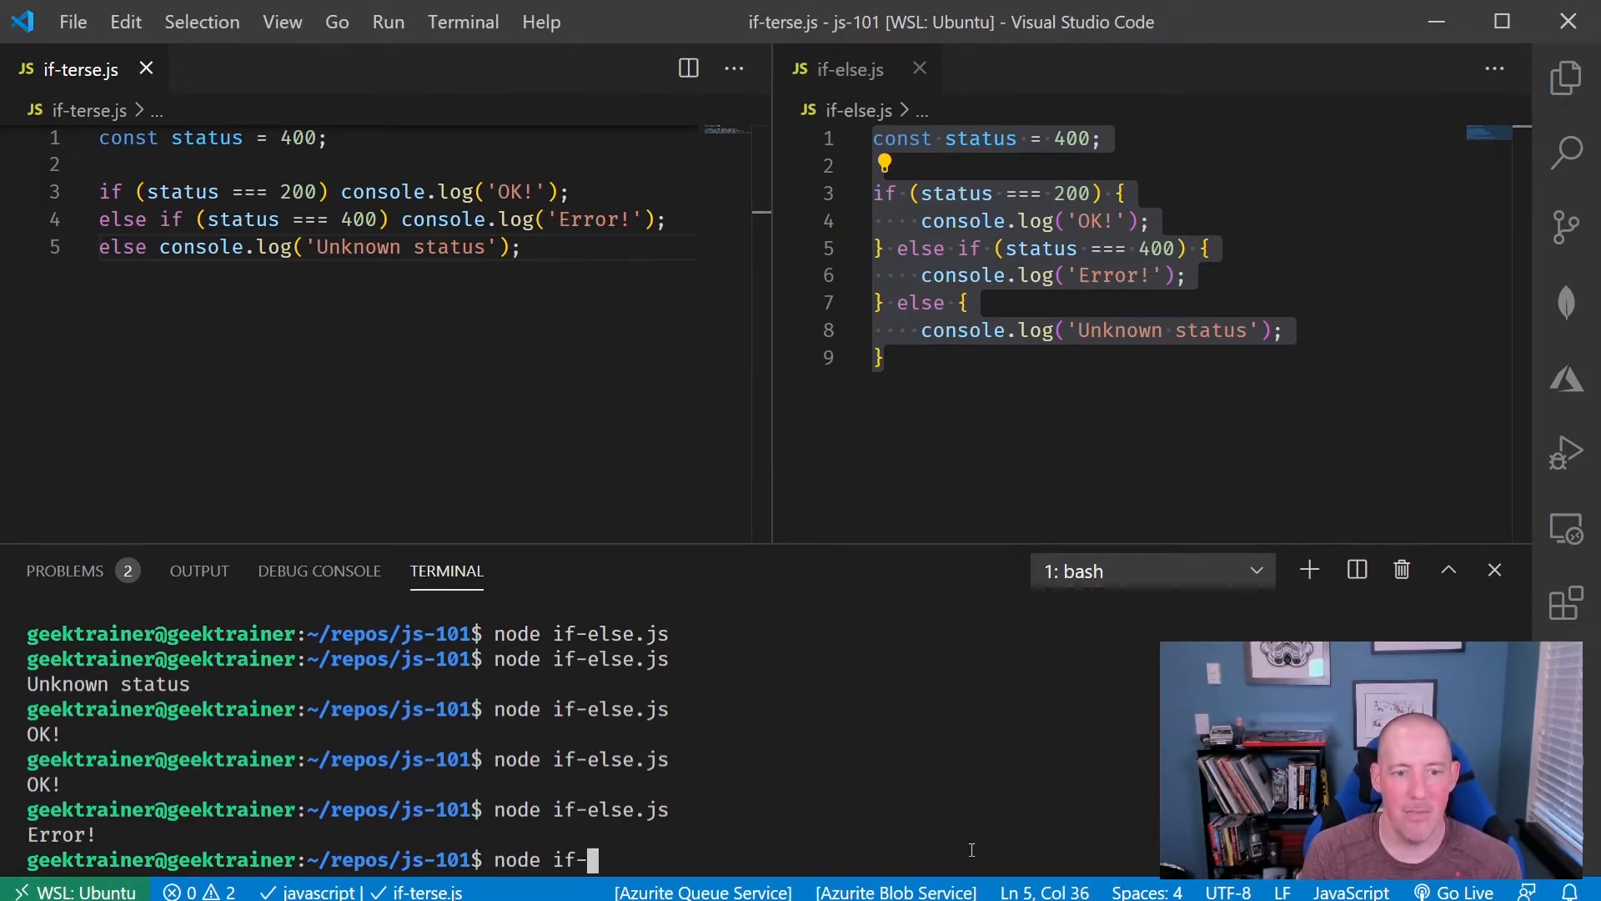
key("Enter")
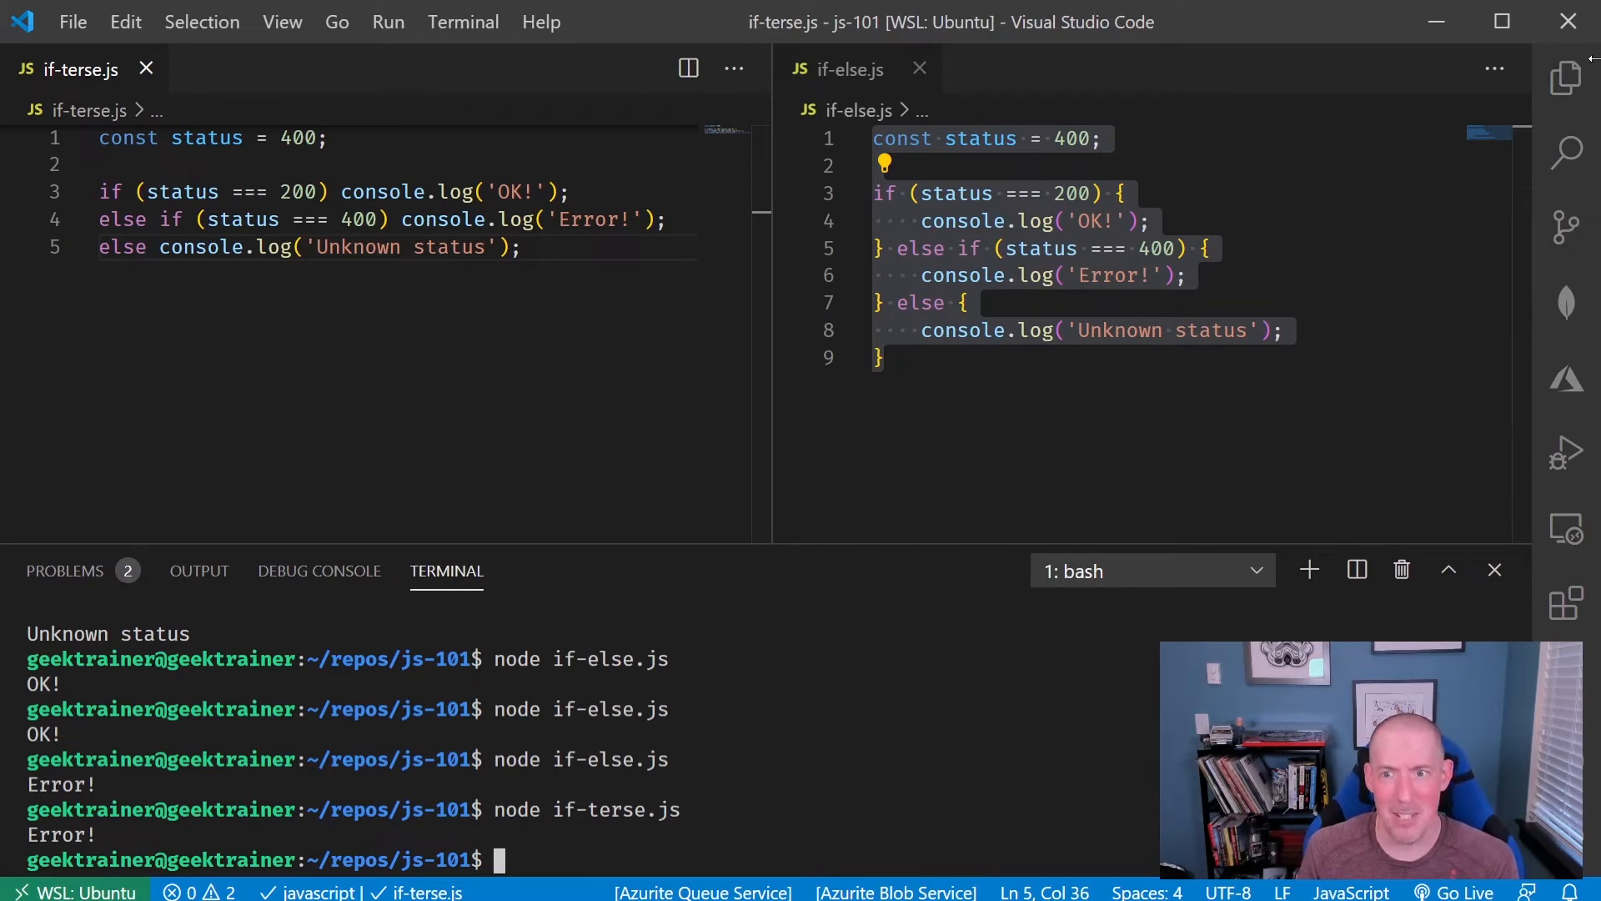
left_click(1567, 75)
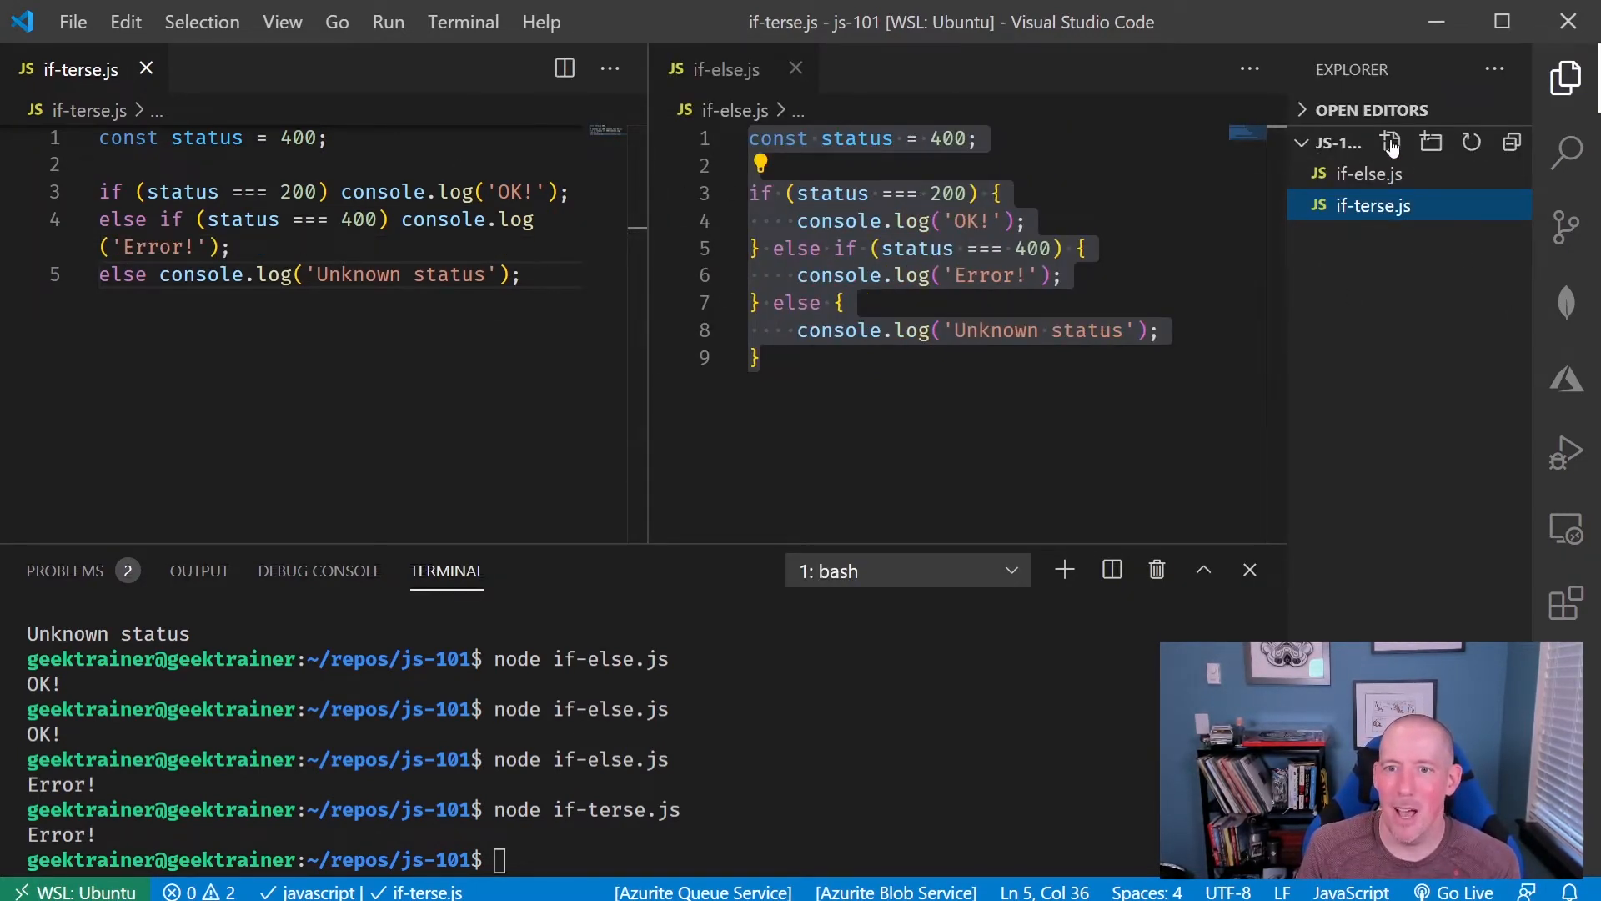
- Create a new file named if-ternary.js in the js-101 project
left_click(1390, 142)
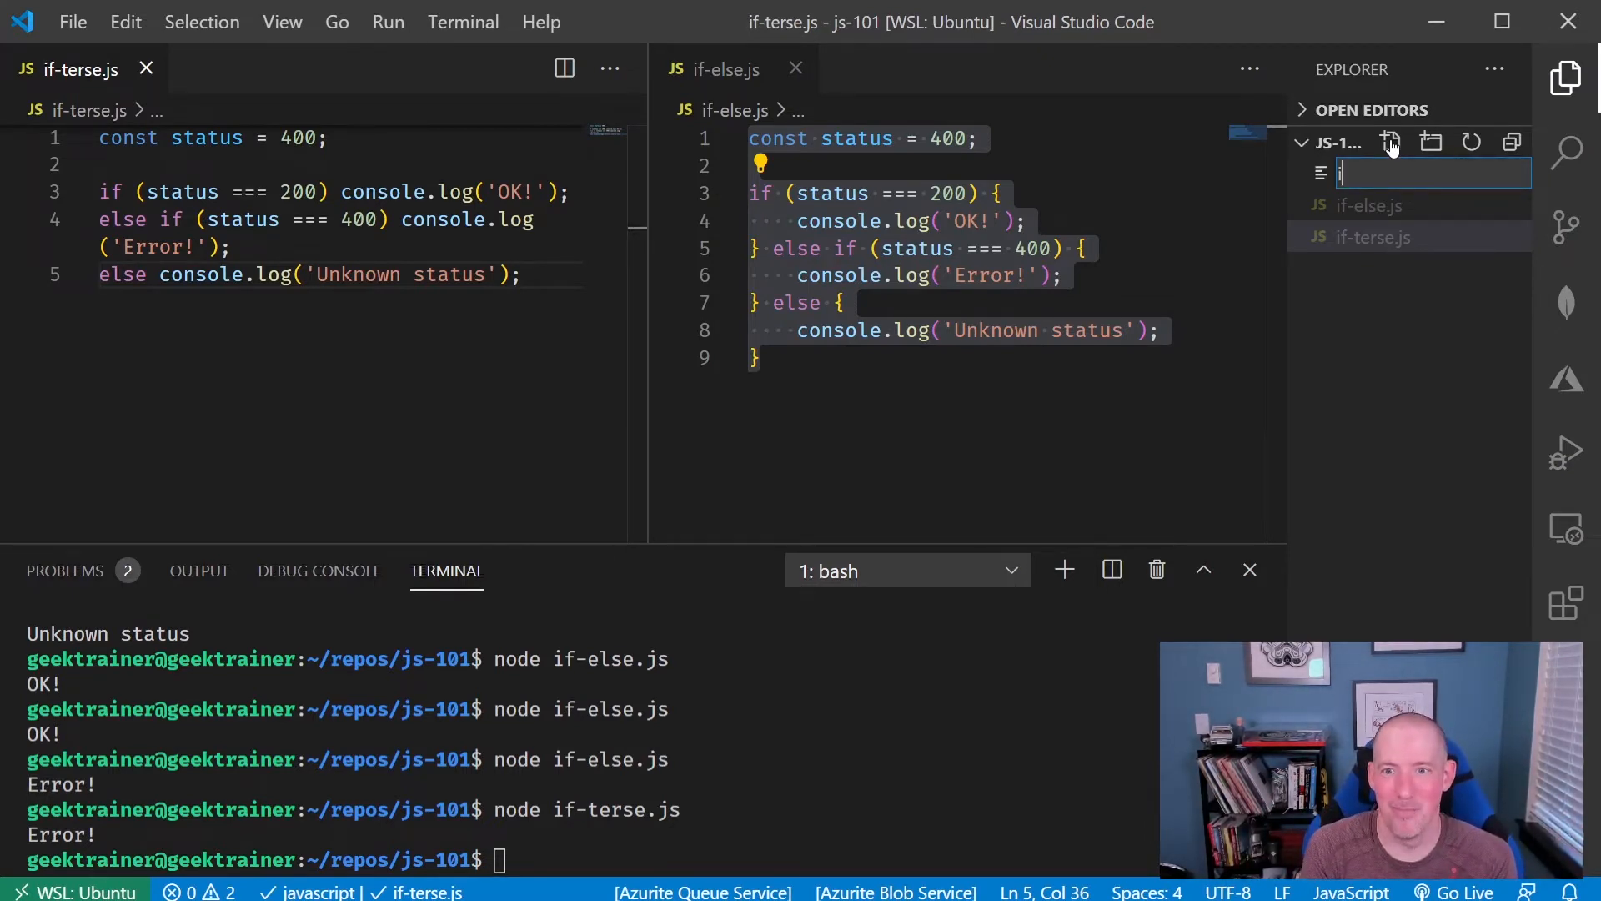
type("if-ternary.")
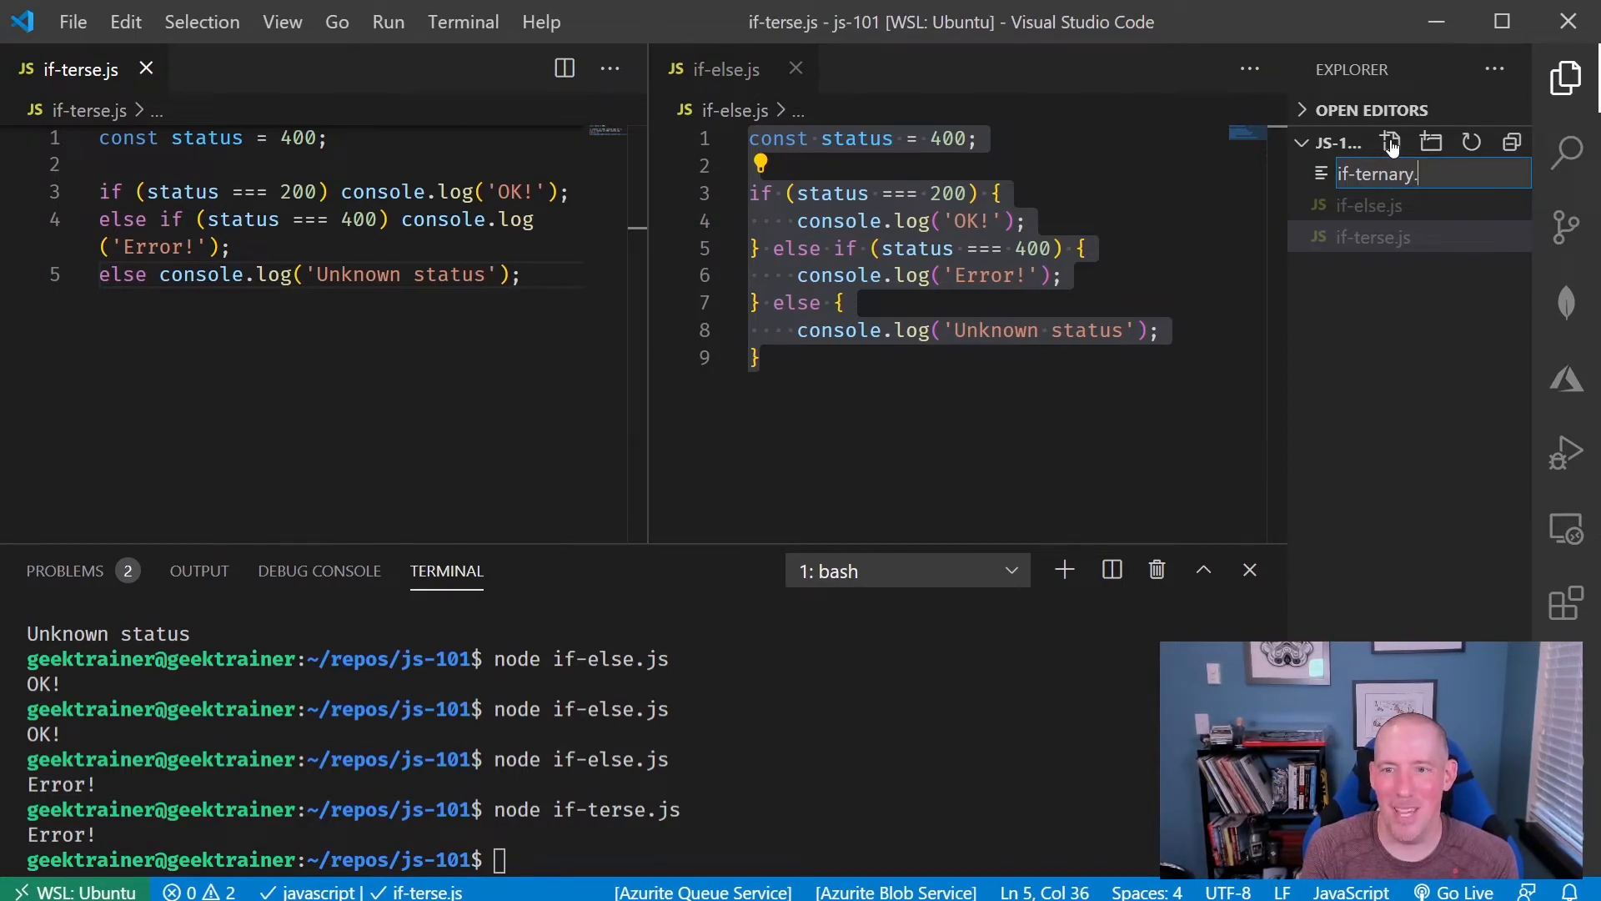
key("Enter")
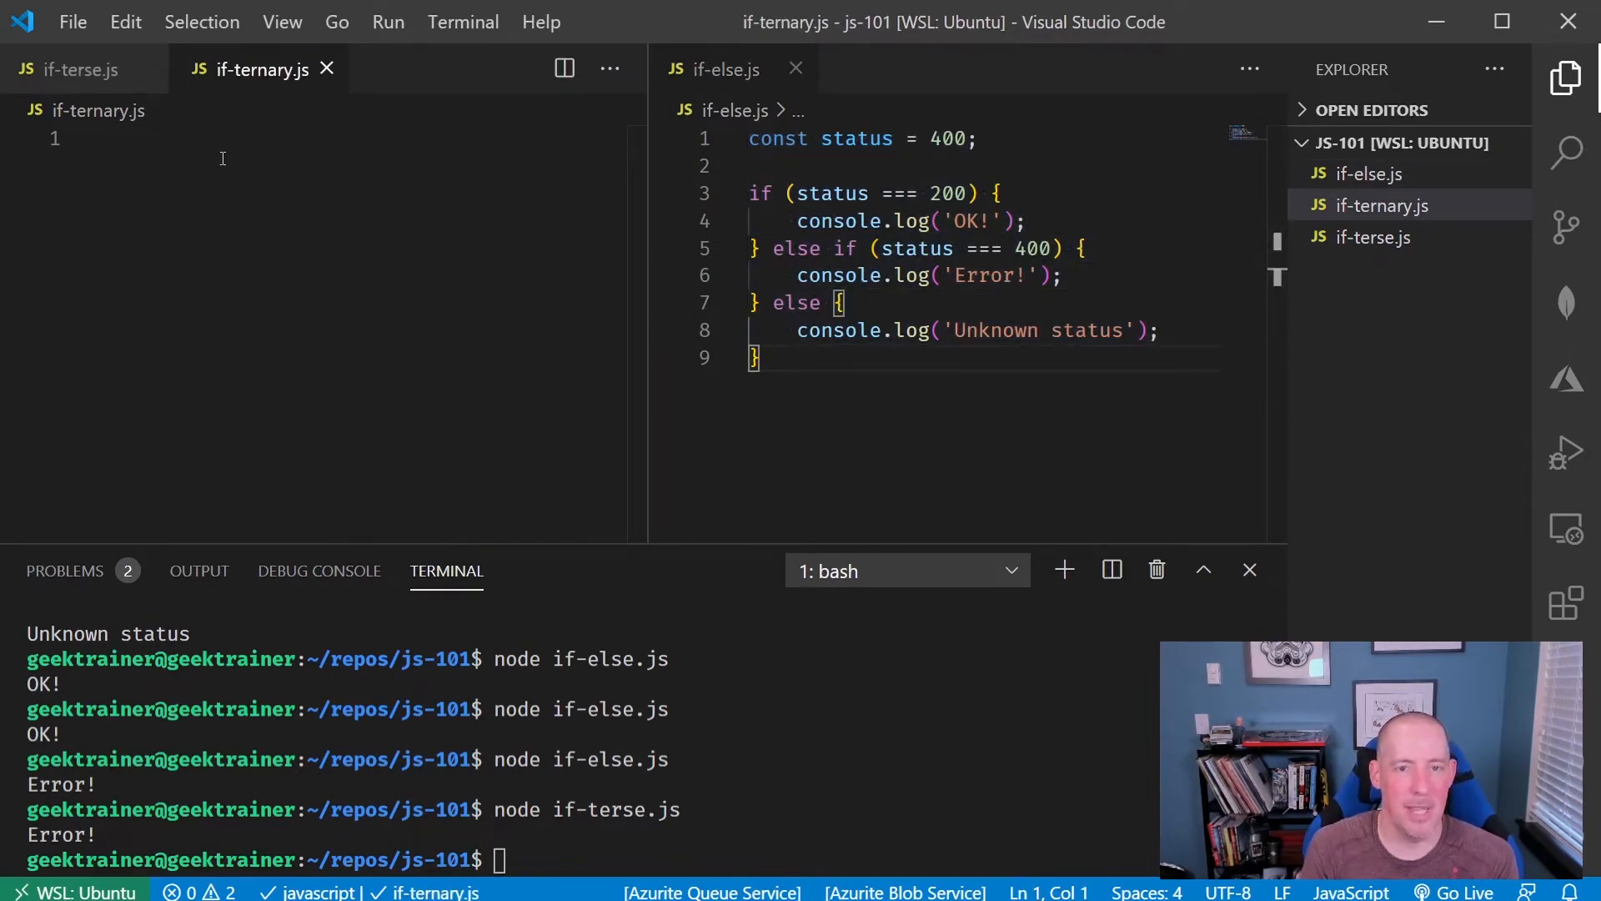
- Declare const status = 400 and start the if (status === 200) branch setting message to 'OK!'
type("const status =")
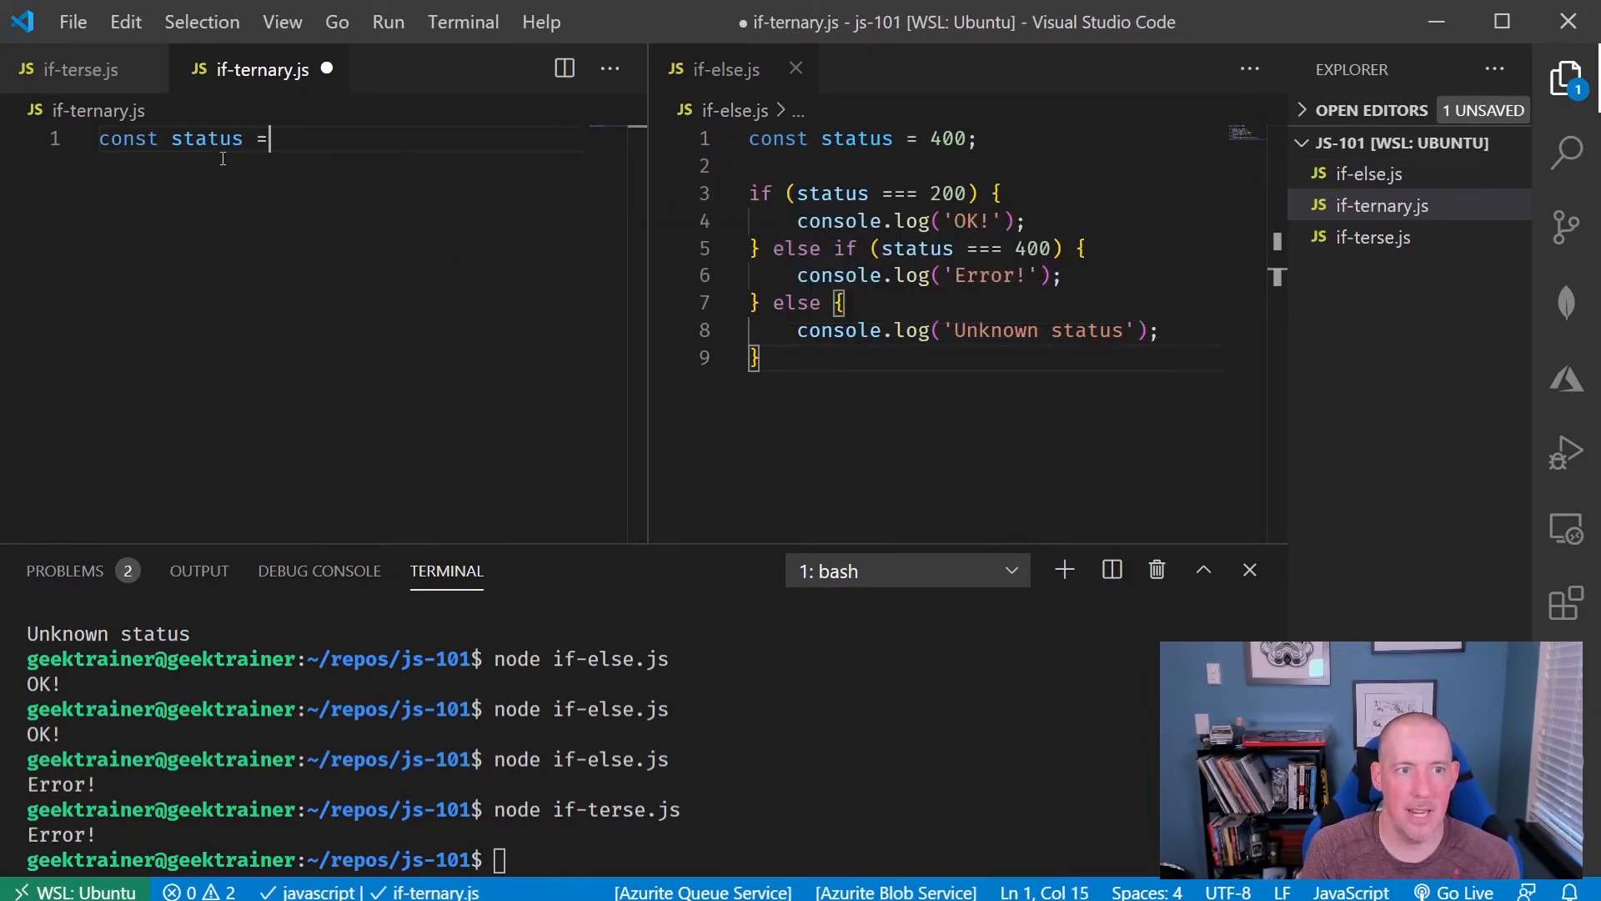
type("400;")
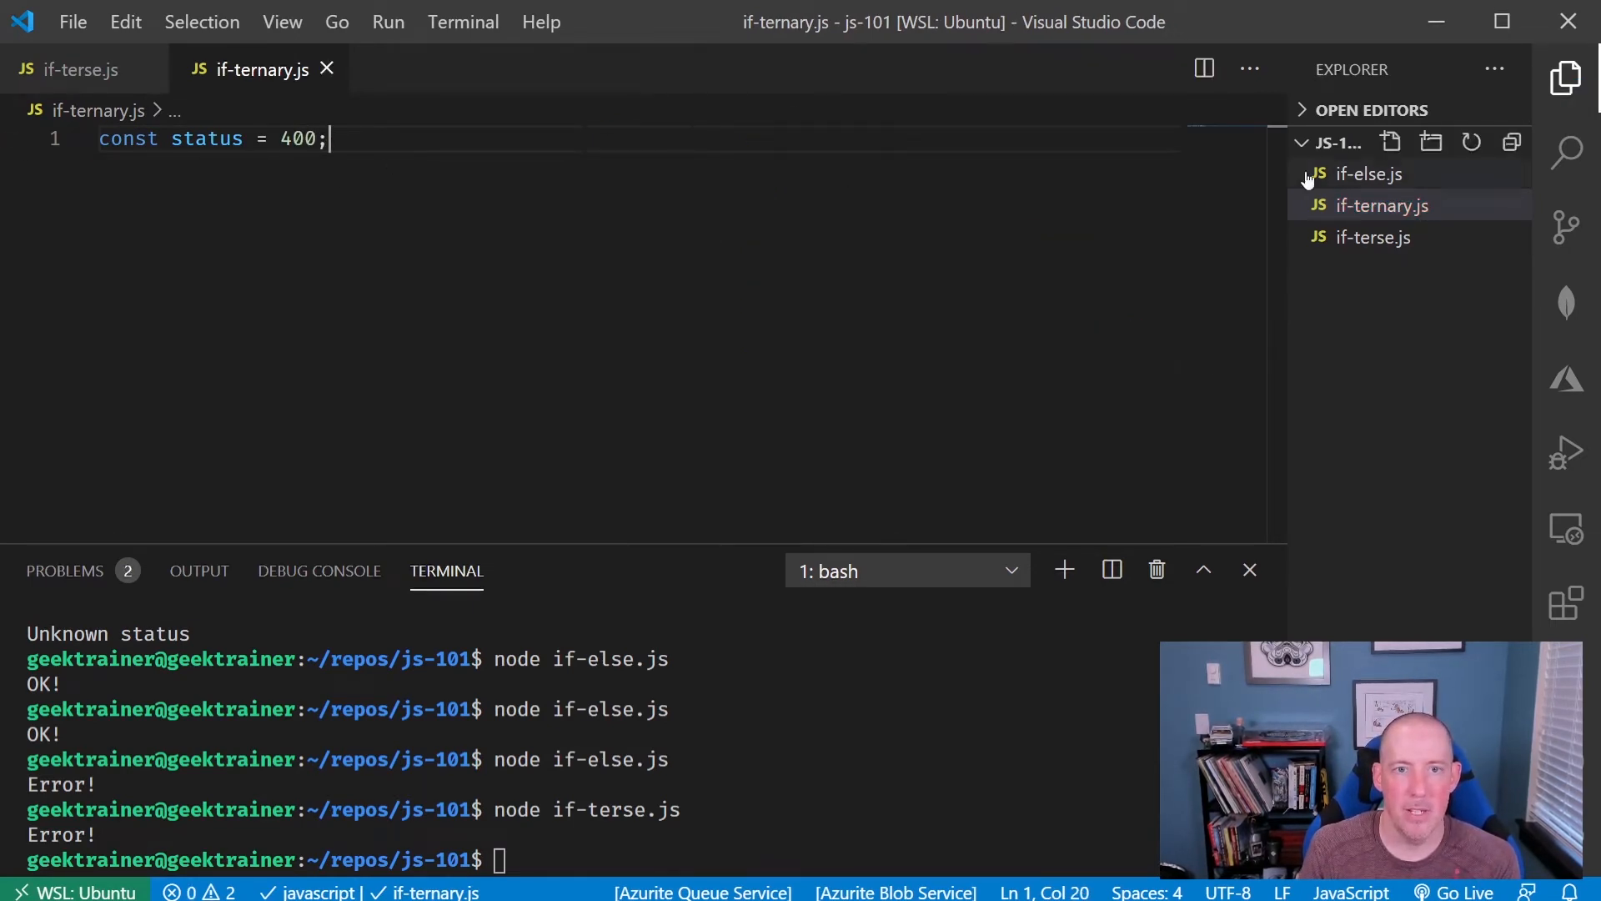
key("Enter")
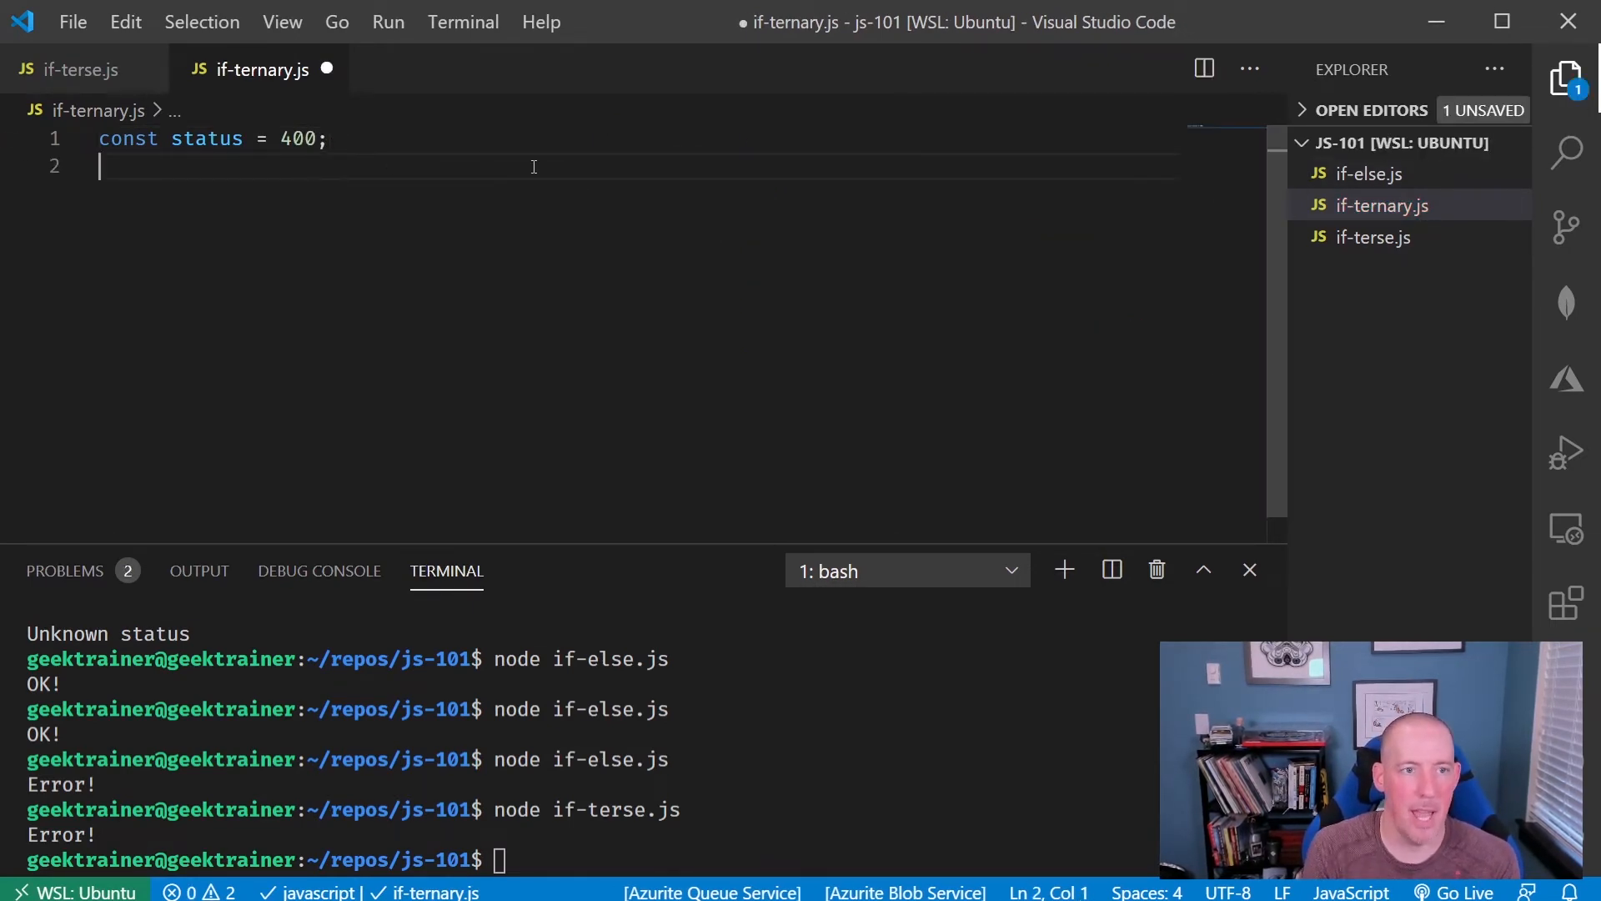
type("let mes")
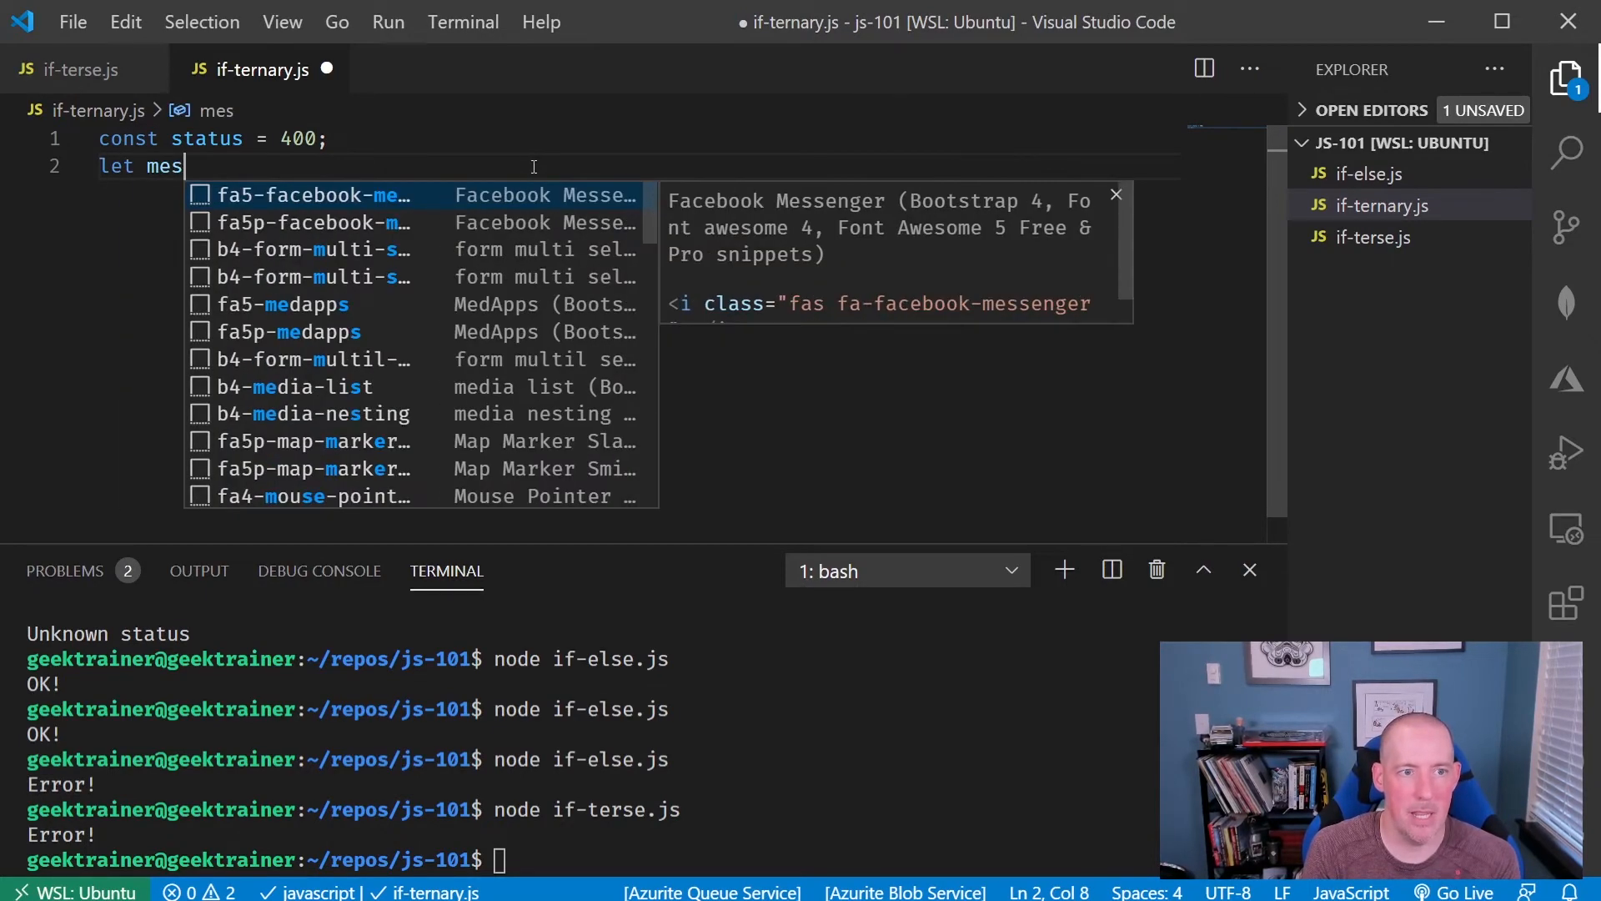
type("sage = '';")
type("if (")
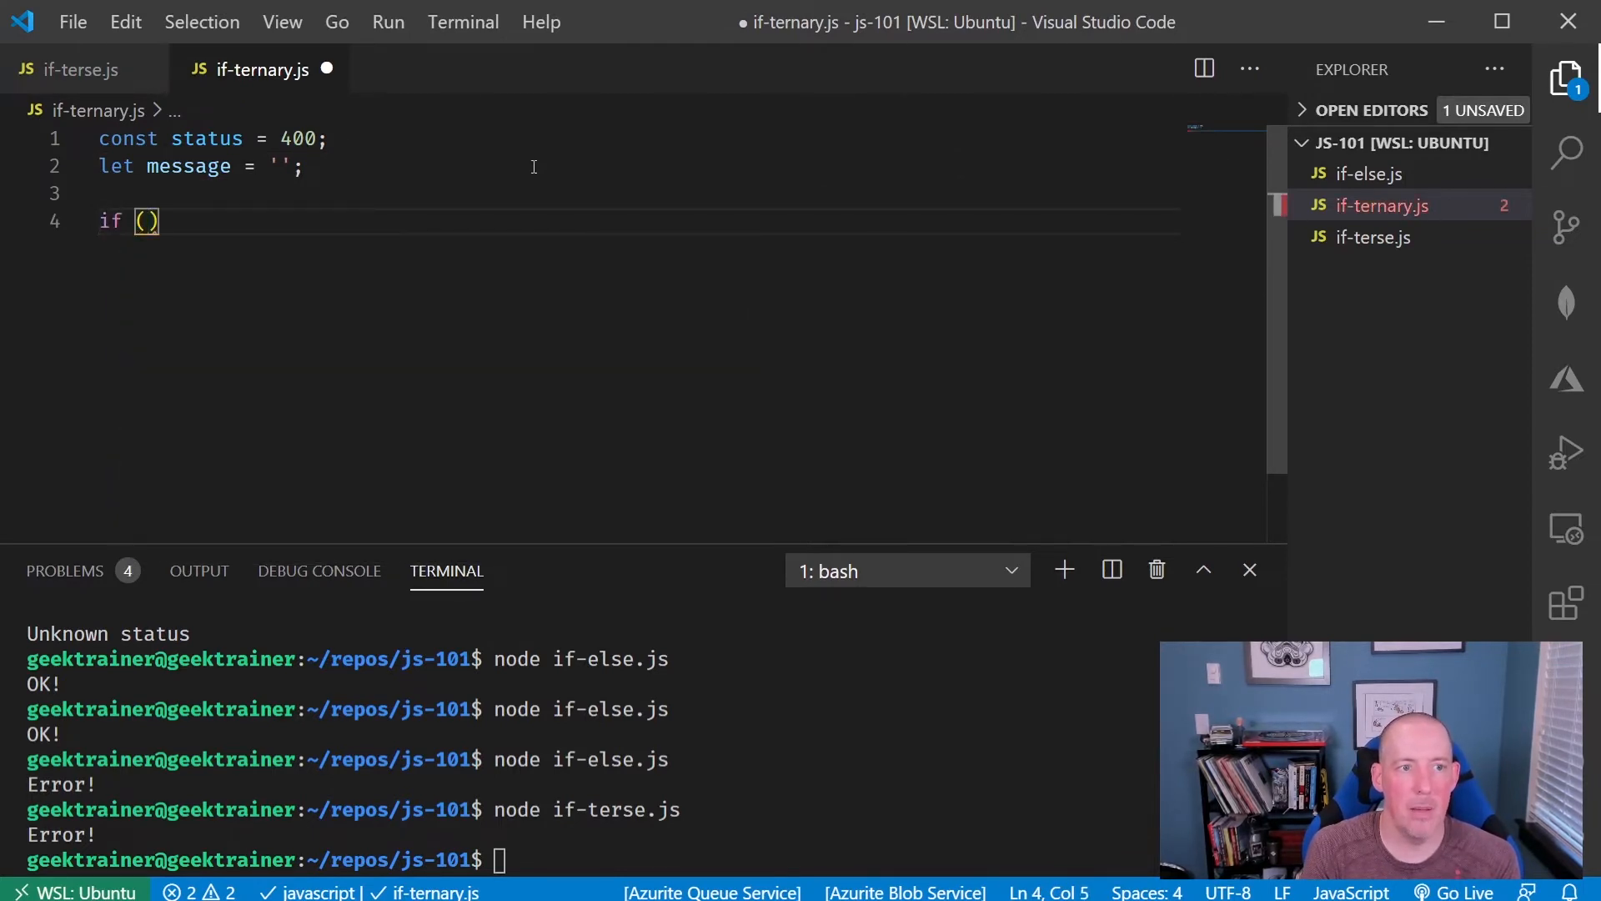
type("status ===")
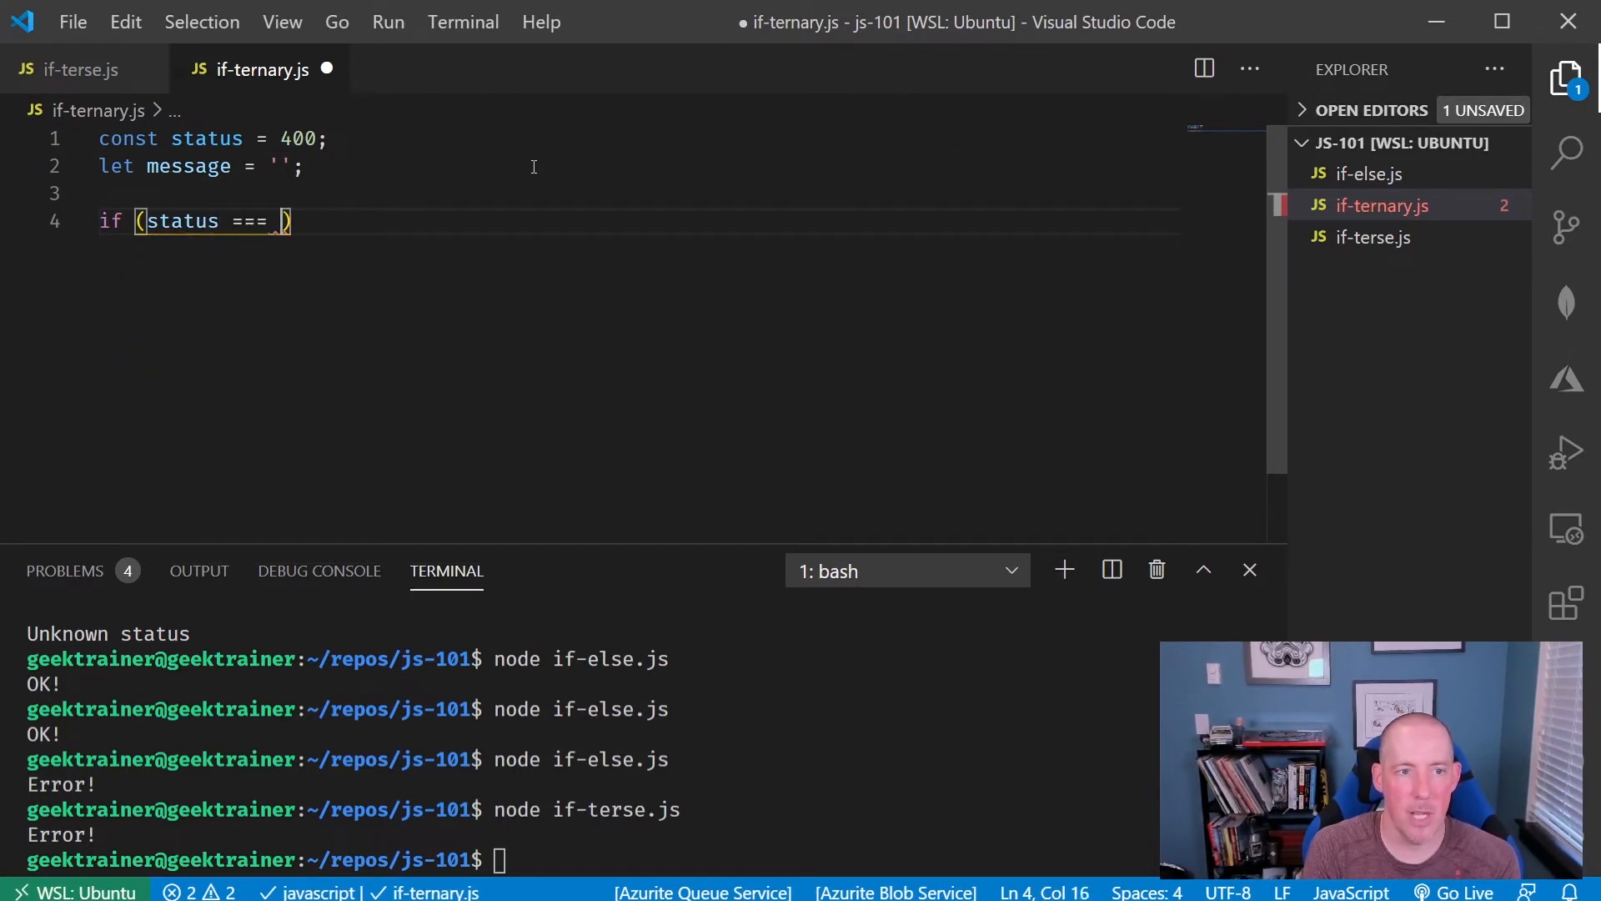
type("200")
type("message = '")
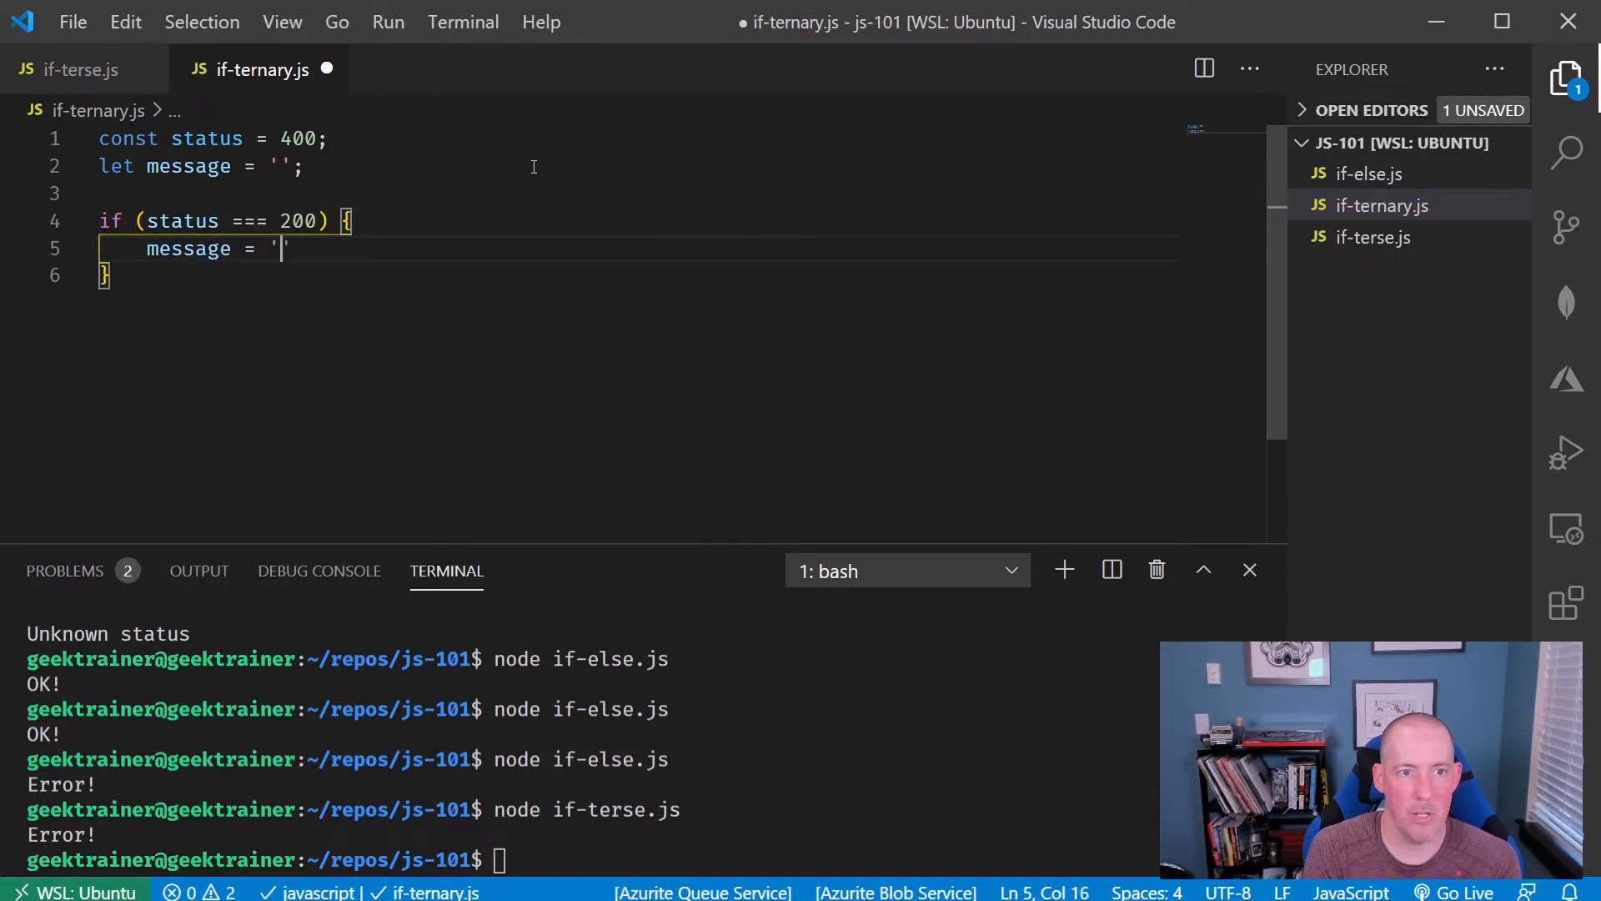
type("OK!")
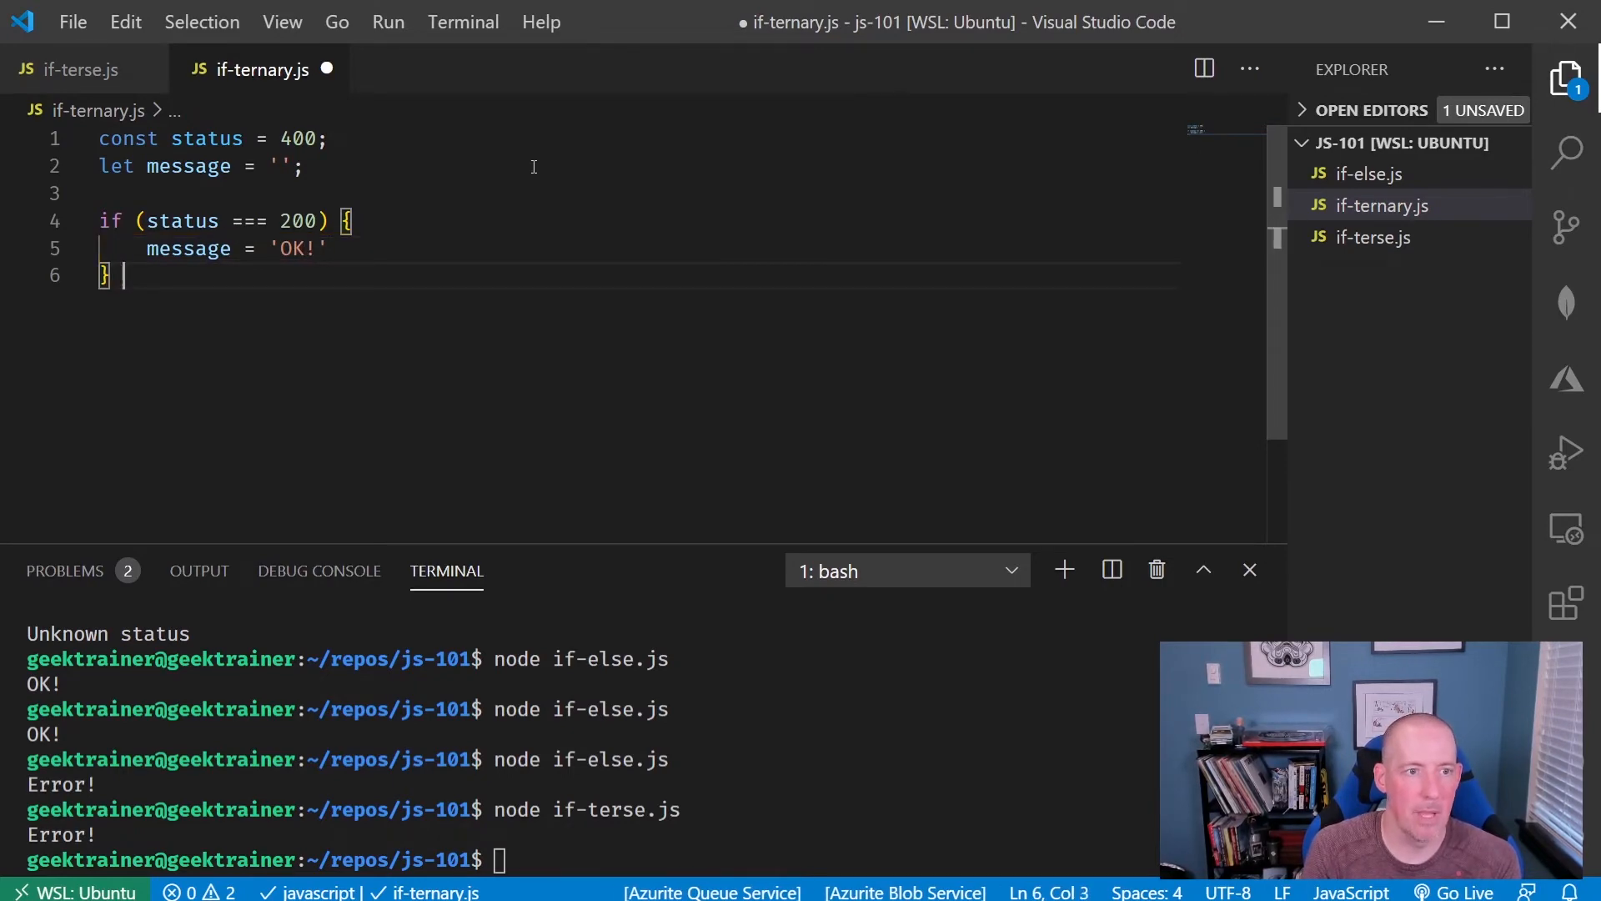
- Add the else branch assigning 'Error!', log message with console.log, and save
type("eslse")
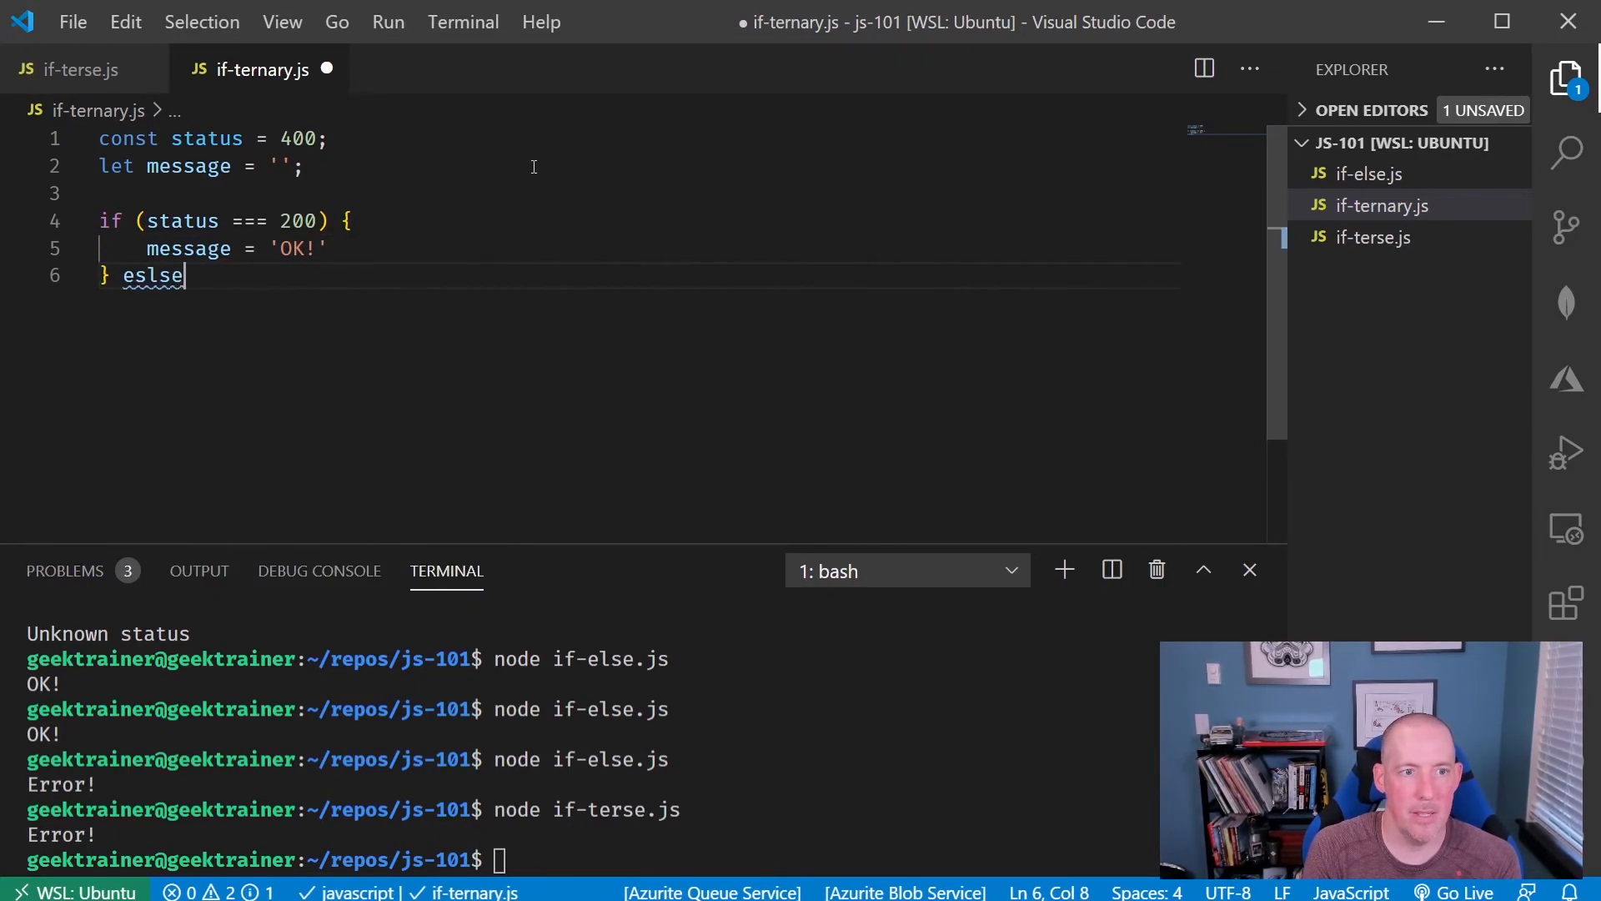
key("BackSpace")
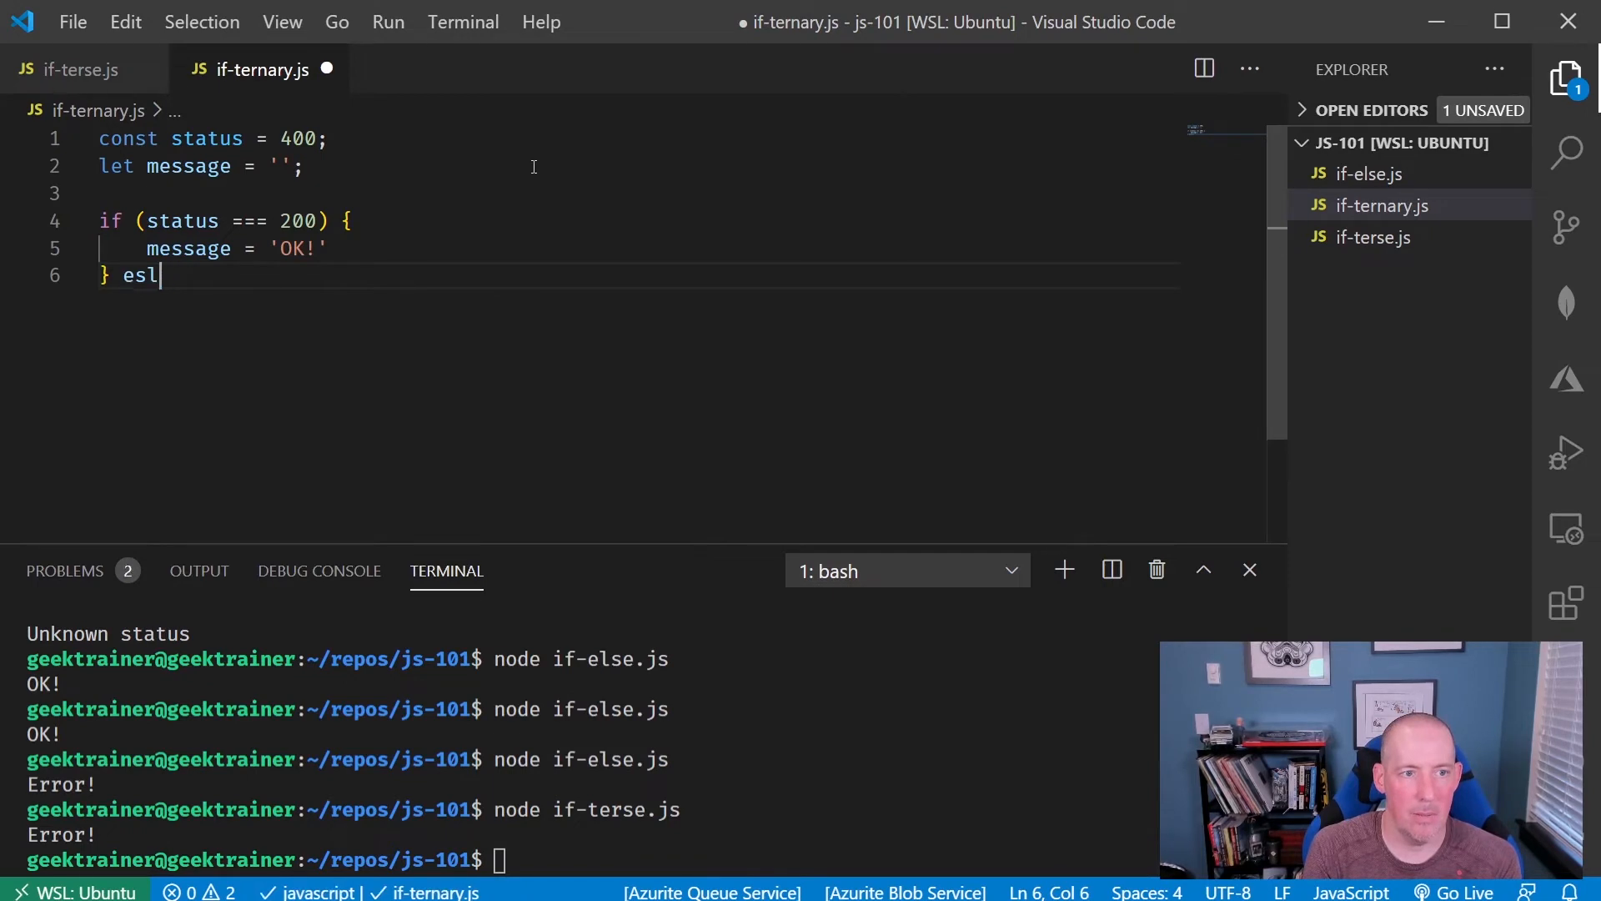
type("e")
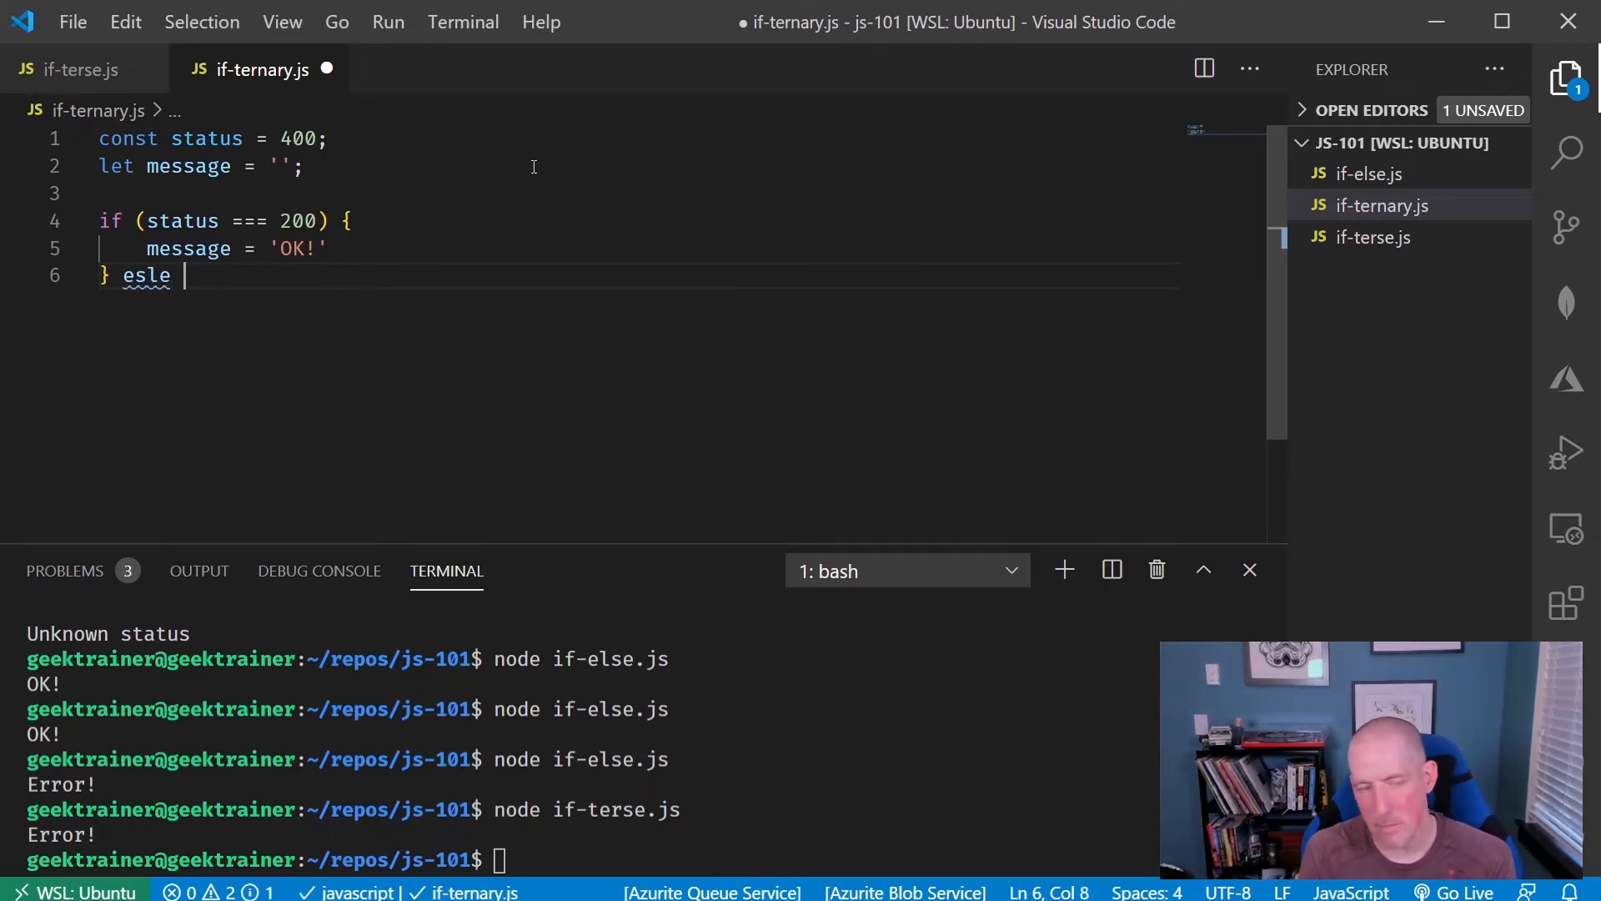
key("BackSpace")
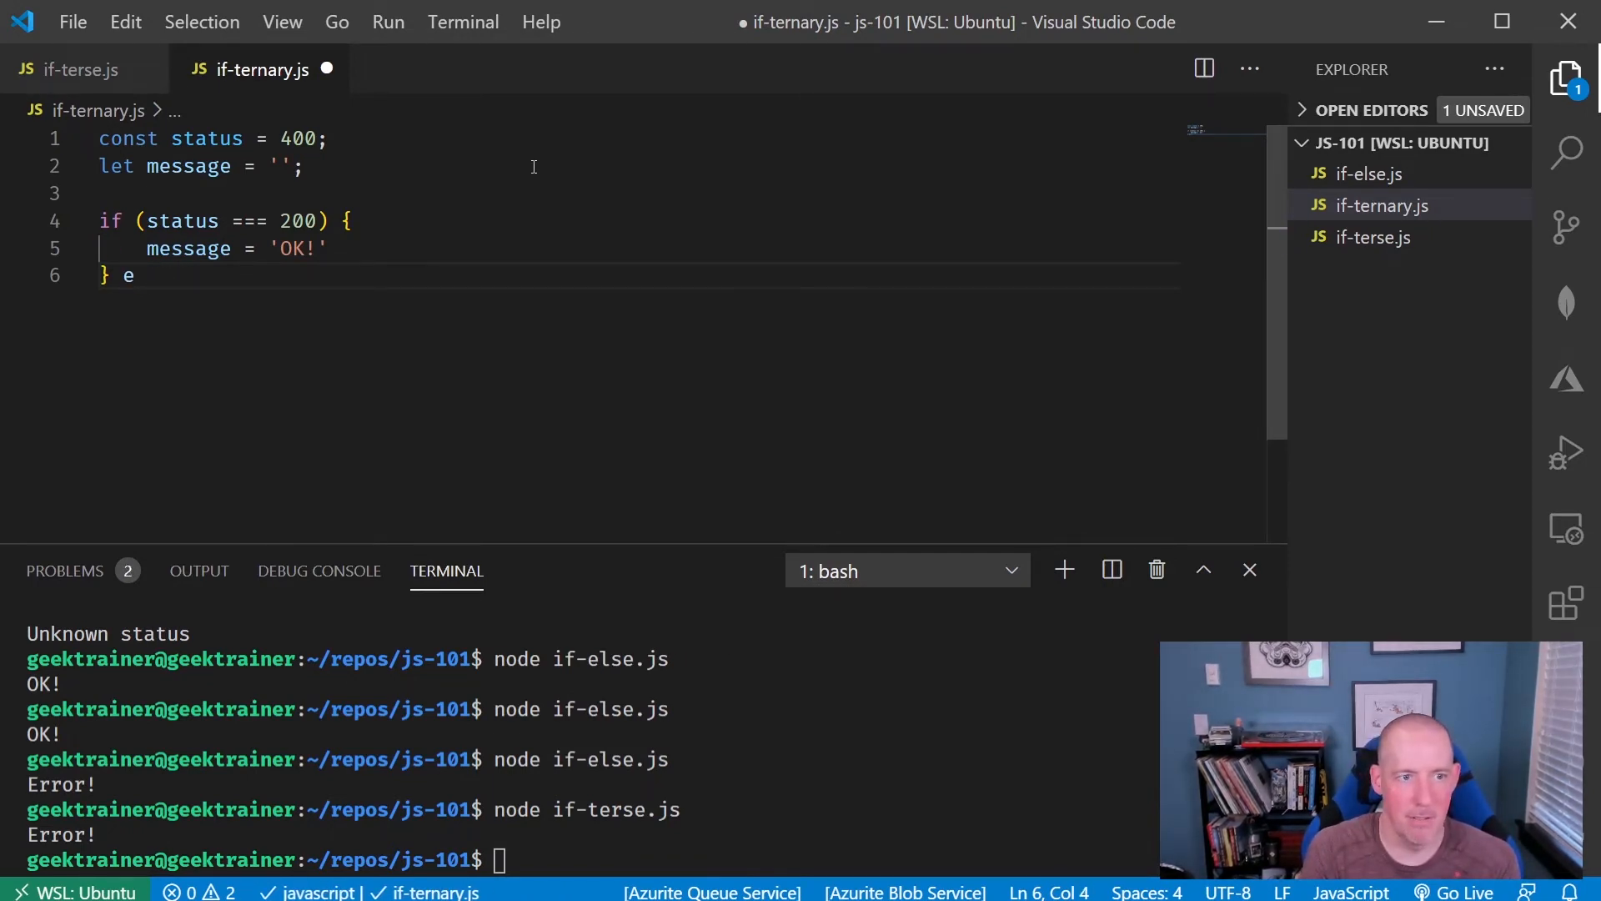
type("lse {")
type("message = '")
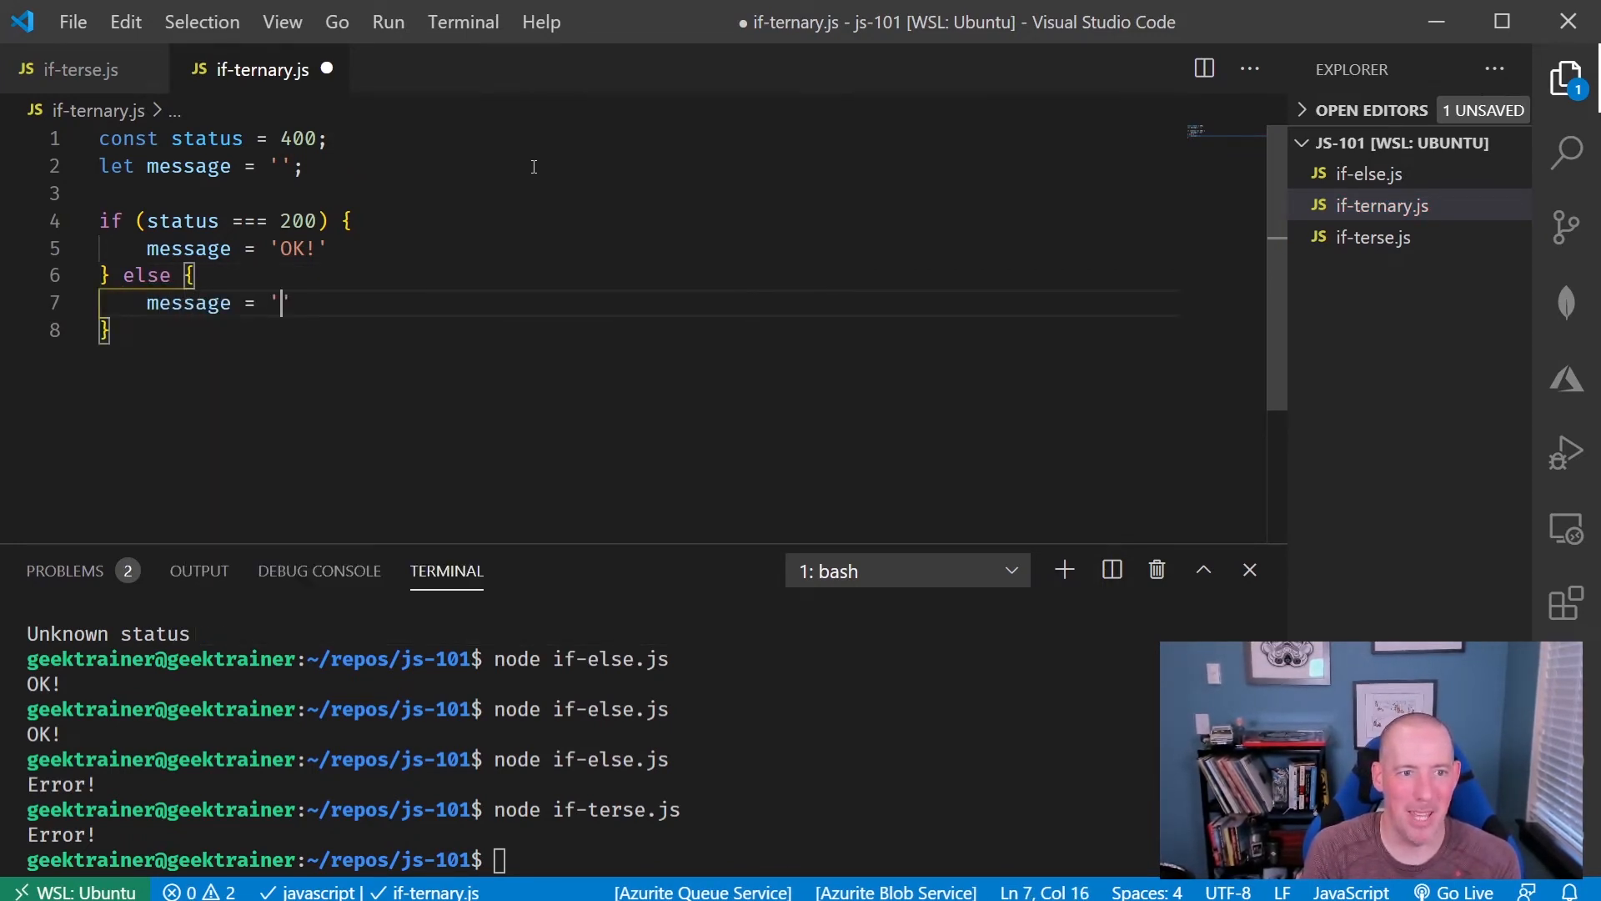
type("Err")
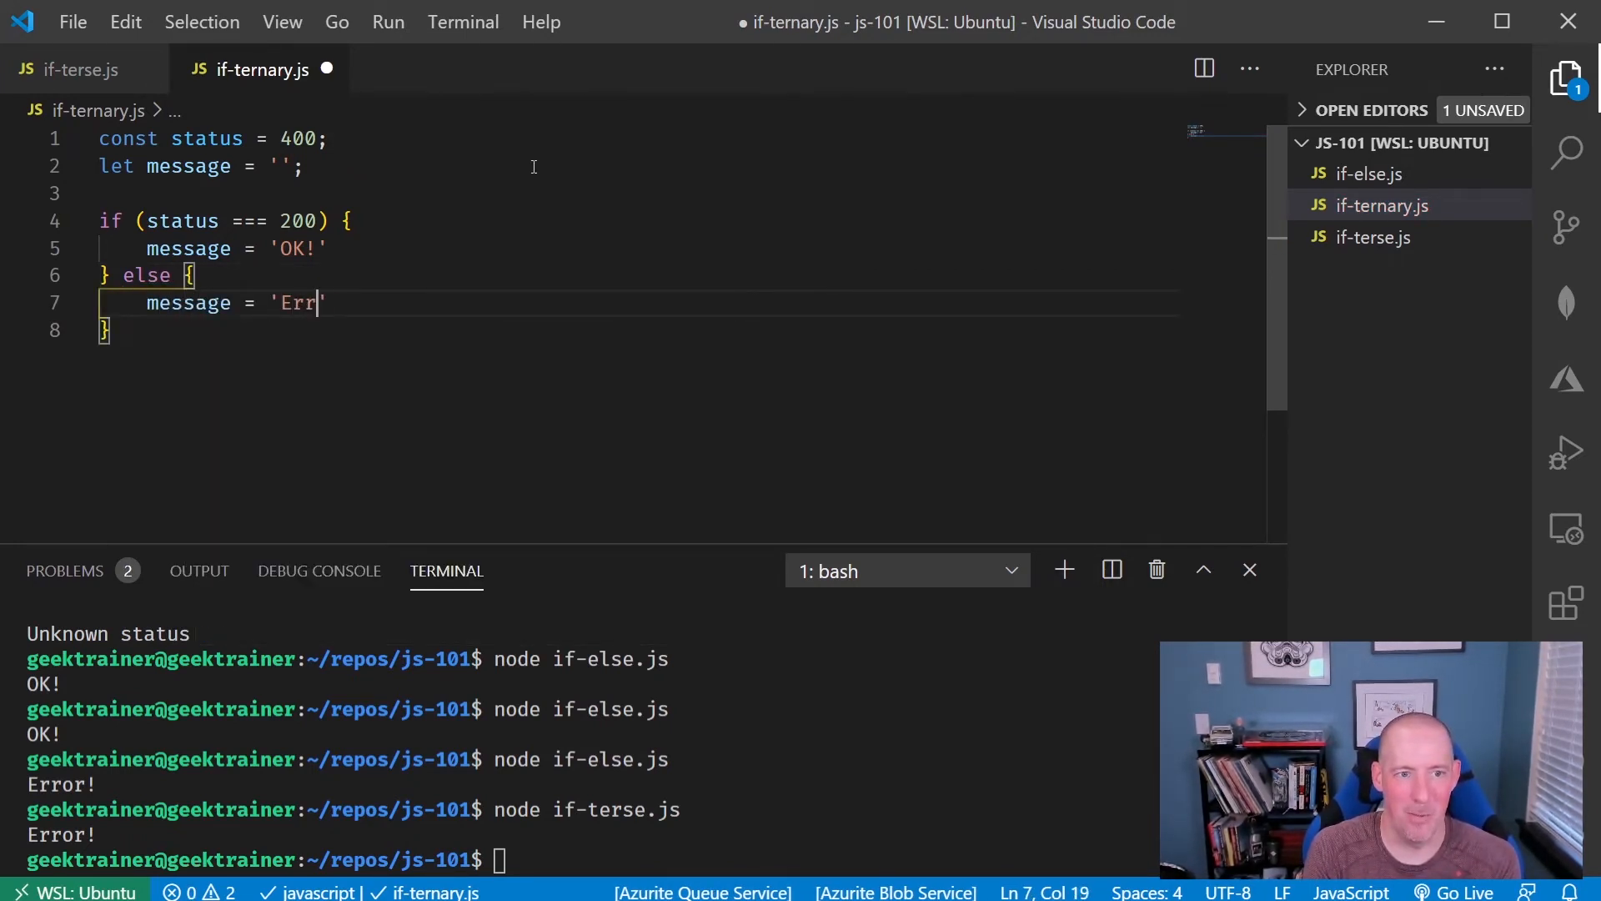
type("or!")
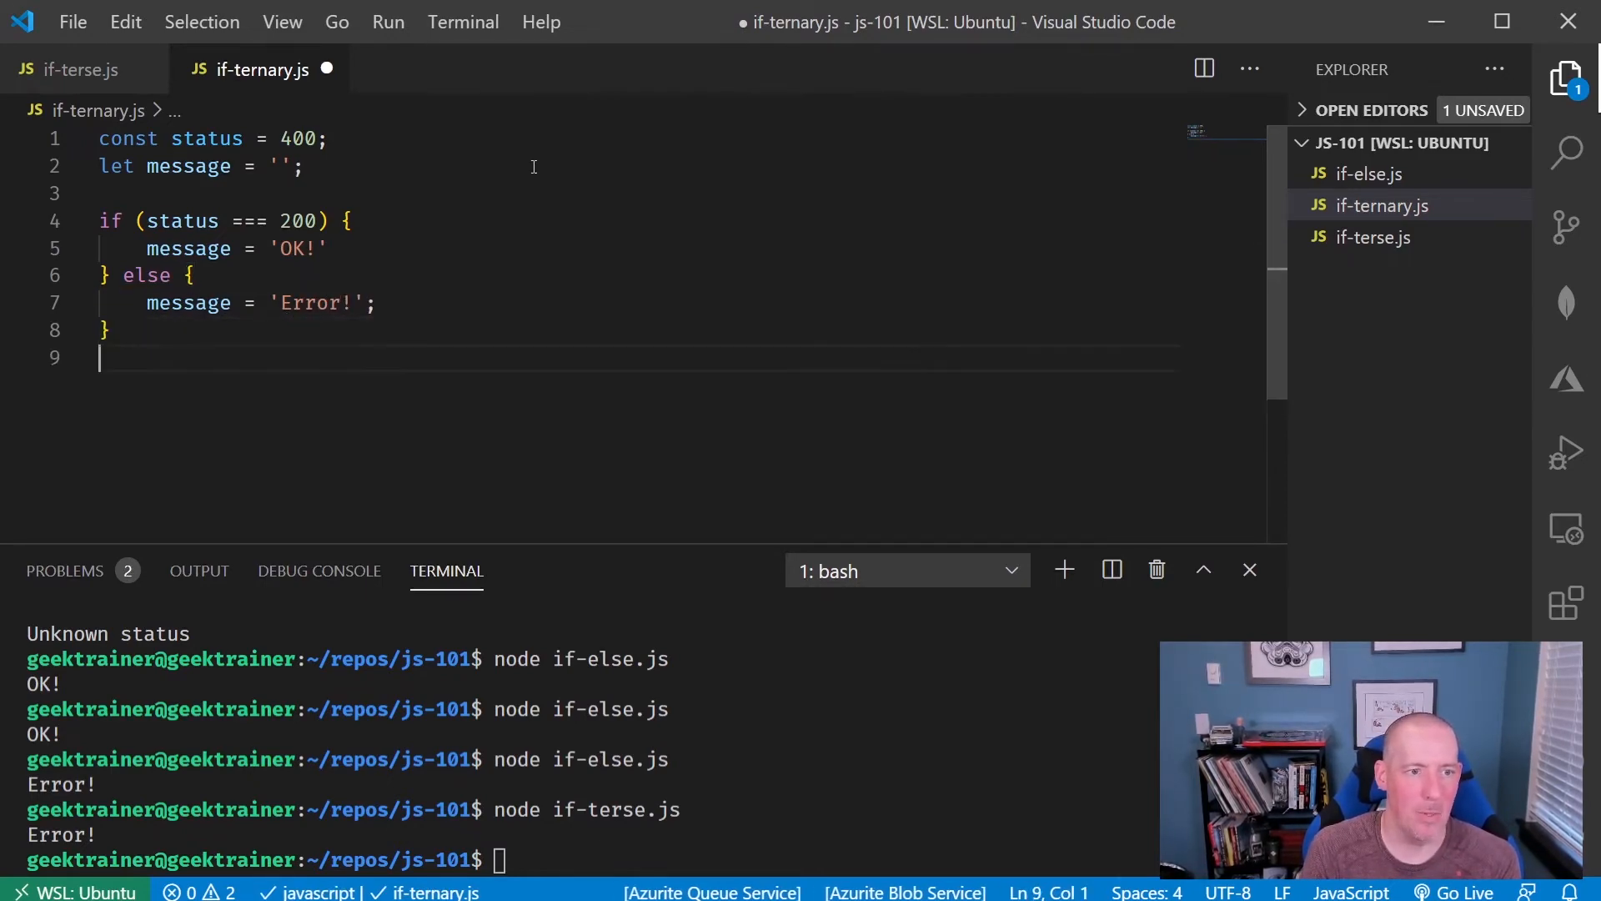
type("console.log(")
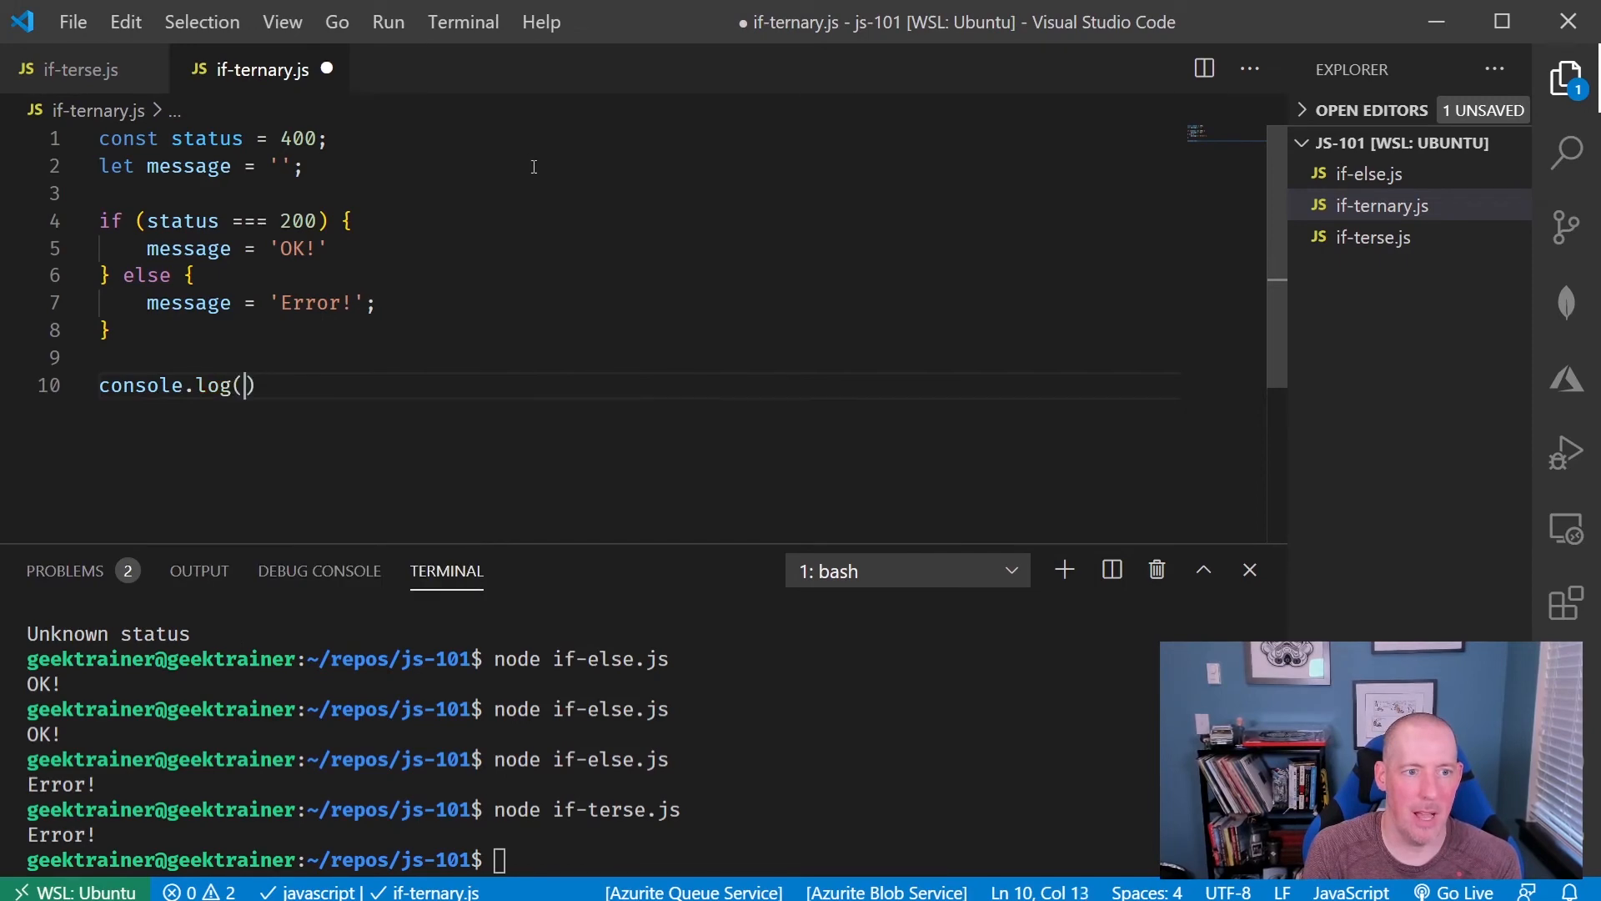
type("message")
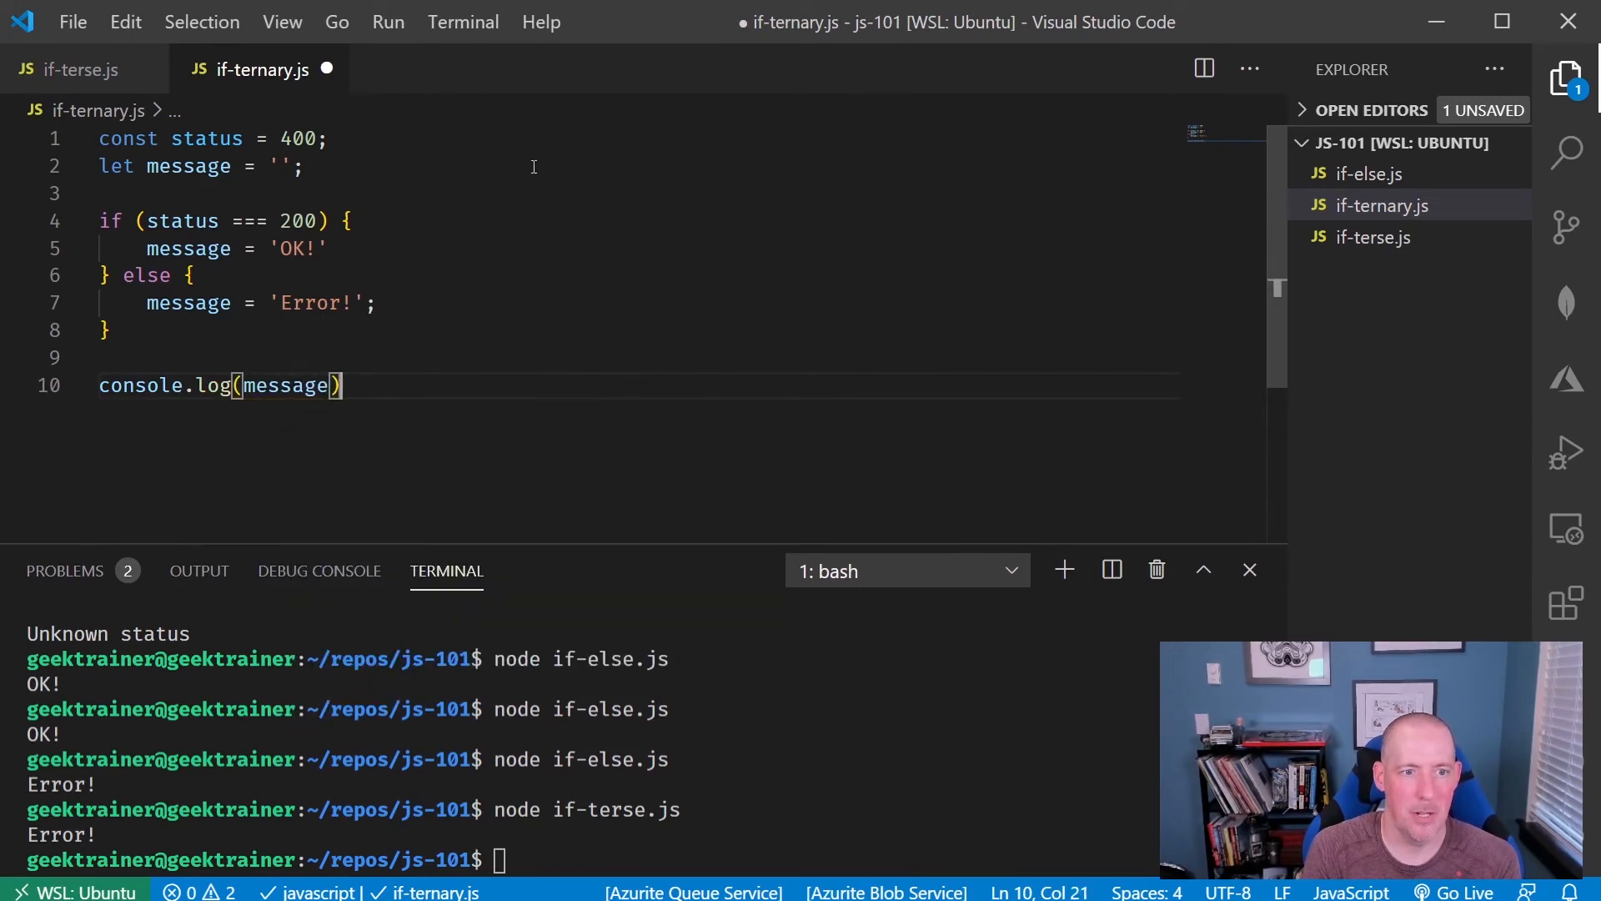
key("ctrl+s")
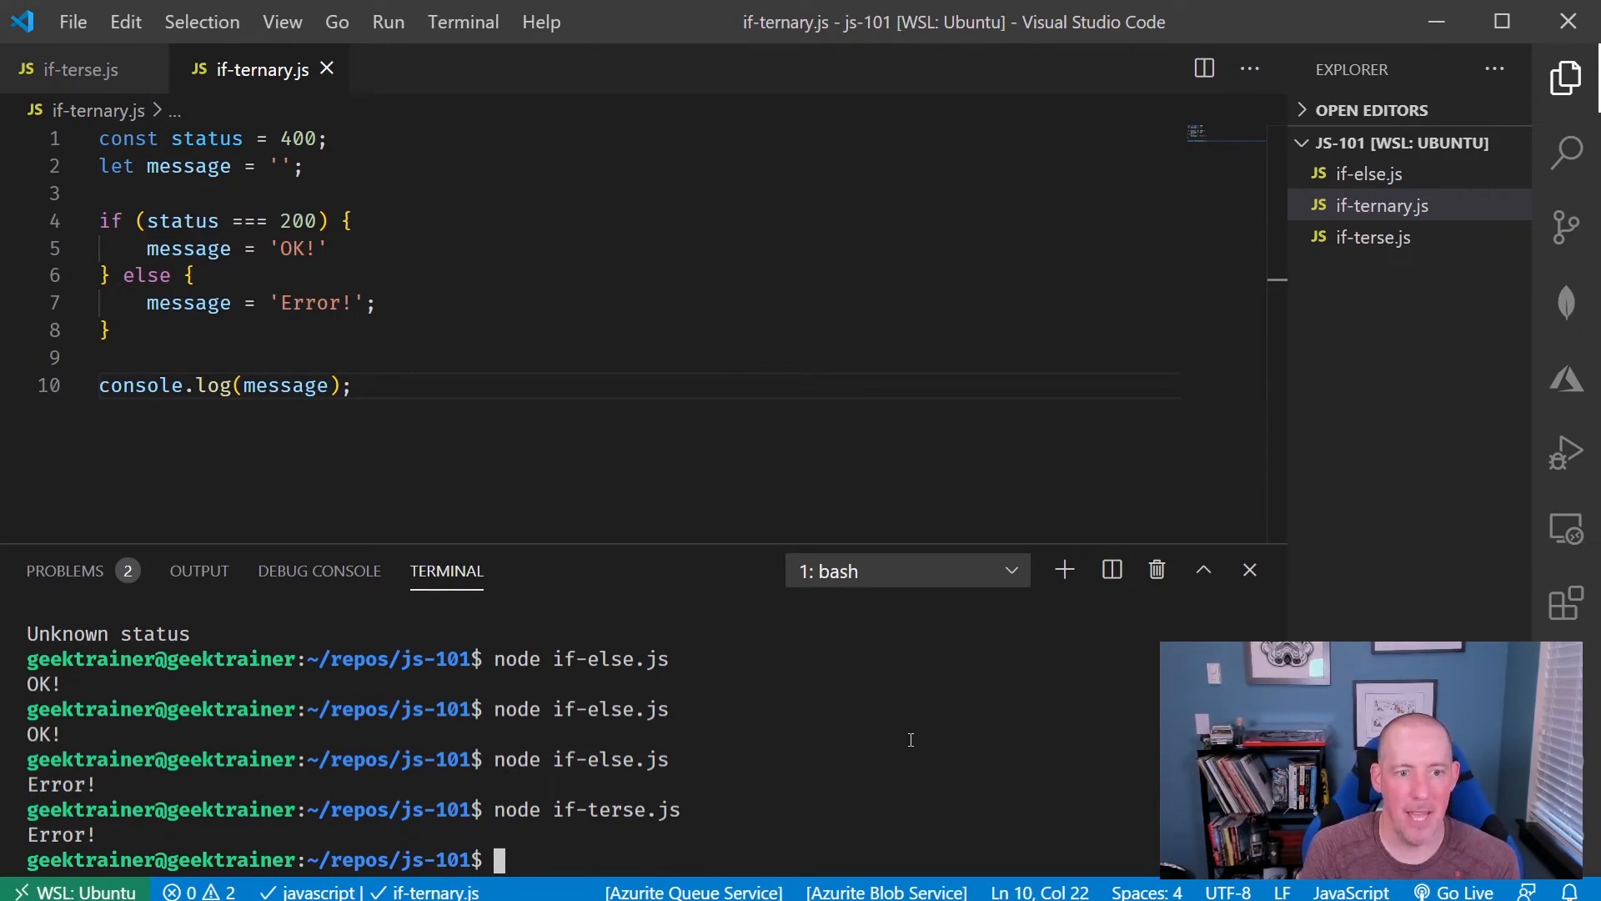
- Run node if-ternary.js in the terminal and select the if/else block on lines 4–8
type("node if-")
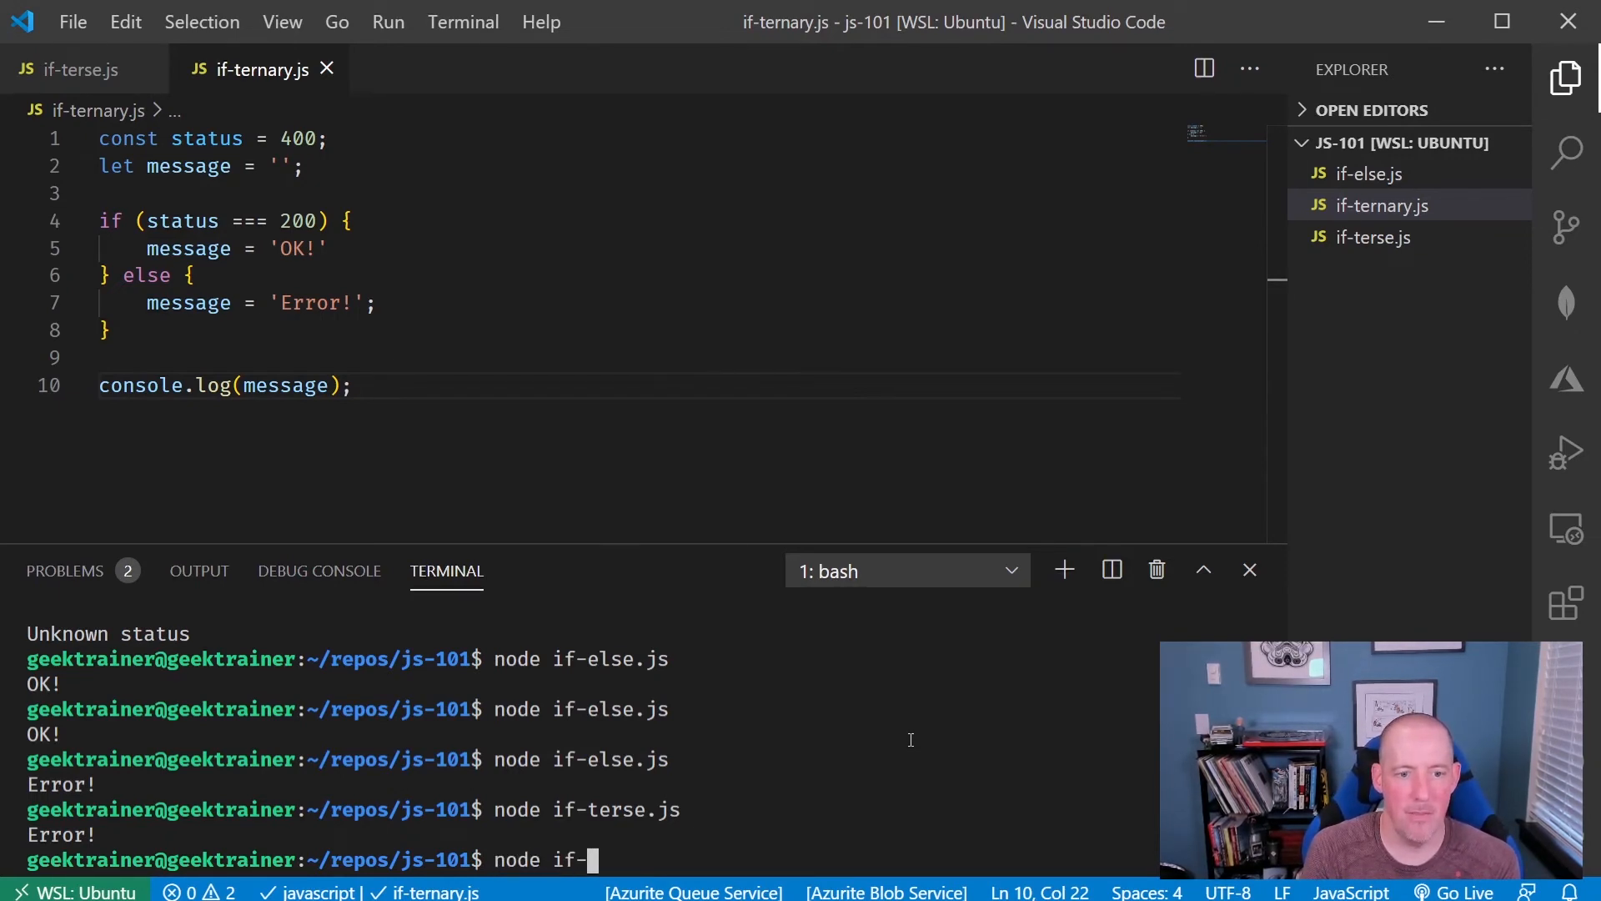
type("ternary.js")
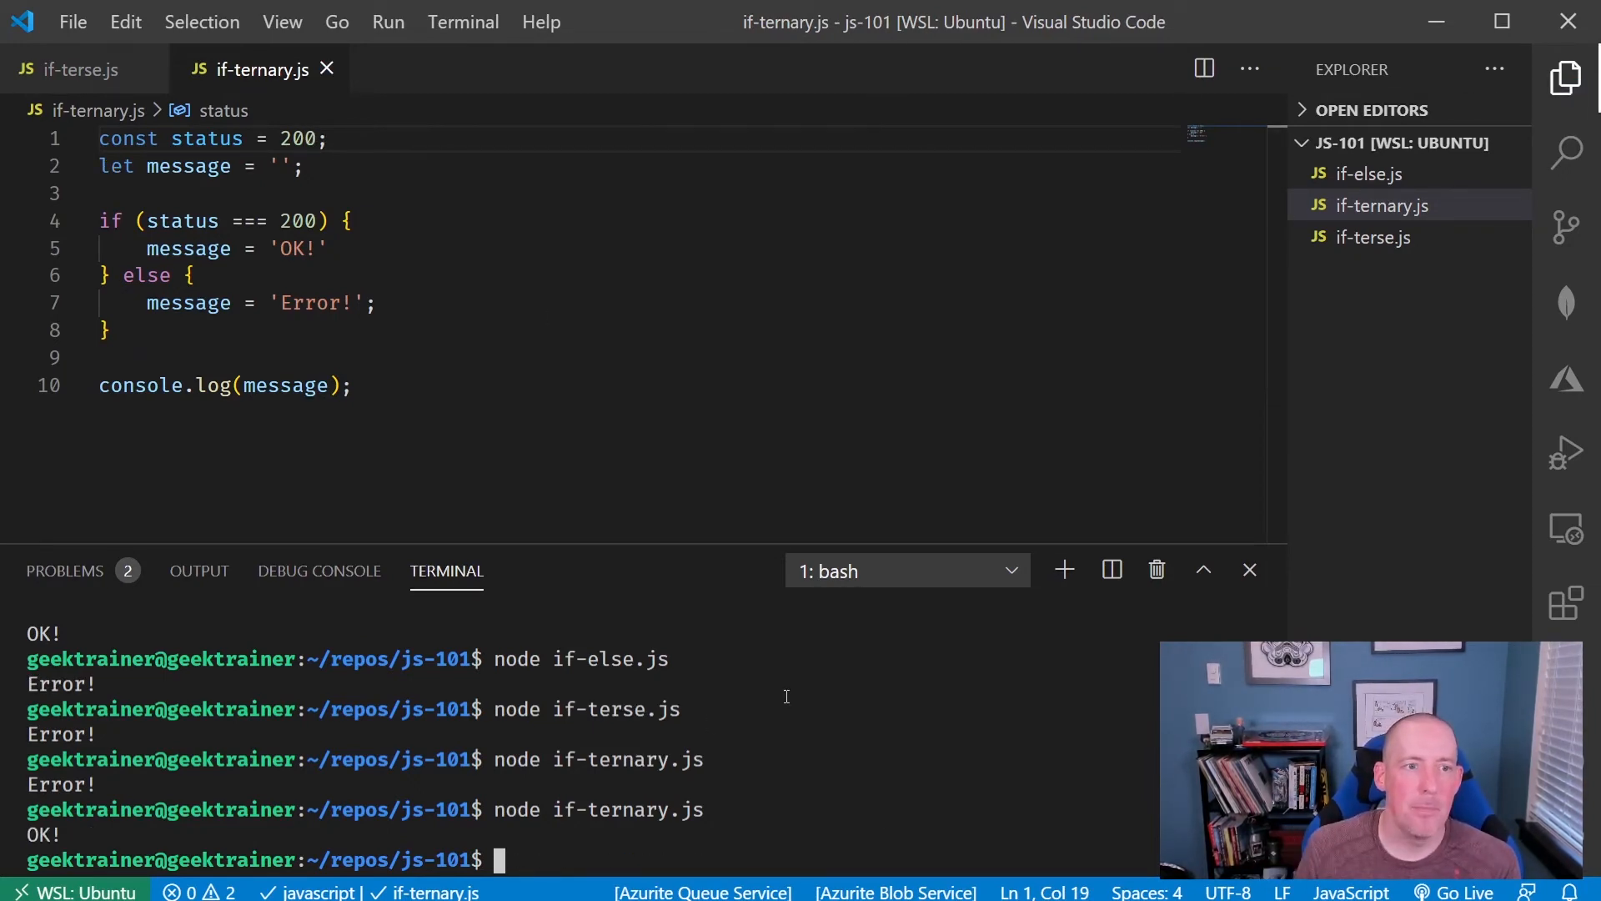
left_click_drag(98, 221, 110, 330)
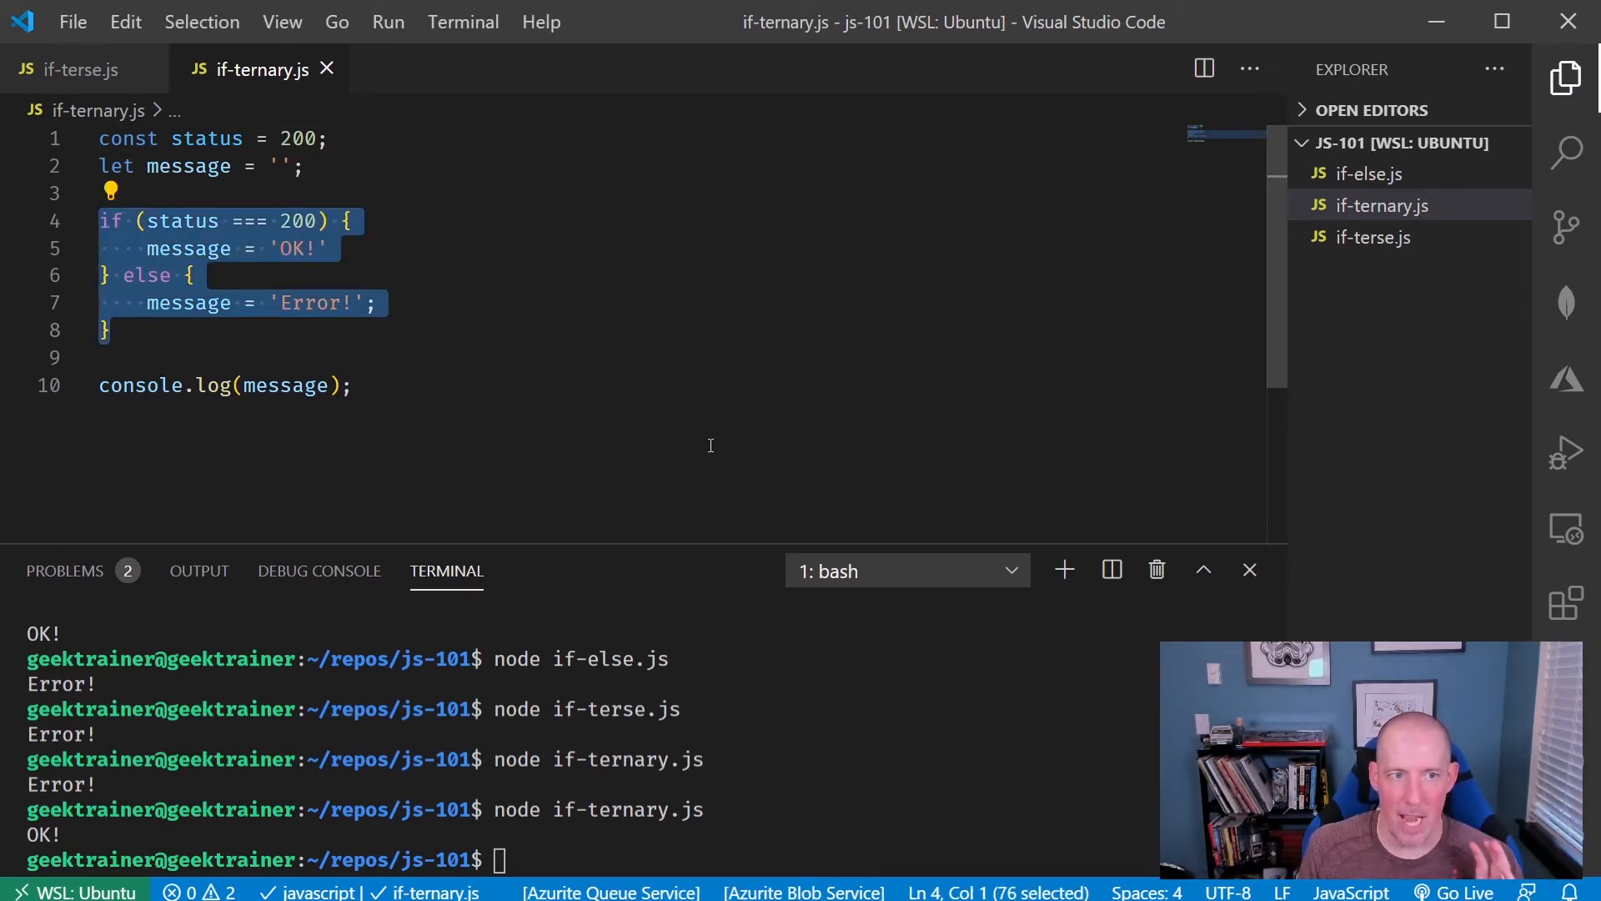
- Comment out the old lines and add const message = (status === 200) ? 'OK!' : 'Error!'; then save
left_click(99, 166)
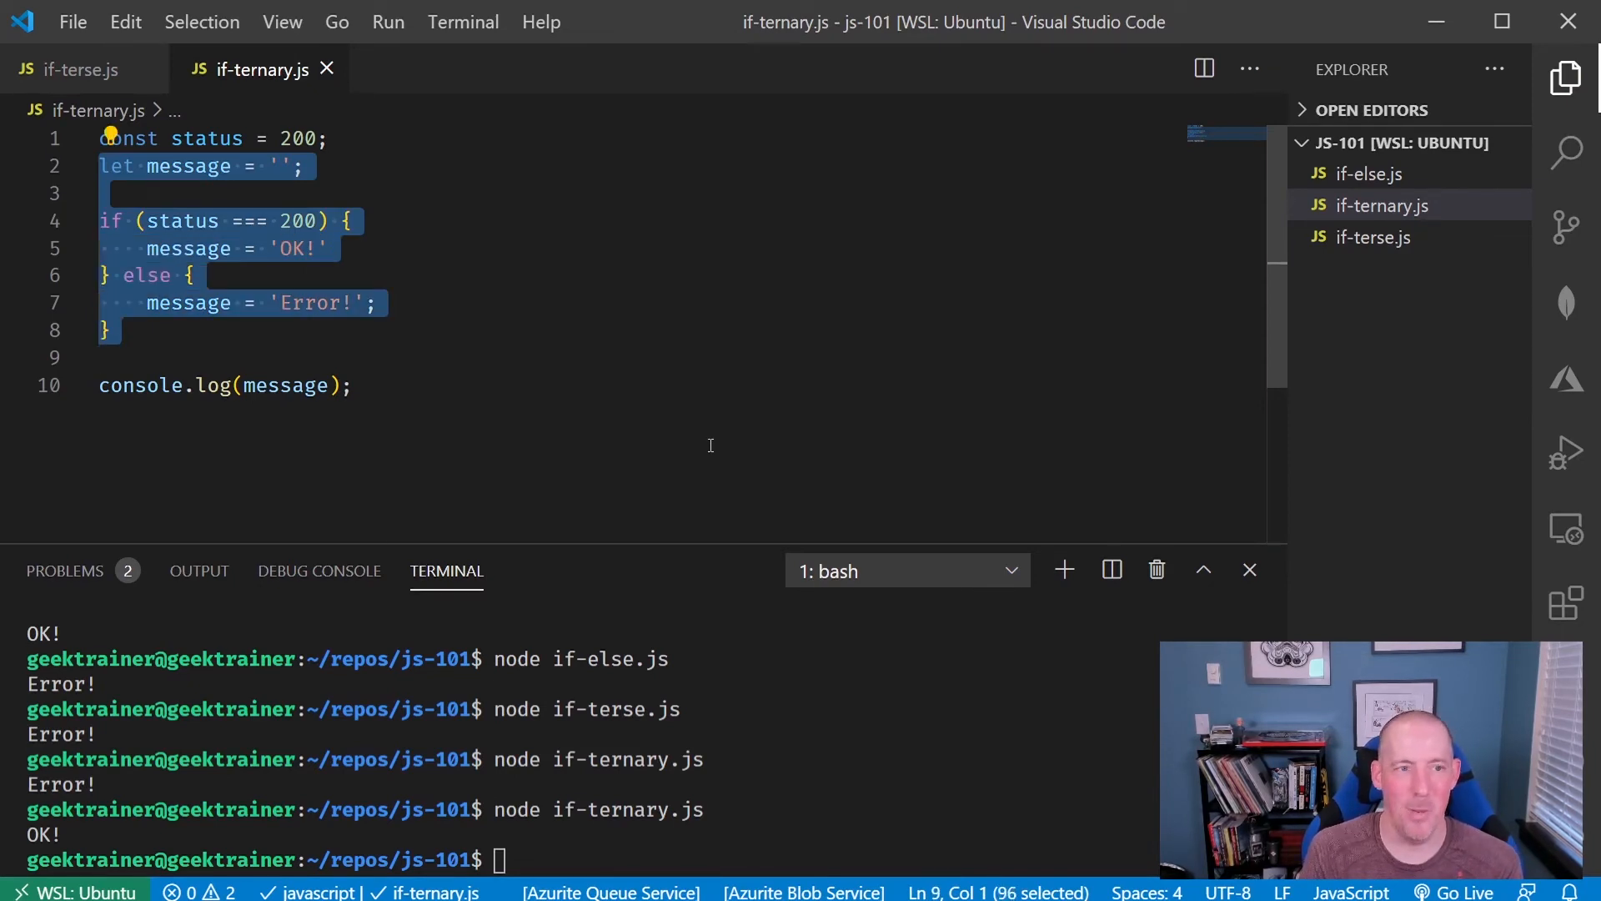
key("Ctrl+/")
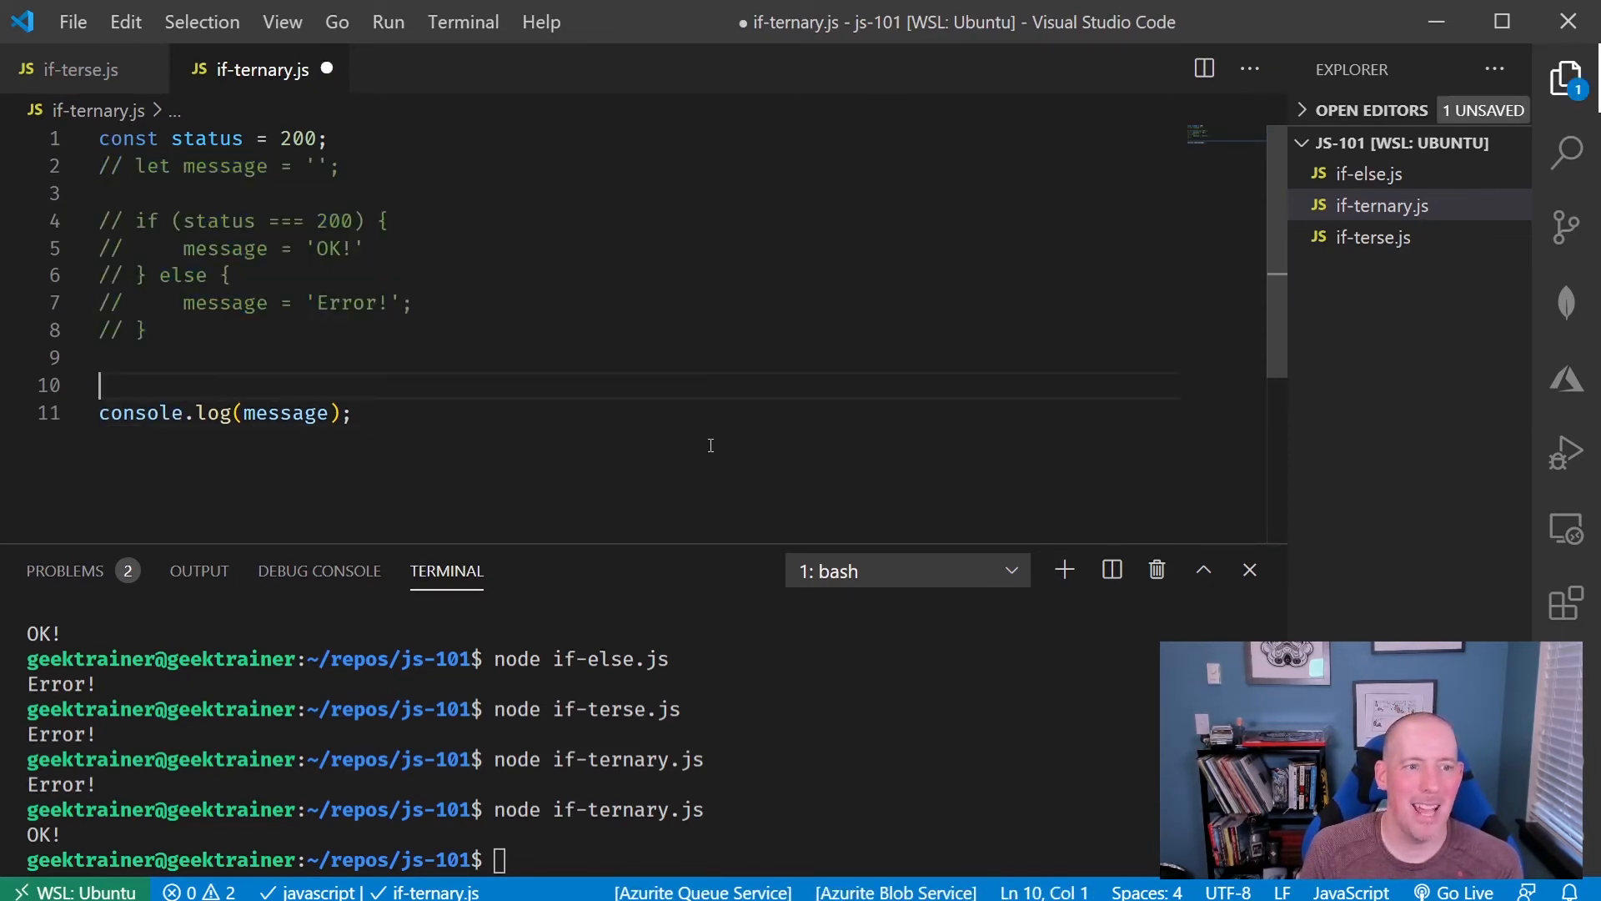
type("const")
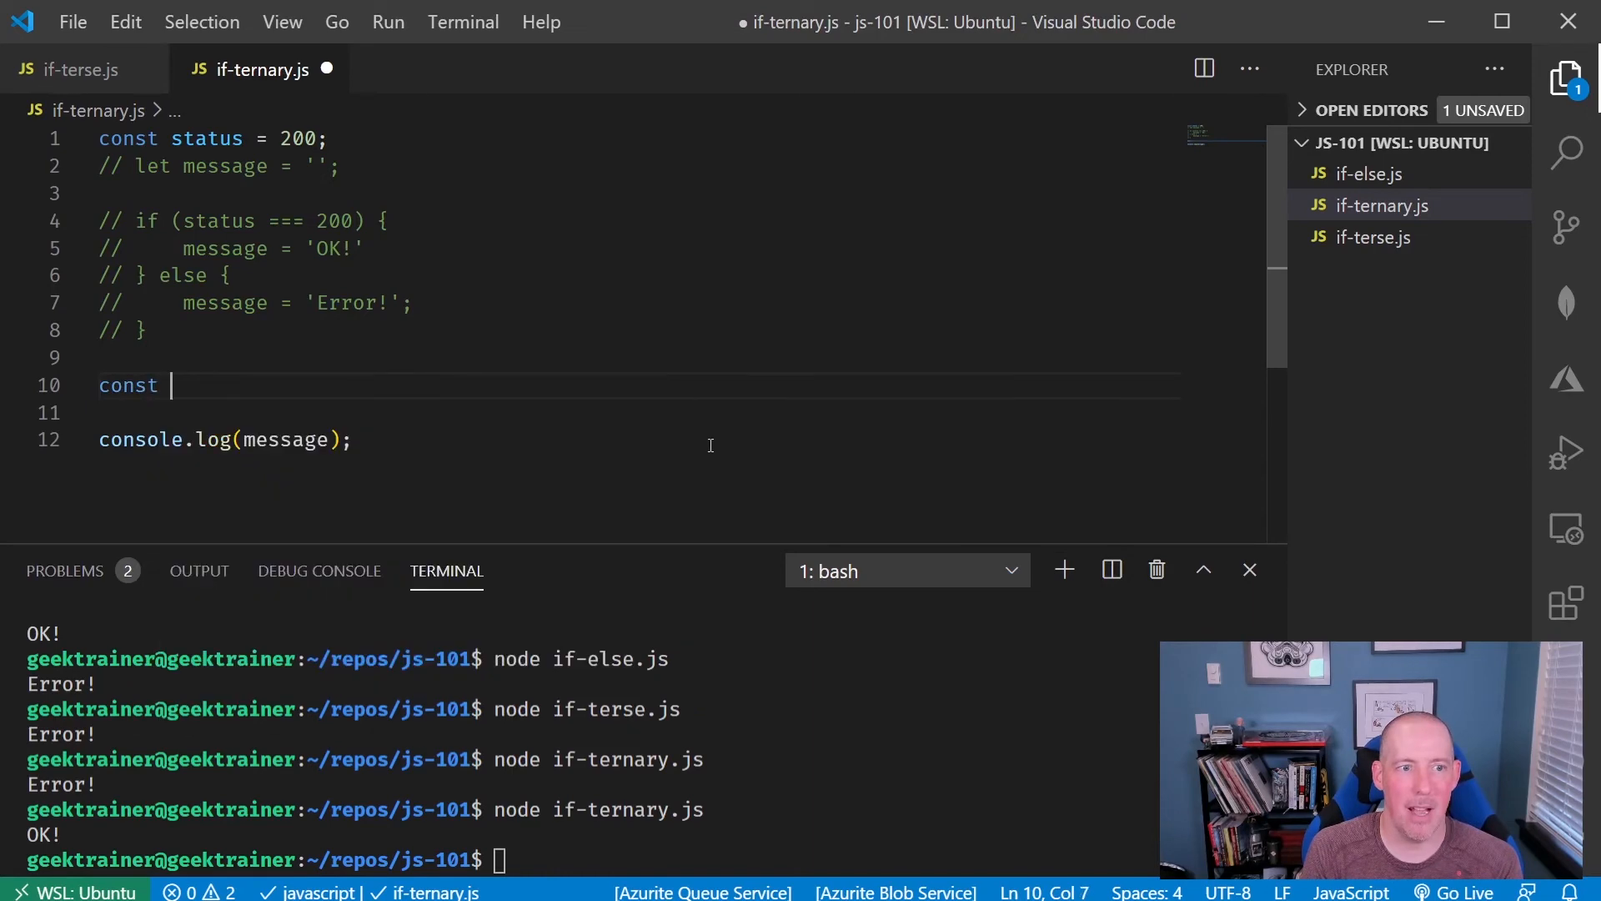
type("message =")
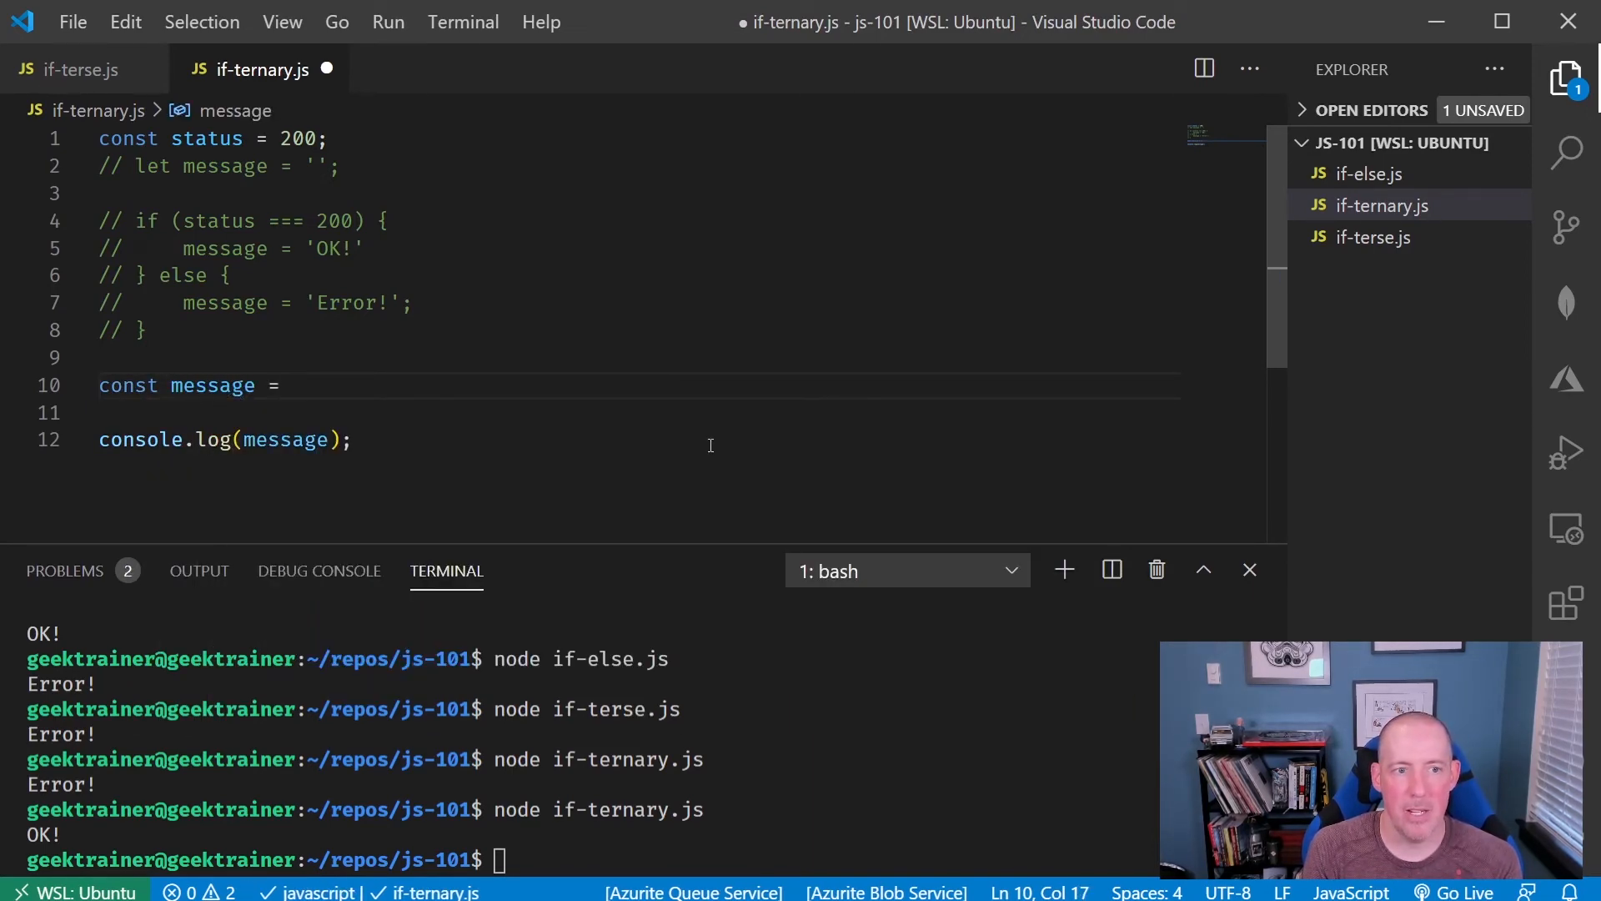
type("(s)")
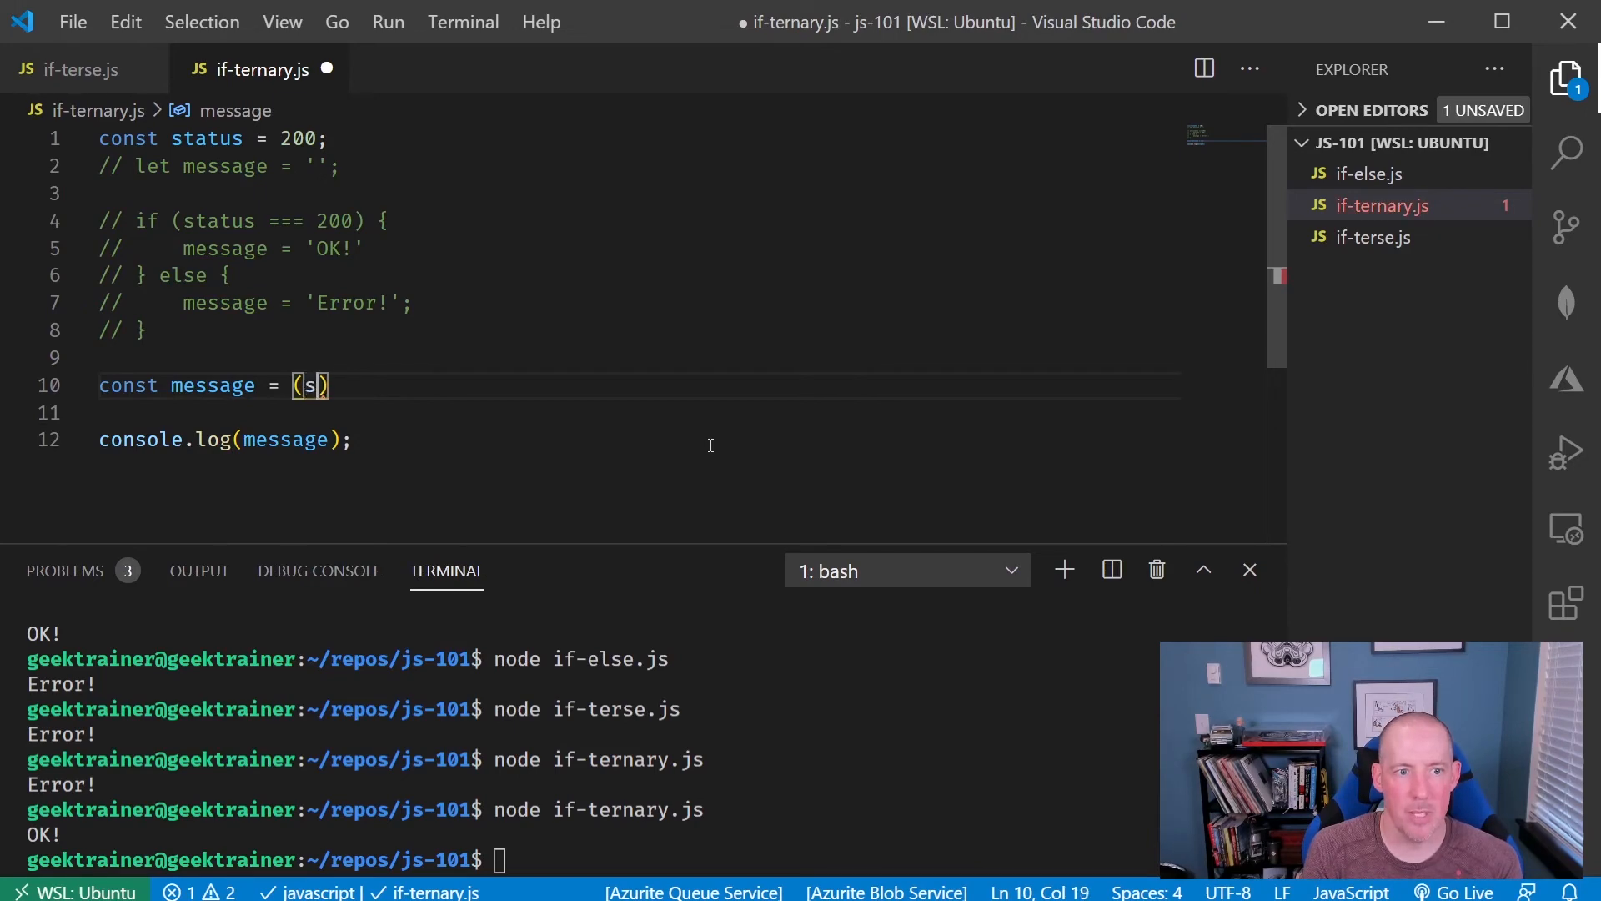
type("tatus === 200")
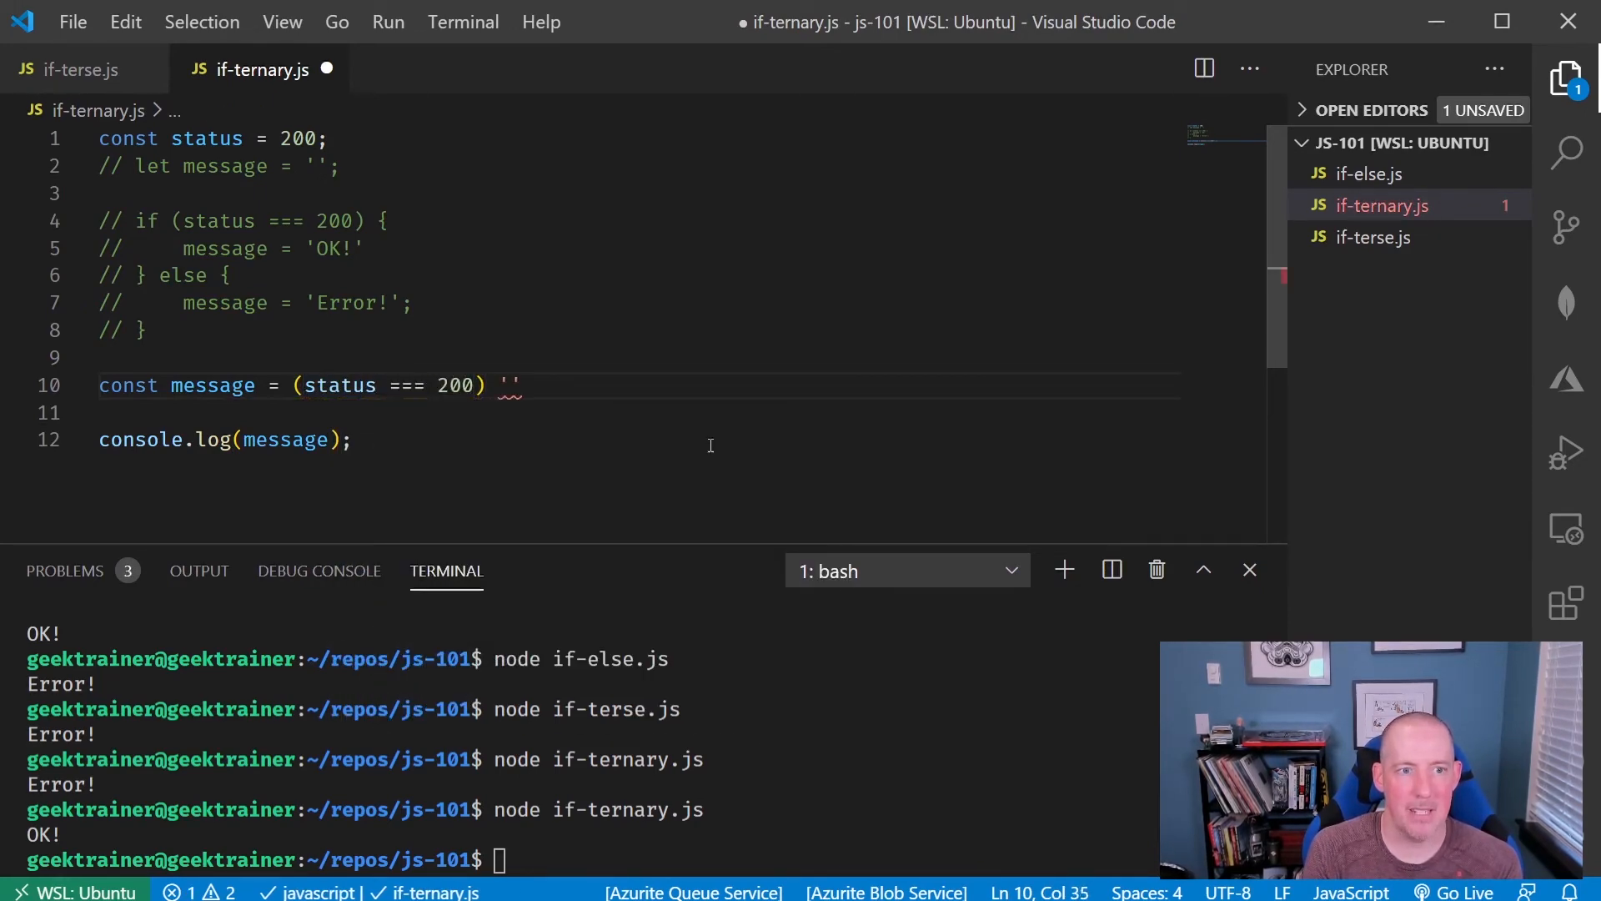
type("O")
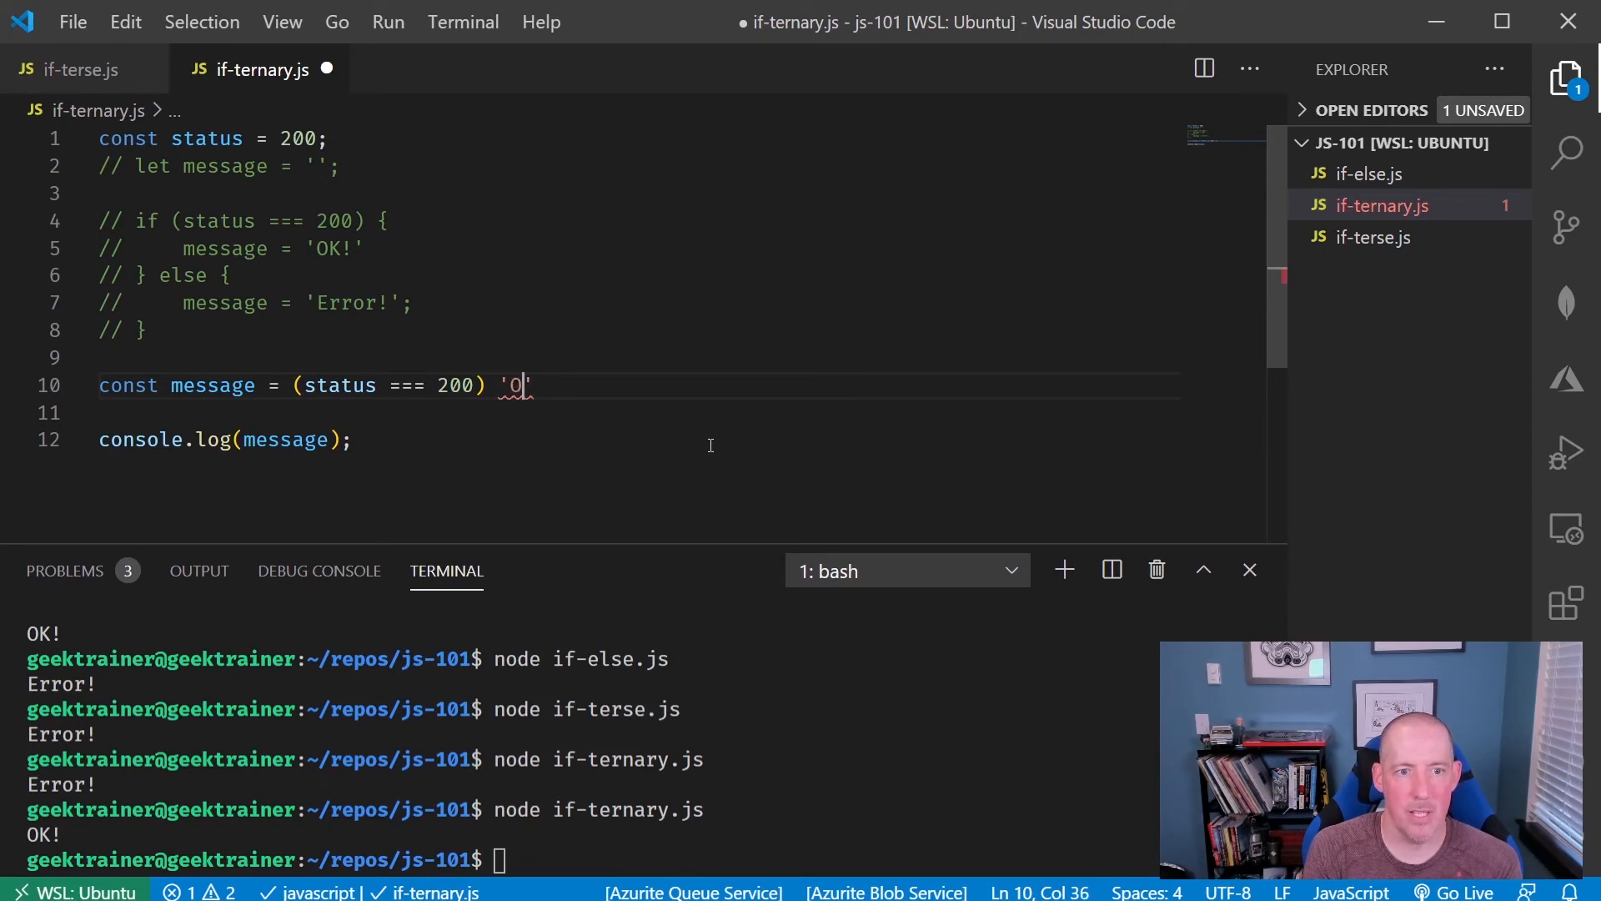
type("K!'")
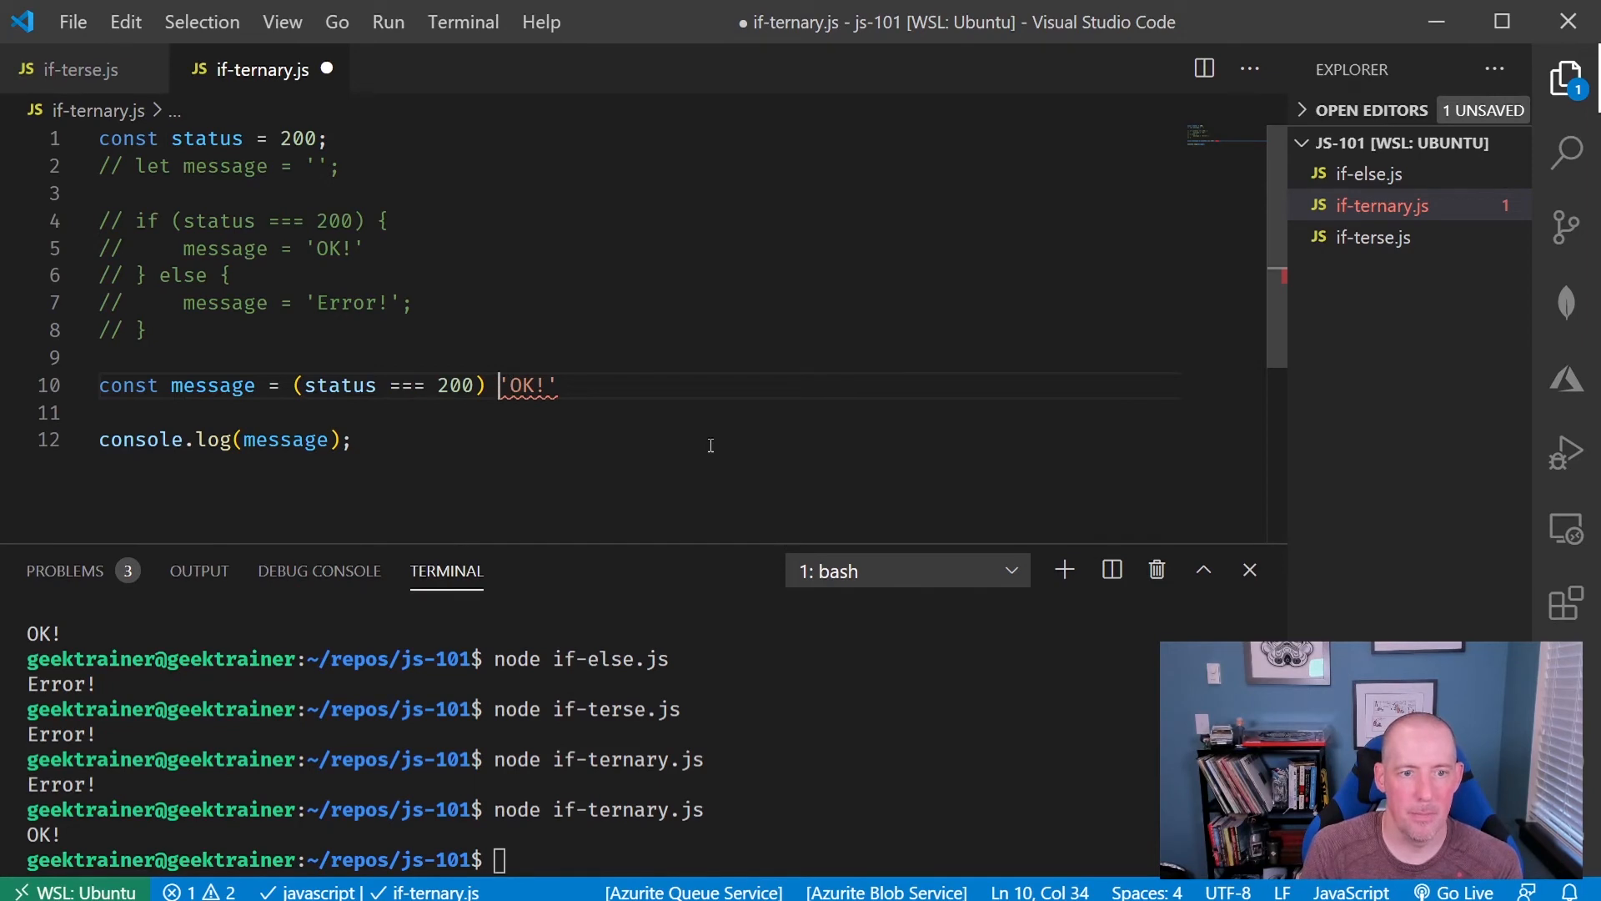
type("? 'OK!' :")
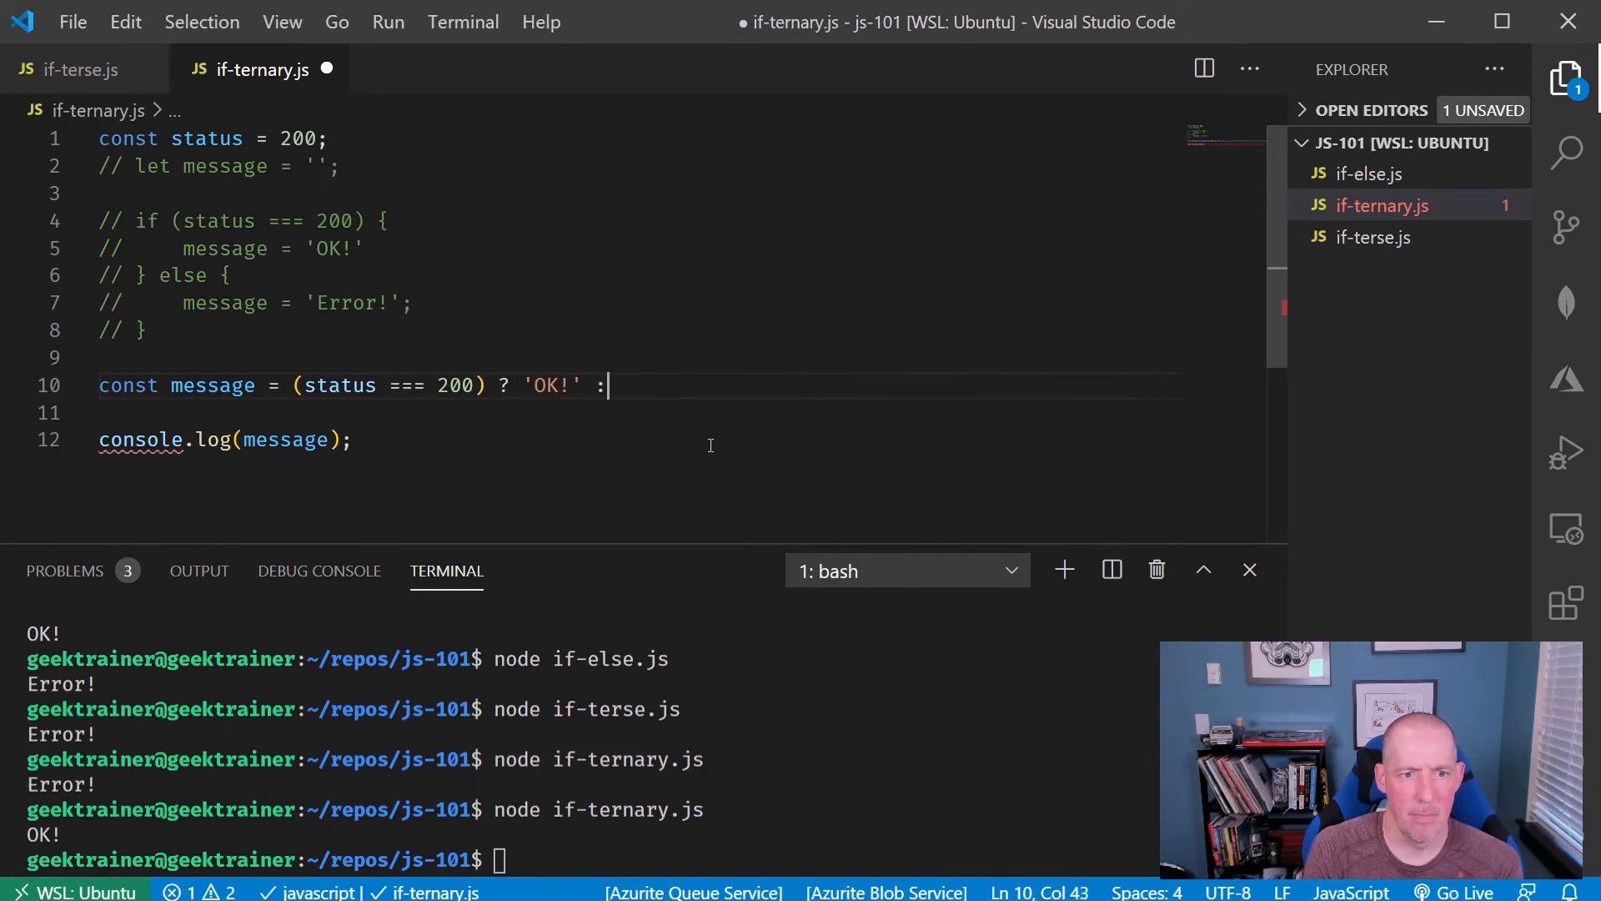
type("''")
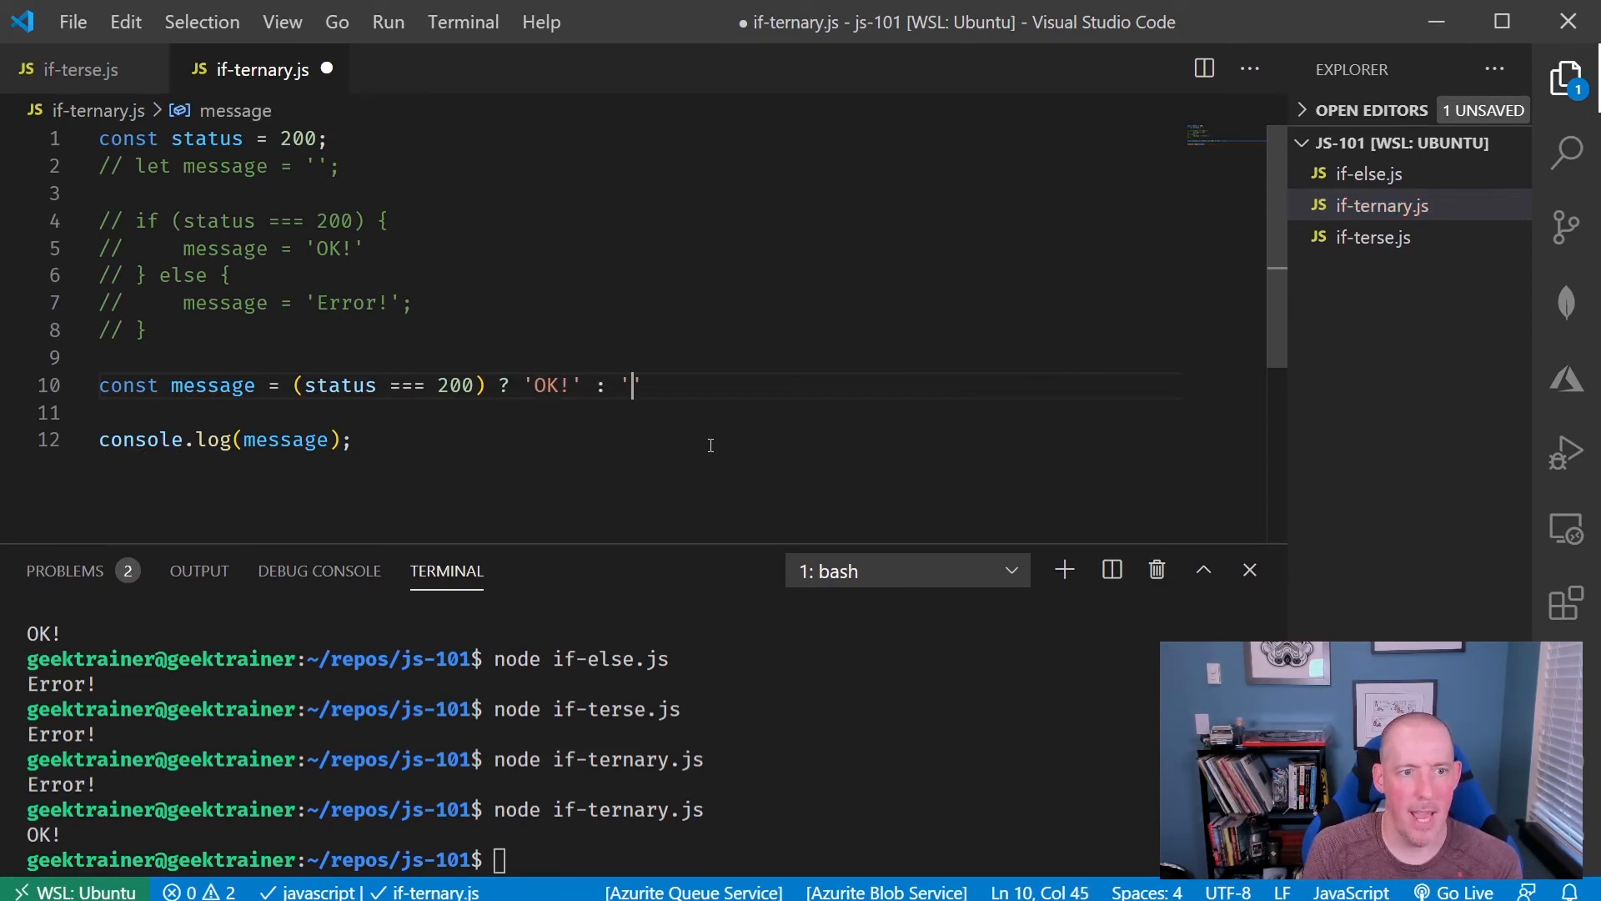
type("Error!';")
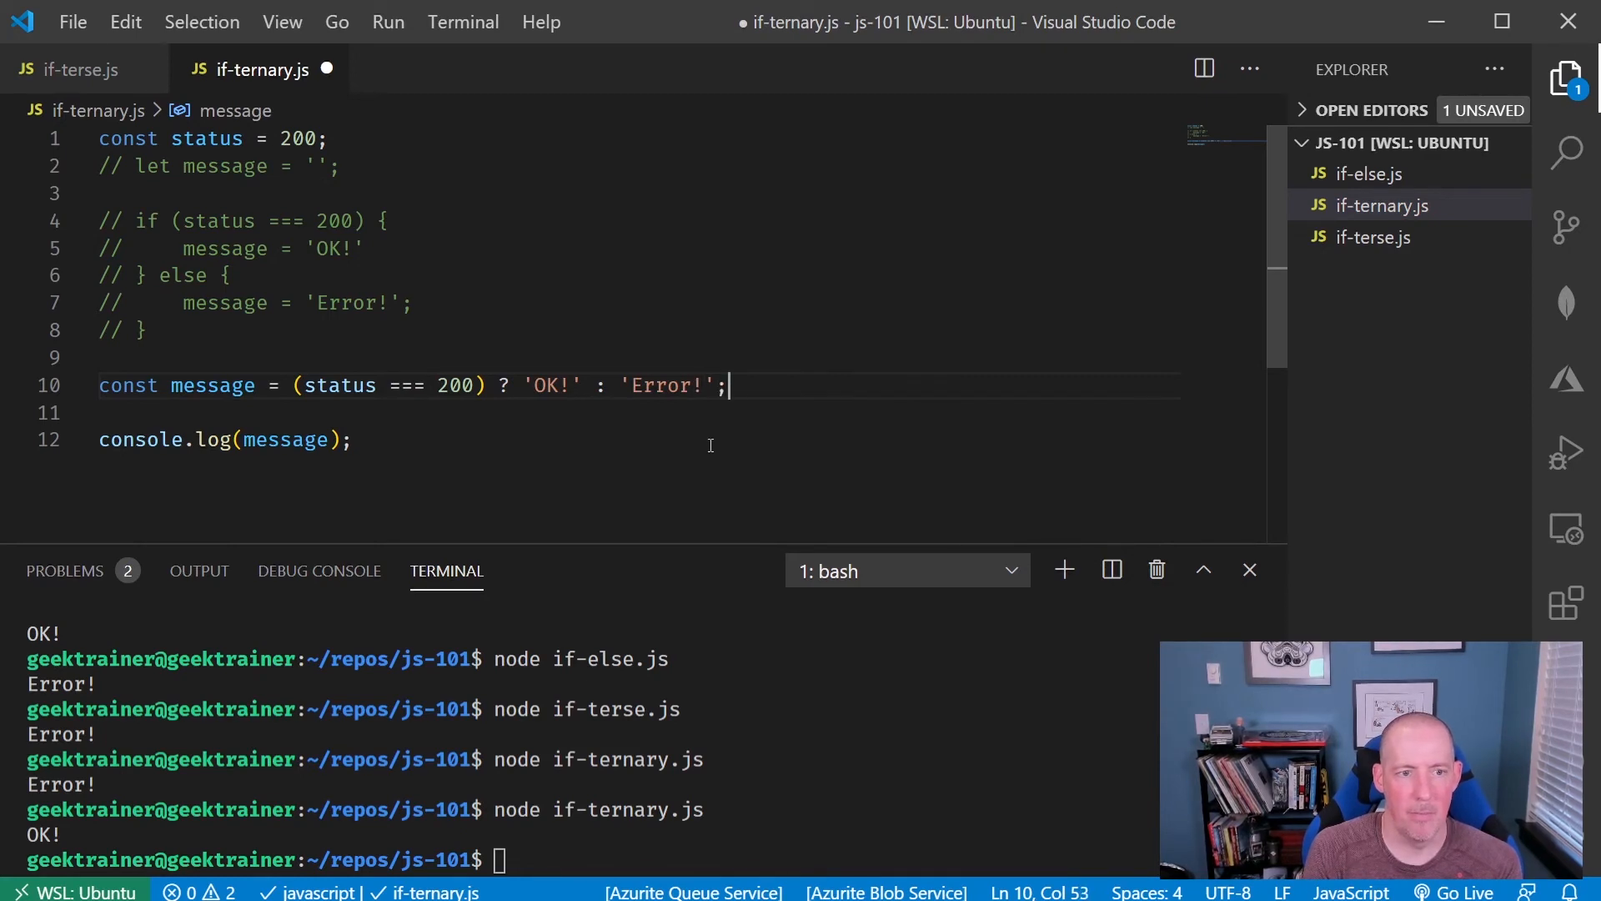
key("ctrl+s")
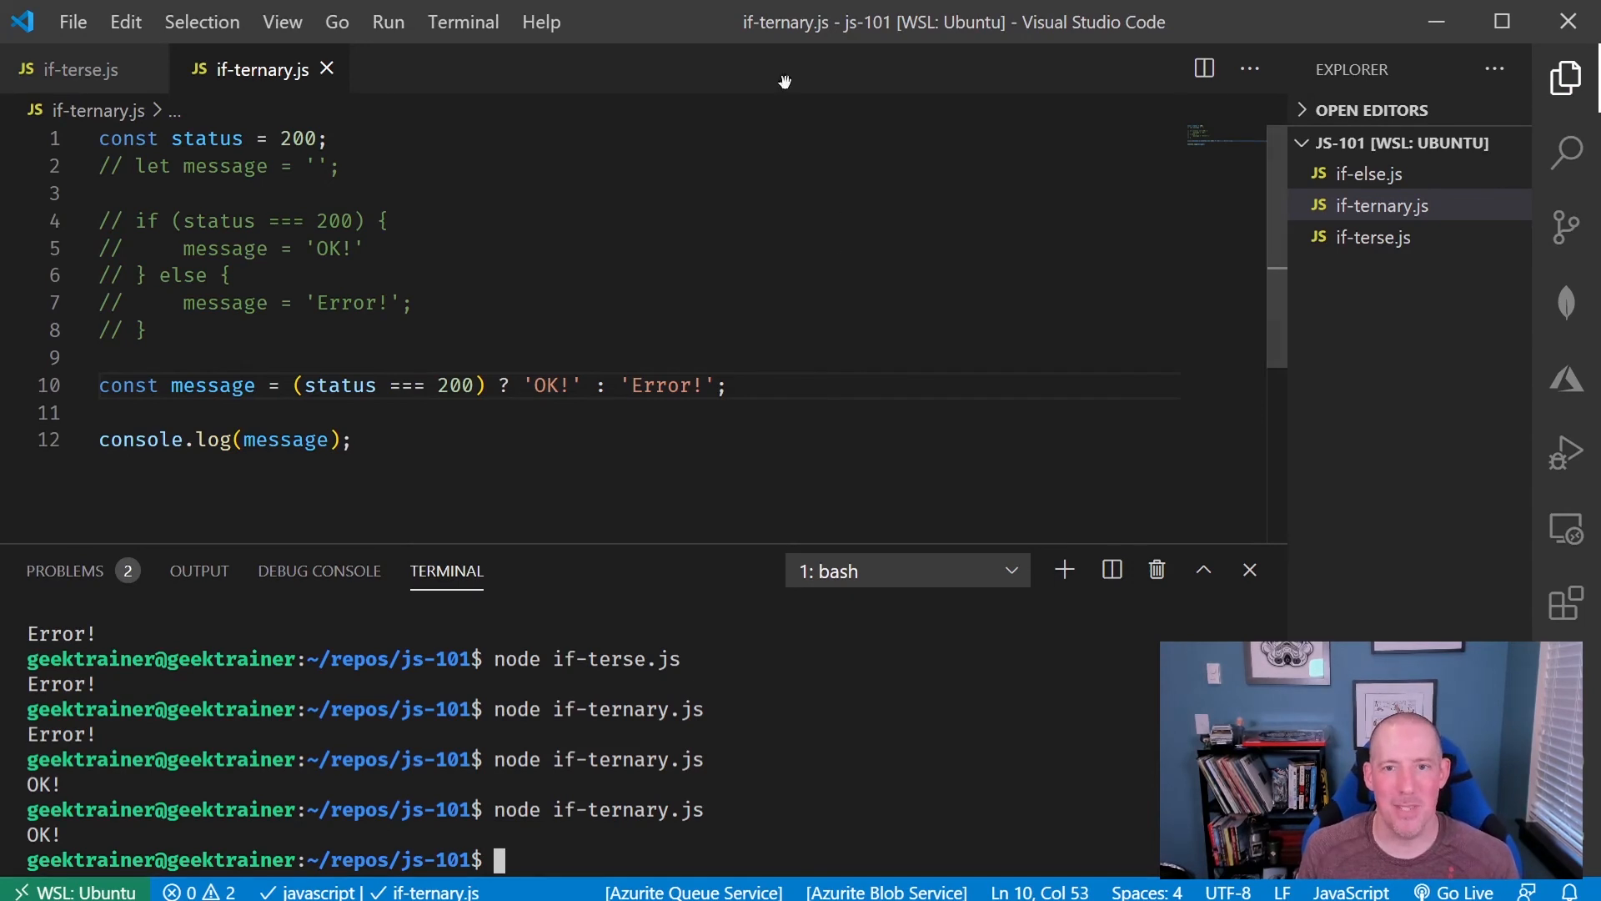
mouse_move(1032, 478)
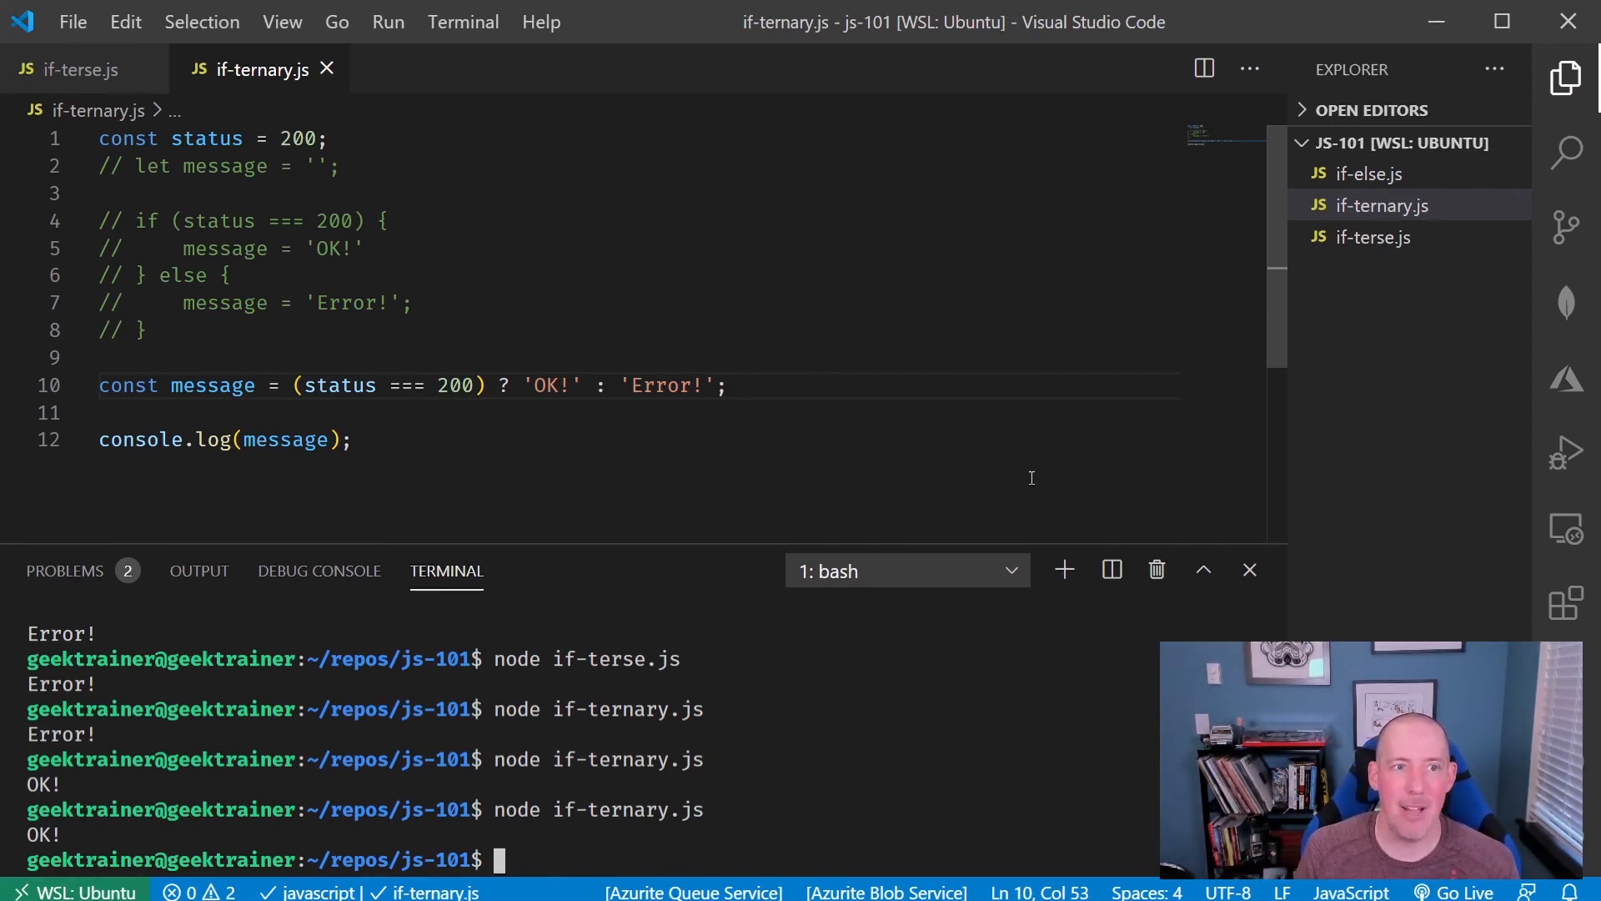
- Double-click the word message to highlight its occurrences
double_click(225, 166)
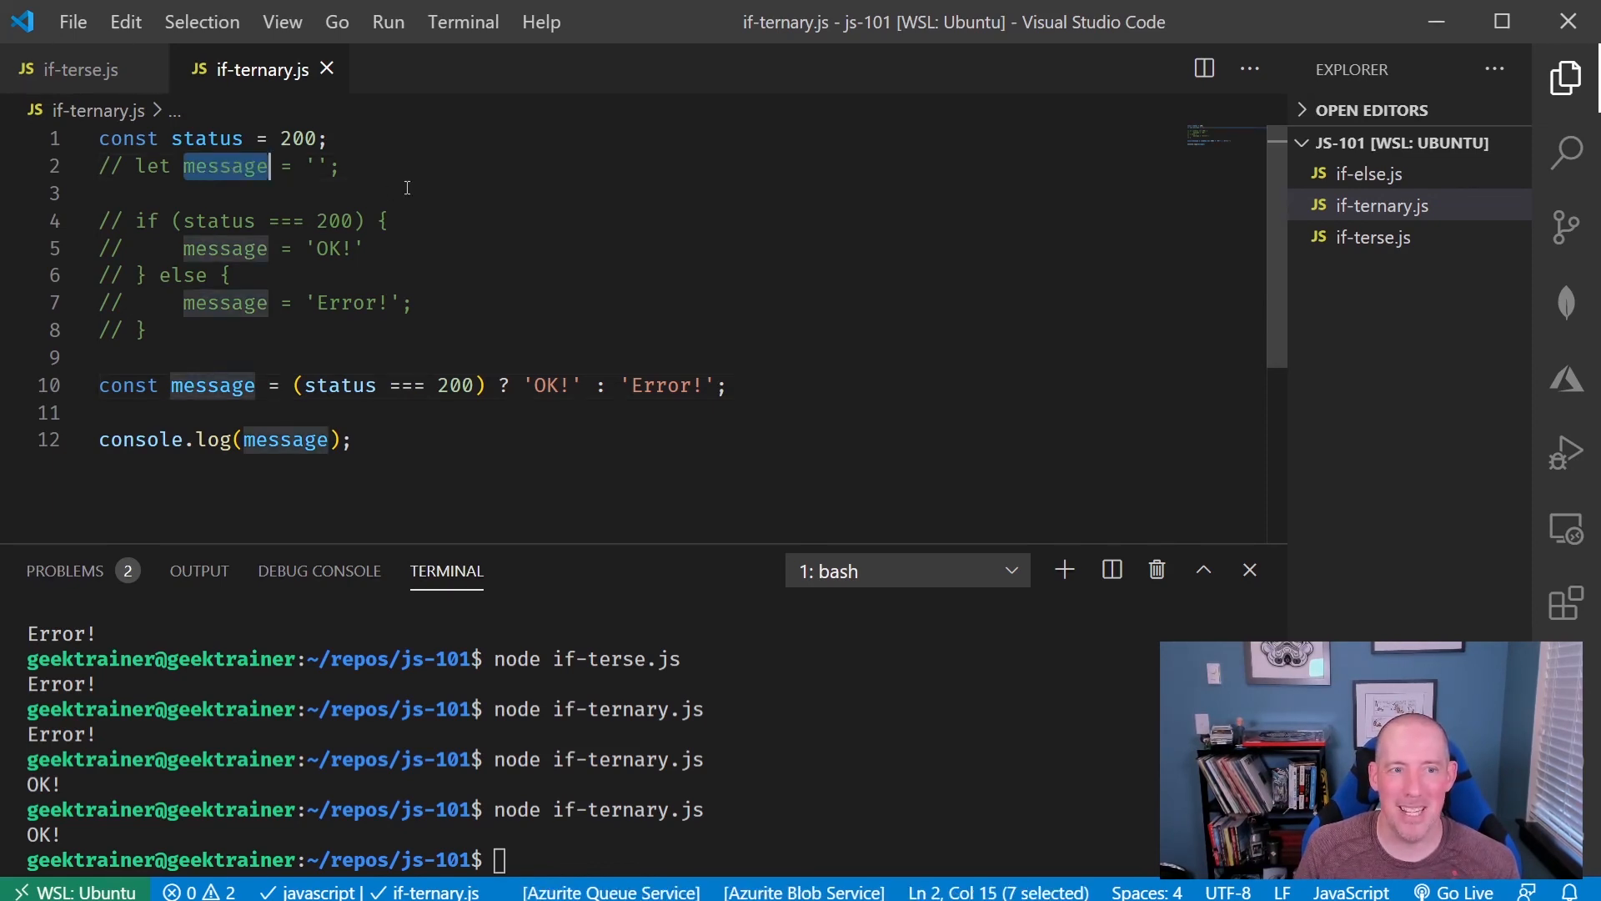